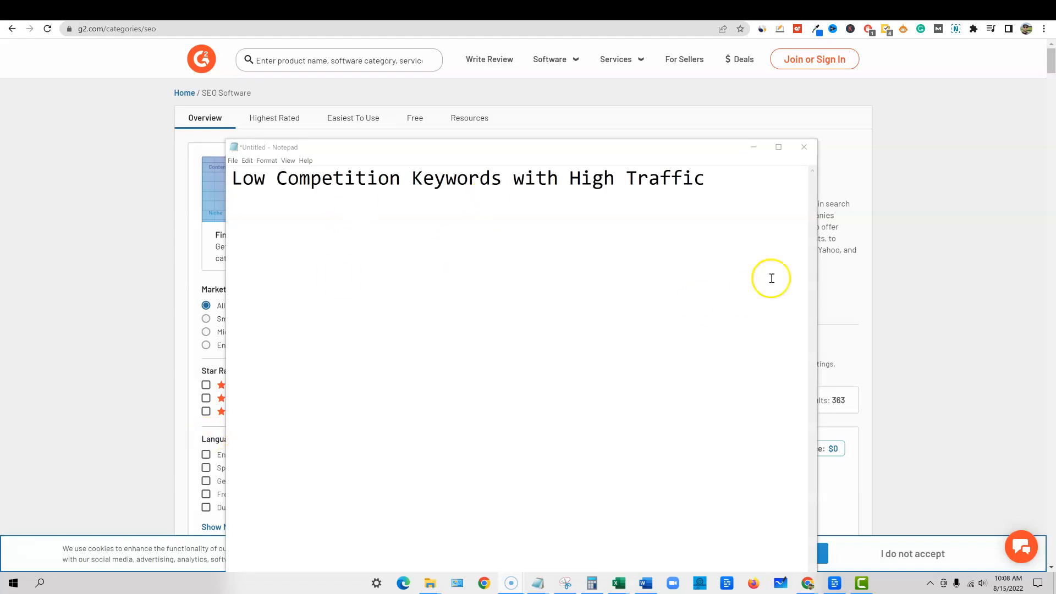
Step: Minimize the Notepad note, dismiss G2's product cards notice, and scroll the 363-result SEO Software list
{"action": "left_click", "coordinate": [804, 147]}
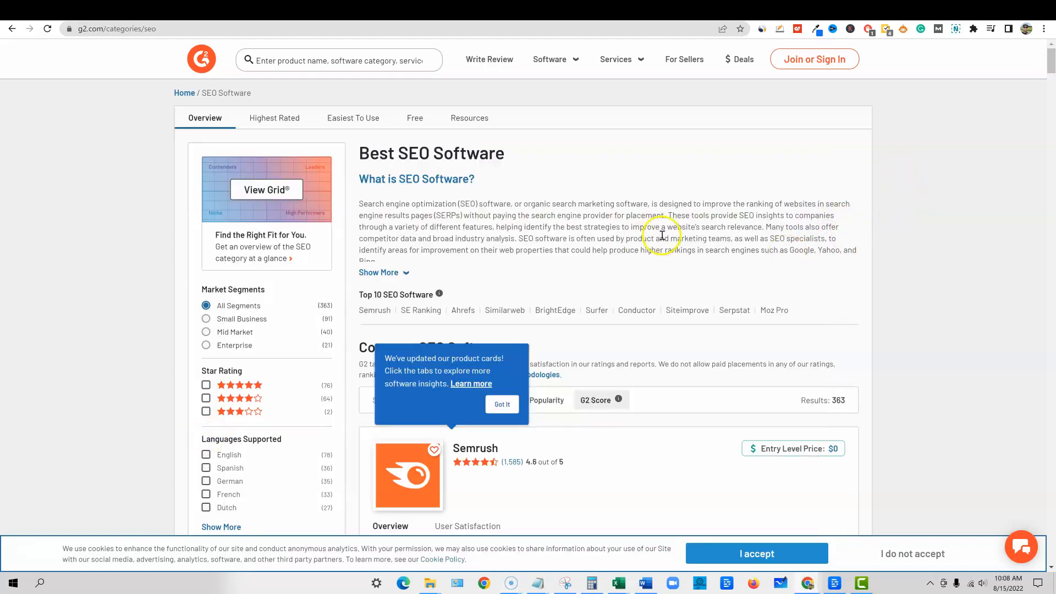
{"action": "mouse_move", "coordinate": [543, 235]}
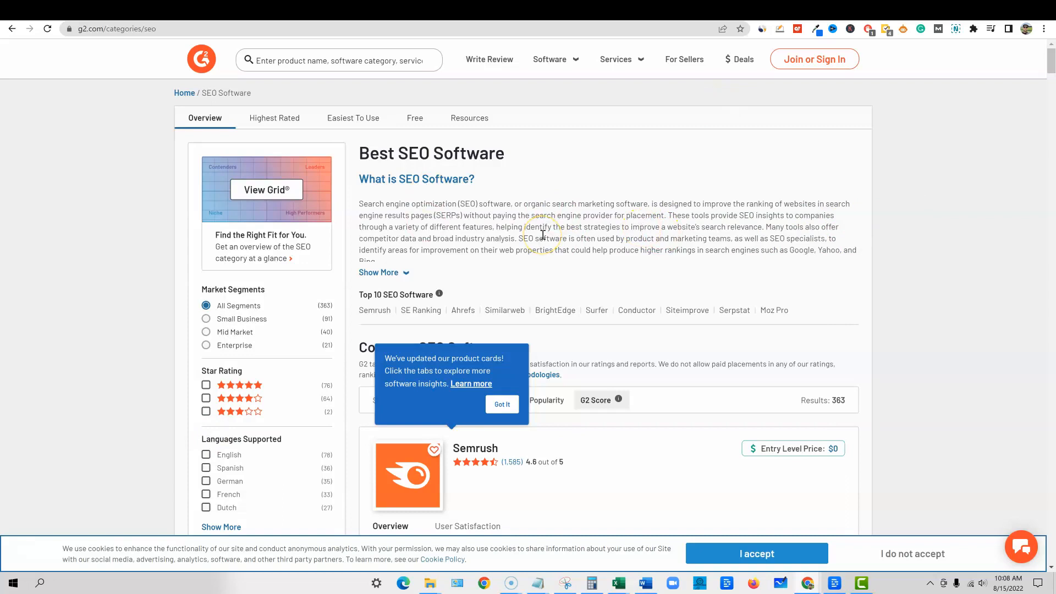
{"action": "scroll", "scroll_direction": "down", "scroll_amount": 3}
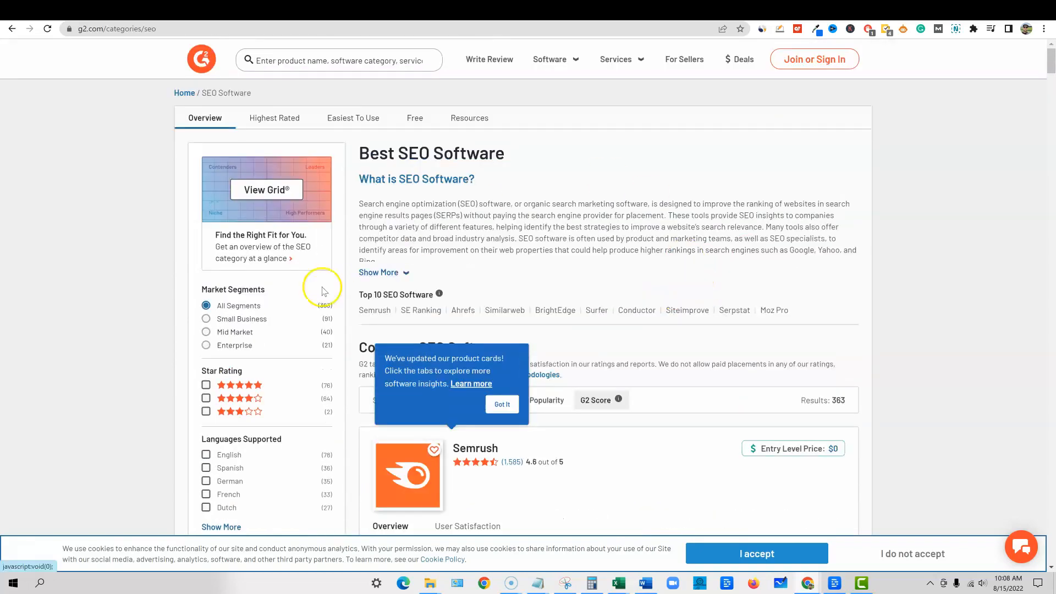
{"action": "mouse_move", "coordinate": [265, 94]}
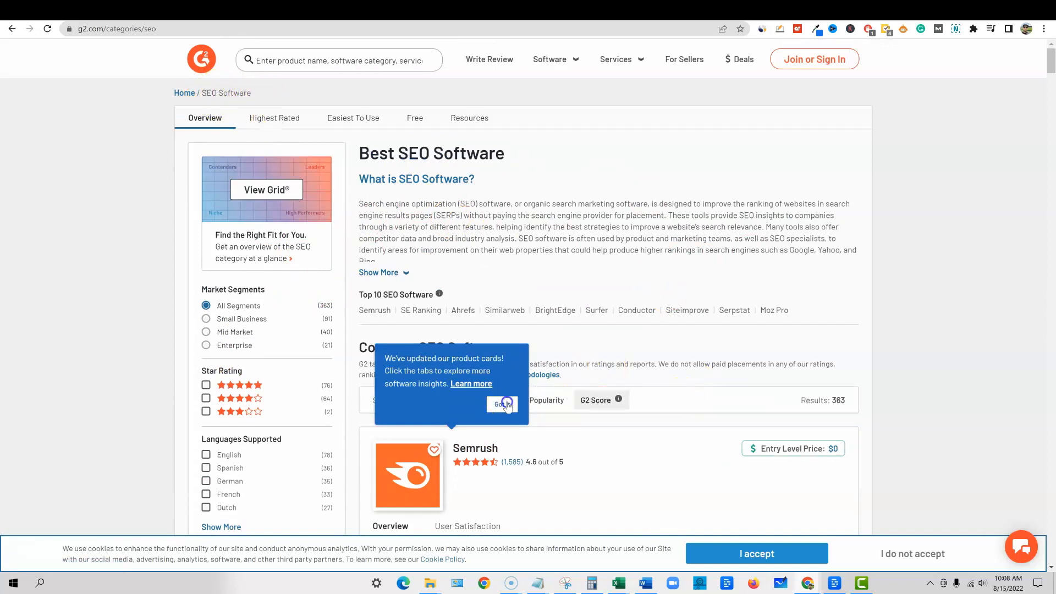
{"action": "left_click", "coordinate": [502, 404]}
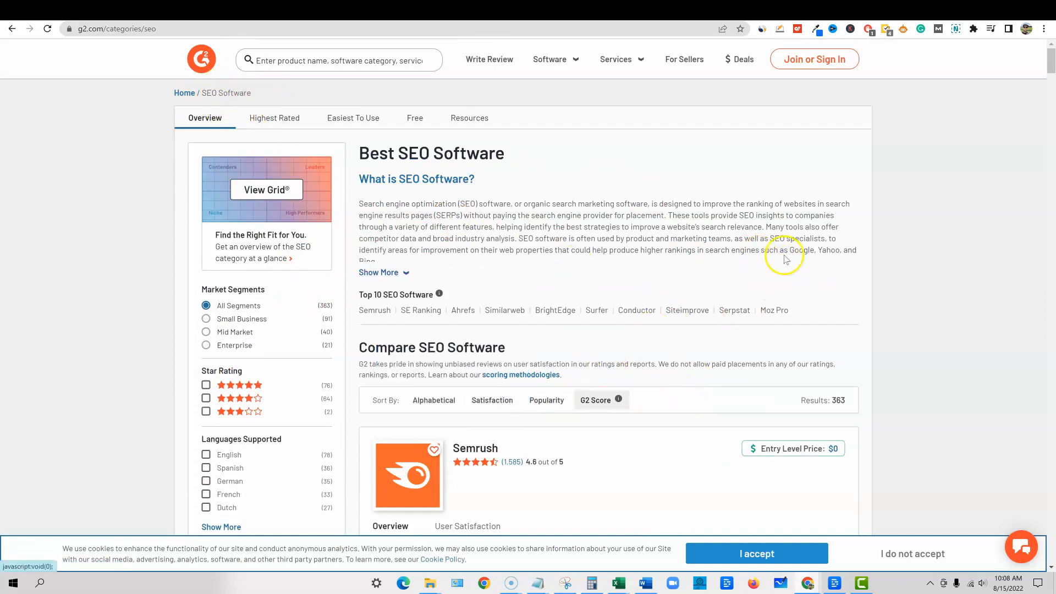
{"action": "scroll", "scroll_direction": "down", "scroll_amount": 3}
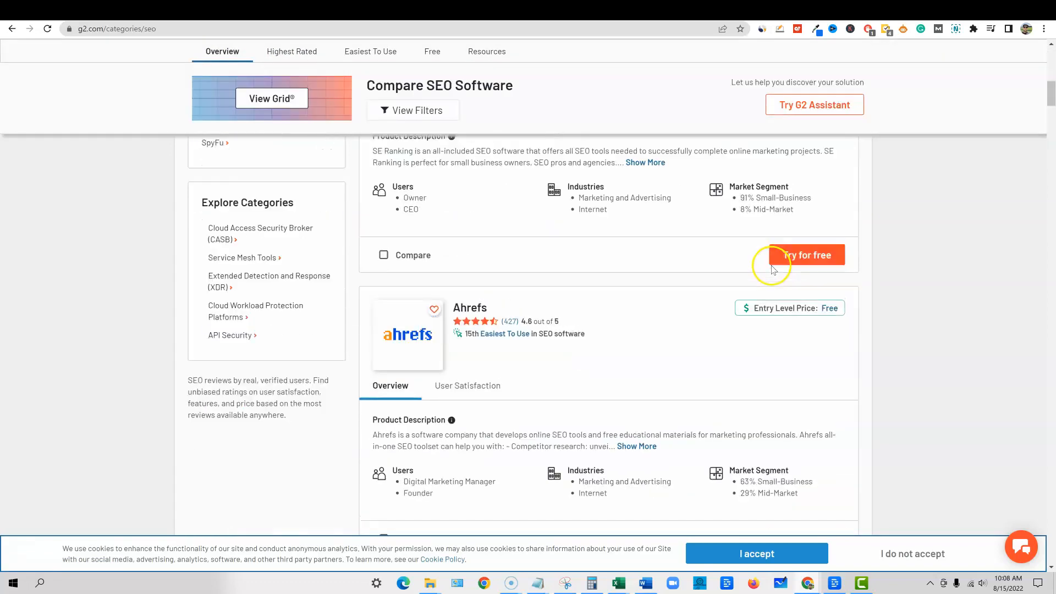
{"action": "scroll", "scroll_direction": "down", "scroll_amount": 3}
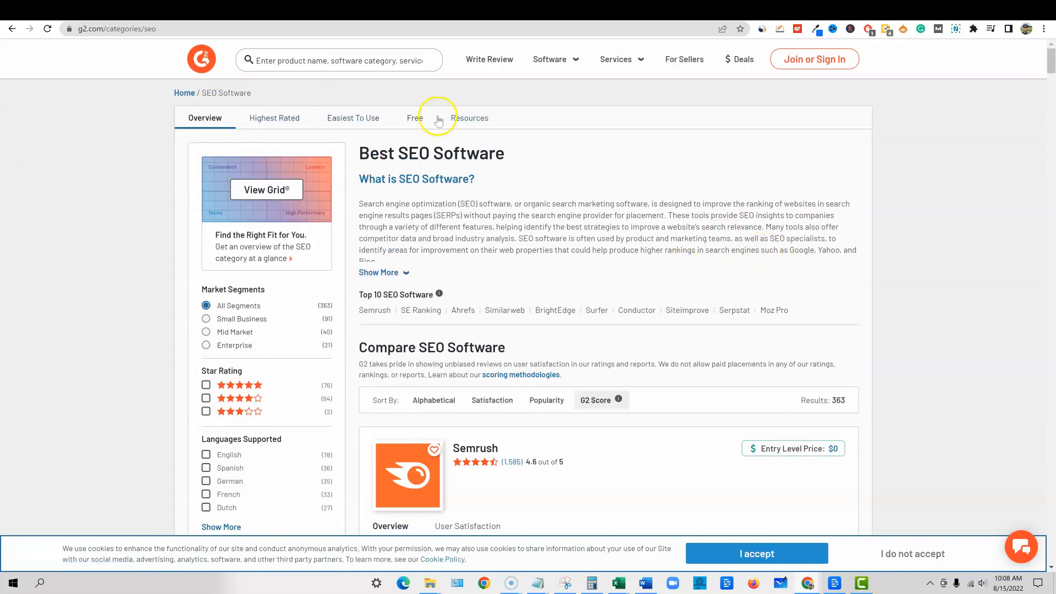
Step: Switch G2 to Highest Rated and browse the Top 20, led by SE Ranking, RankIQ and Surfer
{"action": "left_click", "coordinate": [274, 118]}
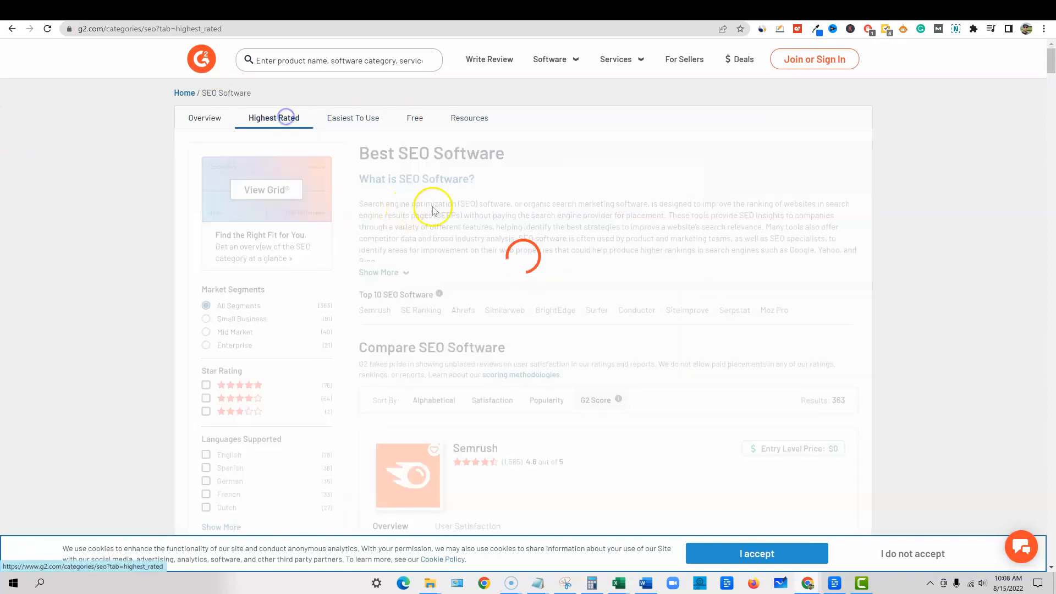
{"action": "left_click", "coordinate": [273, 118]}
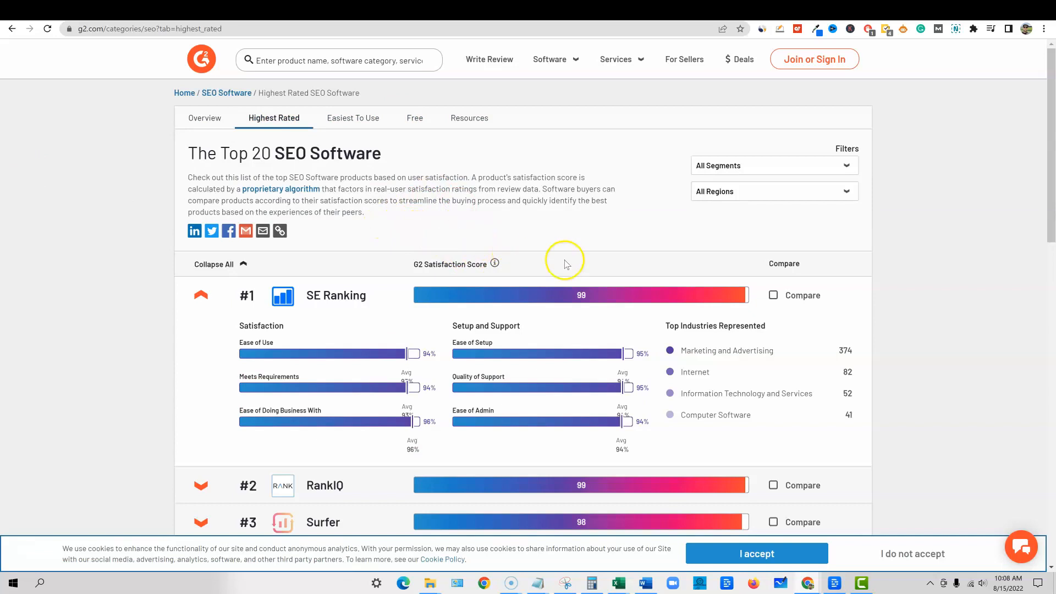
{"action": "scroll", "scroll_direction": "down", "scroll_amount": 3}
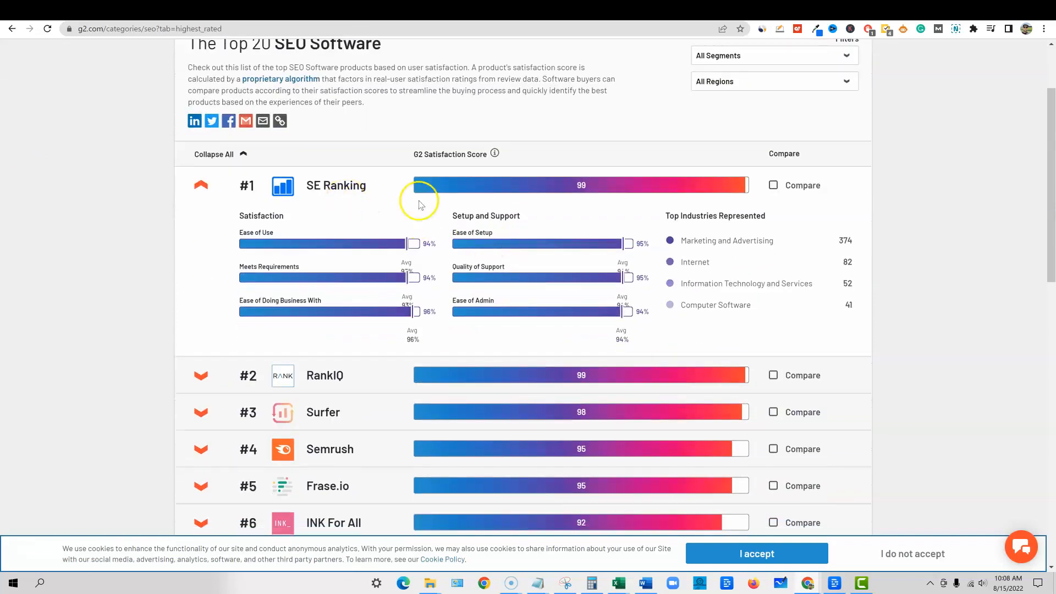
{"action": "scroll", "scroll_direction": "down", "scroll_amount": 3}
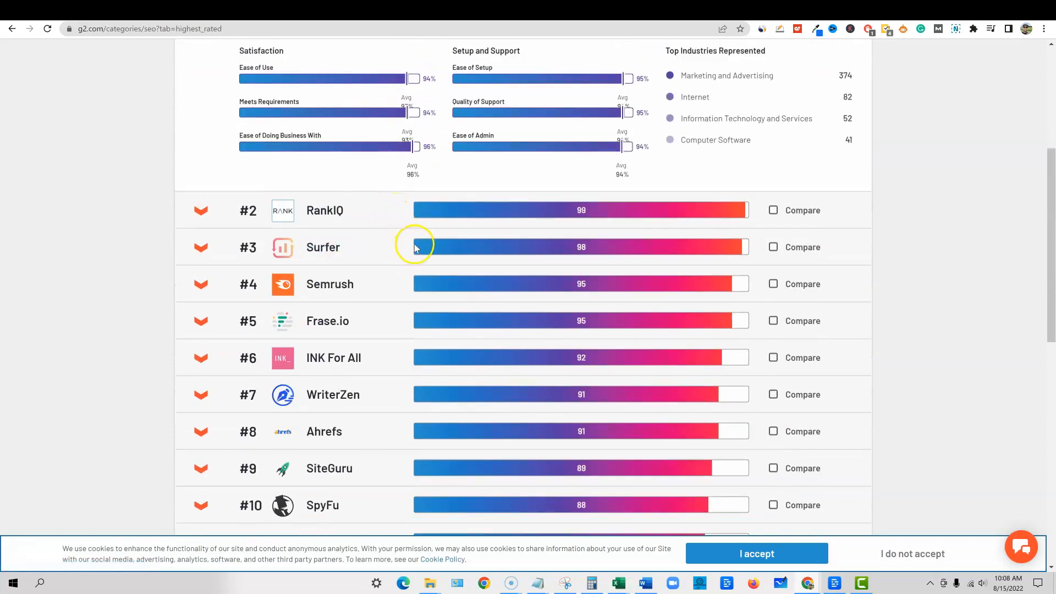
{"action": "mouse_move", "coordinate": [454, 301]}
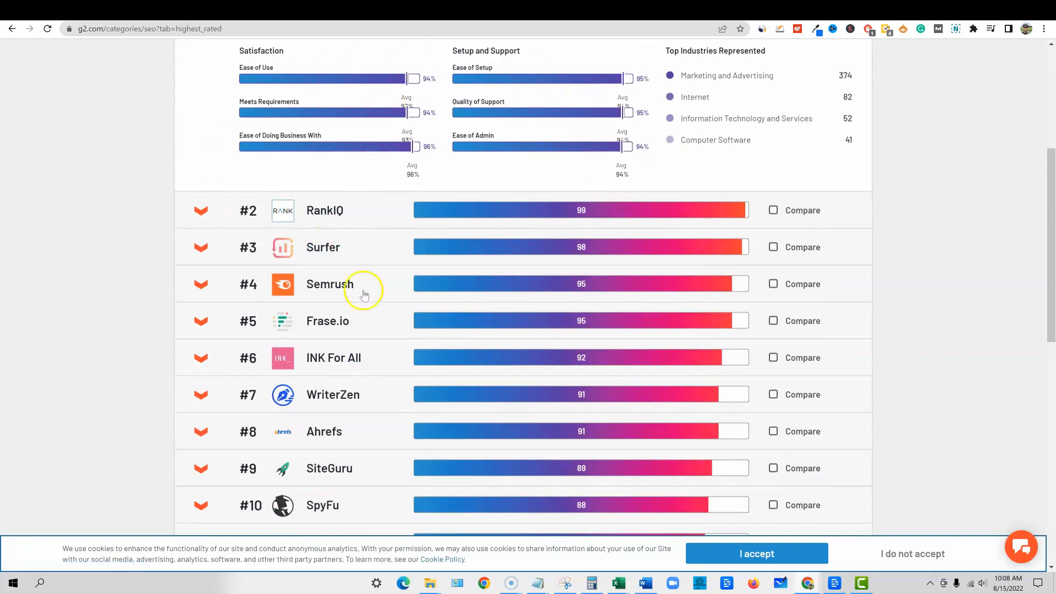
{"action": "mouse_move", "coordinate": [504, 420]}
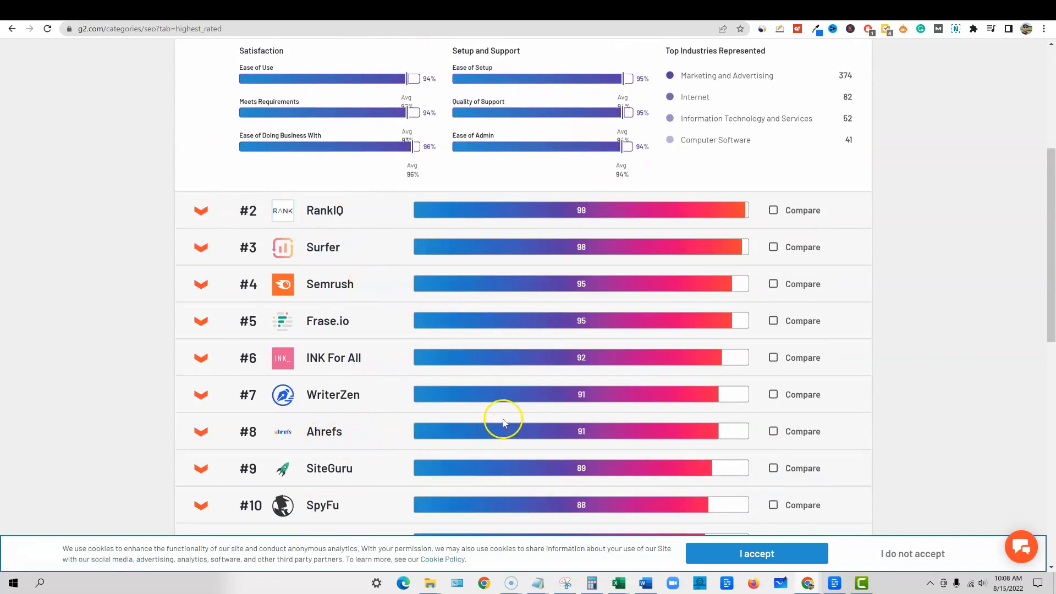
{"action": "mouse_move", "coordinate": [498, 415]}
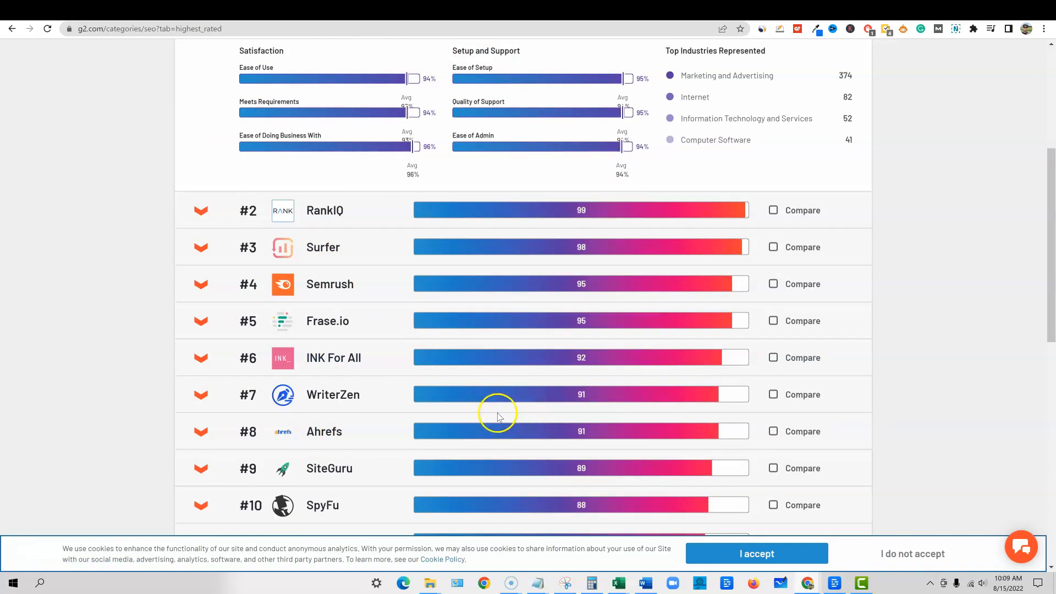
{"action": "mouse_move", "coordinate": [395, 420]}
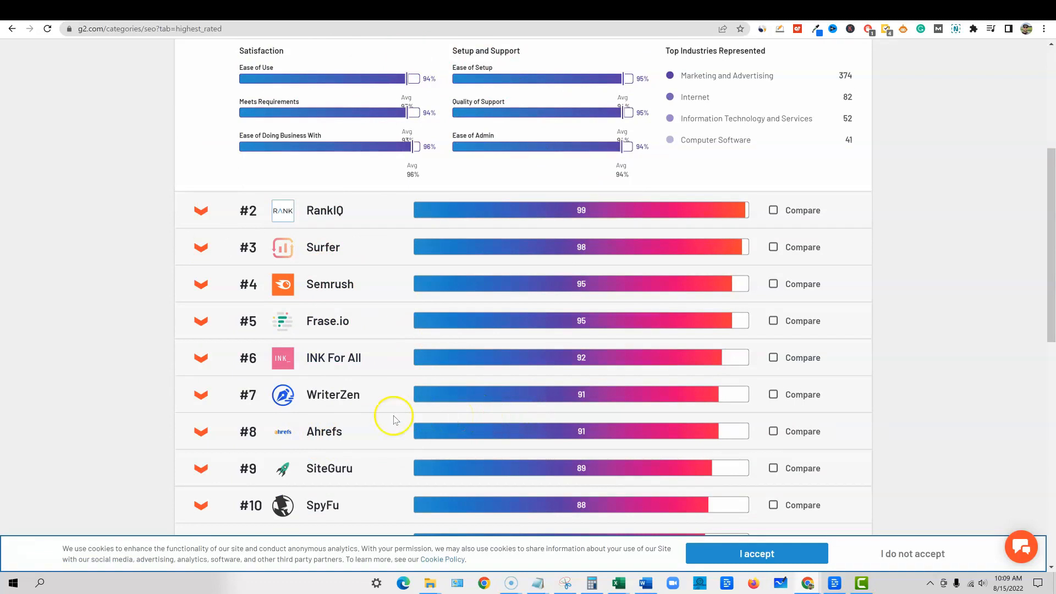
{"action": "mouse_move", "coordinate": [290, 423]}
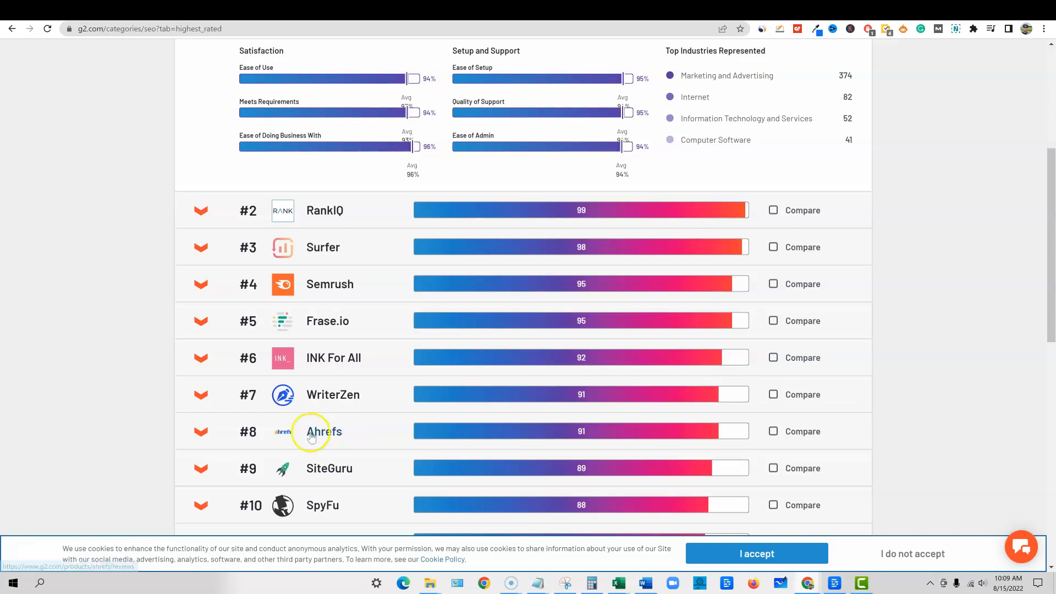
{"action": "mouse_move", "coordinate": [399, 456]}
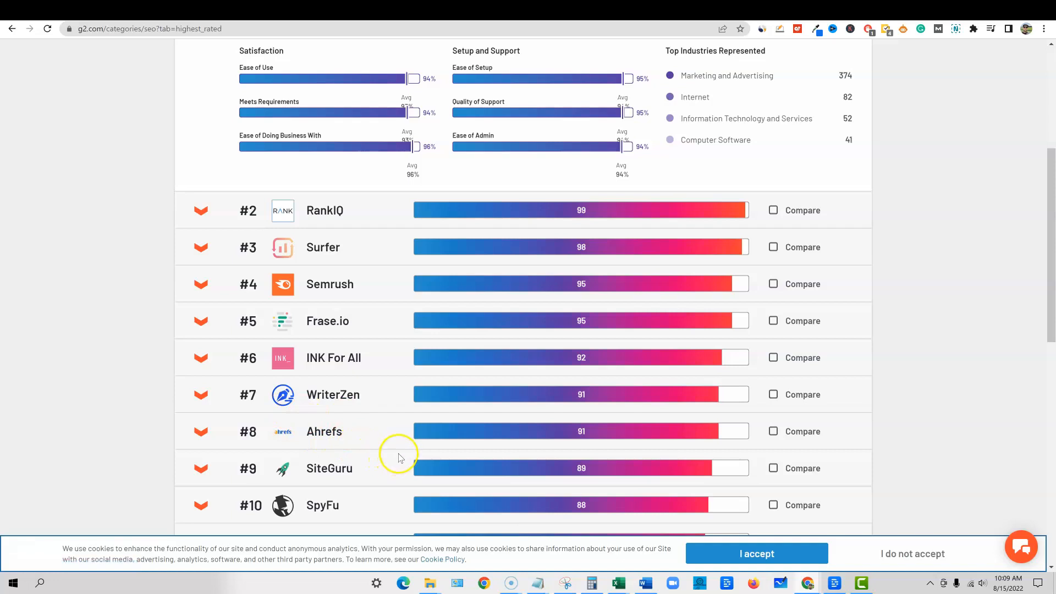
{"action": "mouse_move", "coordinate": [344, 438]}
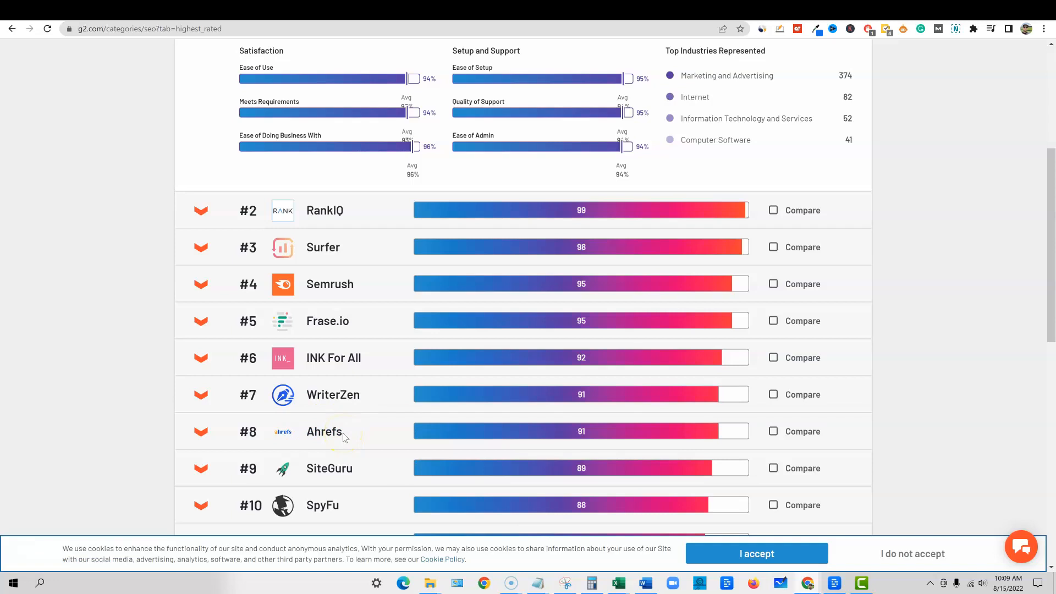
{"action": "mouse_move", "coordinate": [327, 432]}
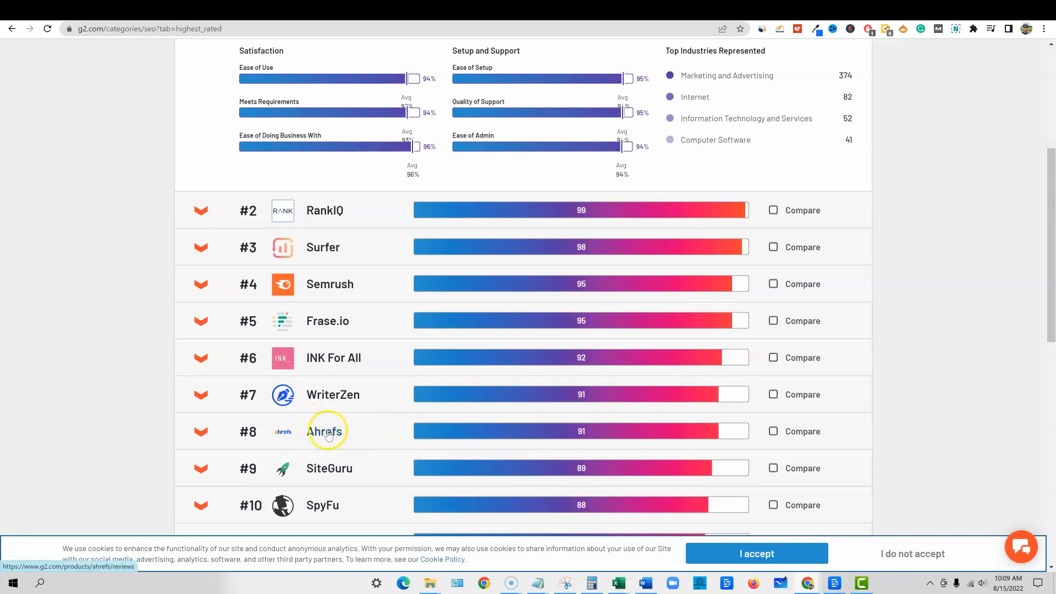
{"action": "mouse_move", "coordinate": [368, 437]}
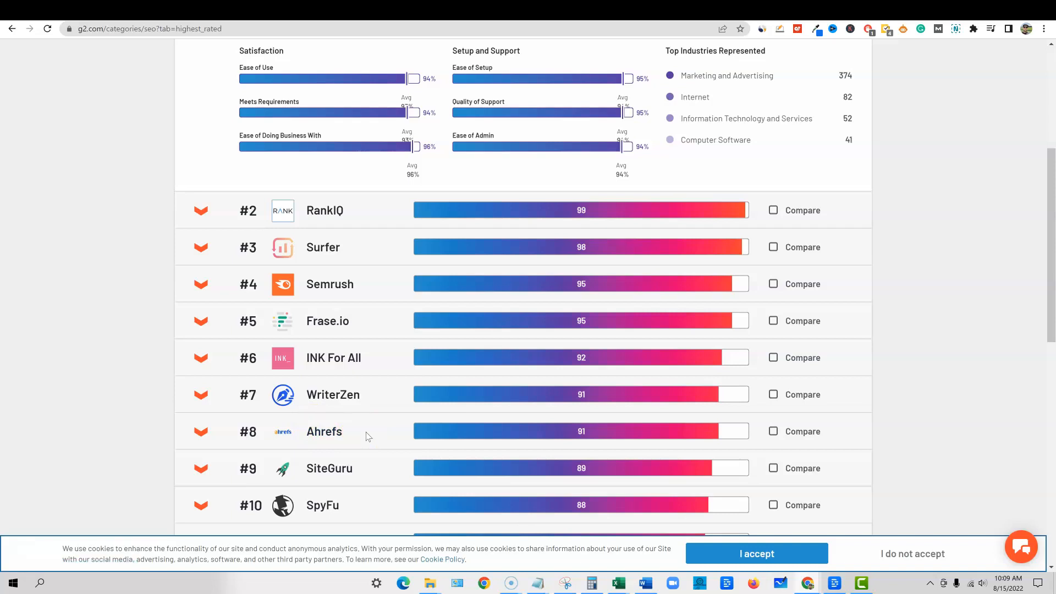
{"action": "scroll", "scroll_direction": "up", "scroll_amount": 3}
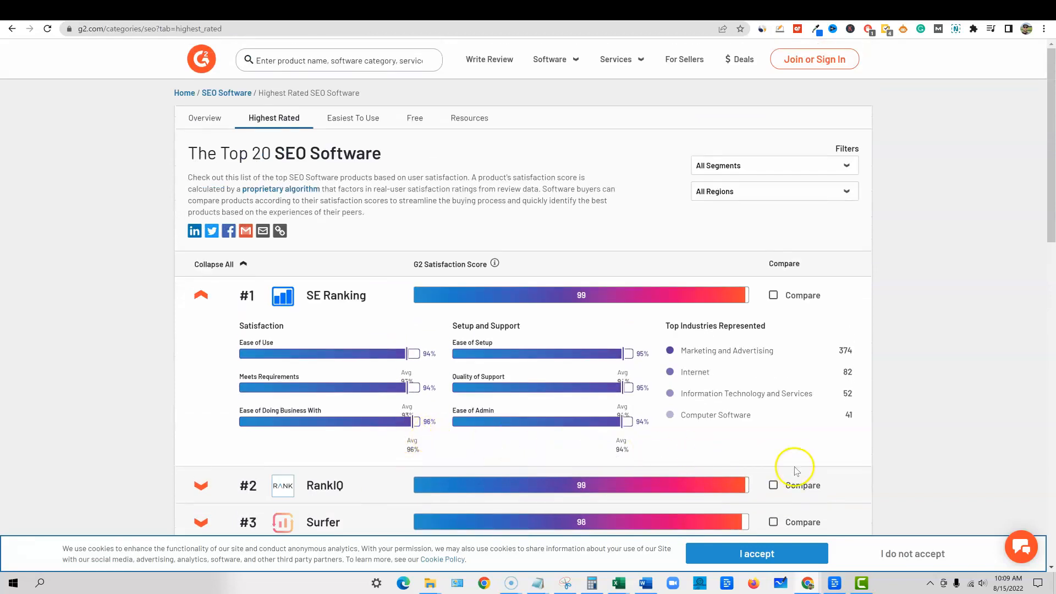
{"action": "scroll", "scroll_direction": "down", "scroll_amount": 3}
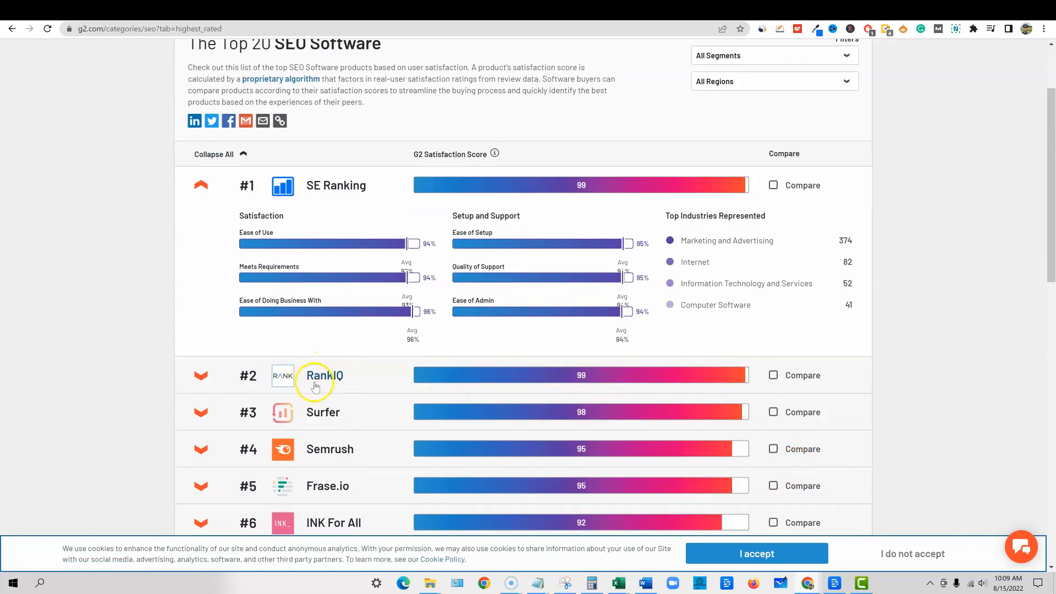
{"action": "mouse_move", "coordinate": [484, 274]}
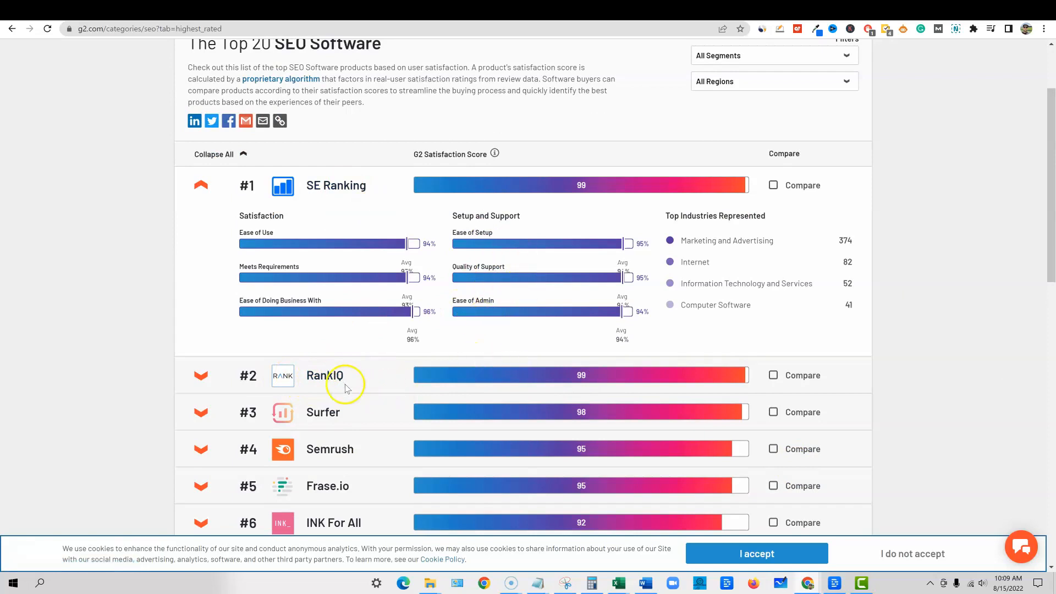
Step: Open RankIQ's G2 product page and jump to its user reviews
{"action": "left_click", "coordinate": [324, 376]}
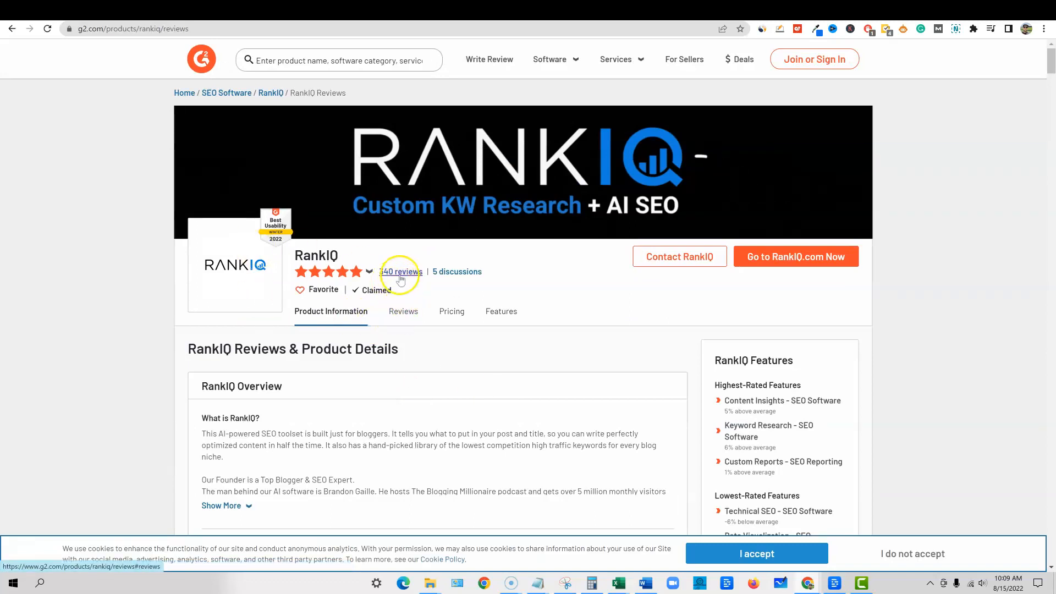
{"action": "left_click", "coordinate": [369, 271]}
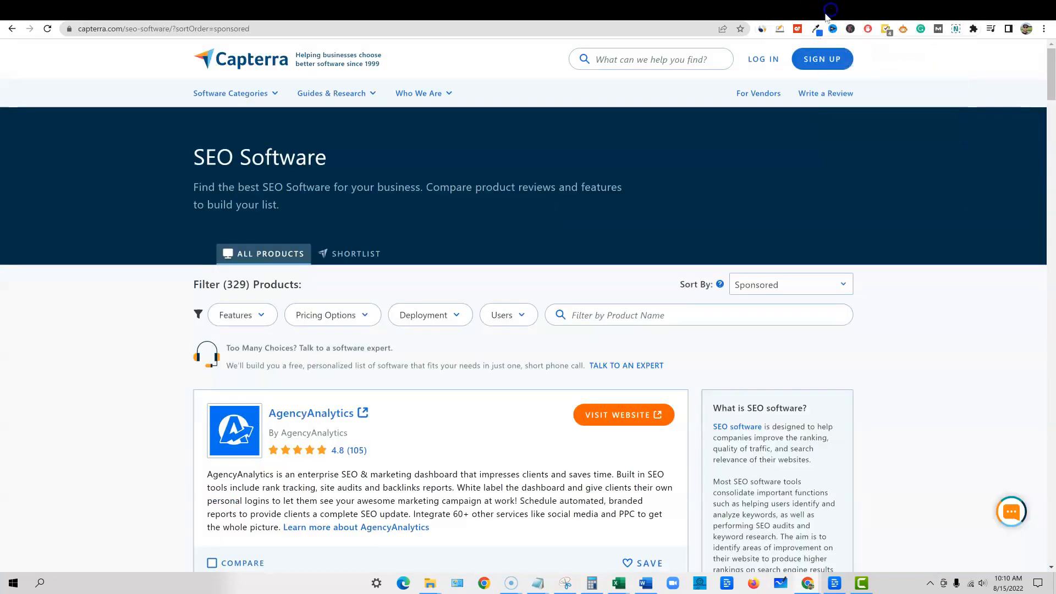
{"action": "mouse_move", "coordinate": [560, 289]}
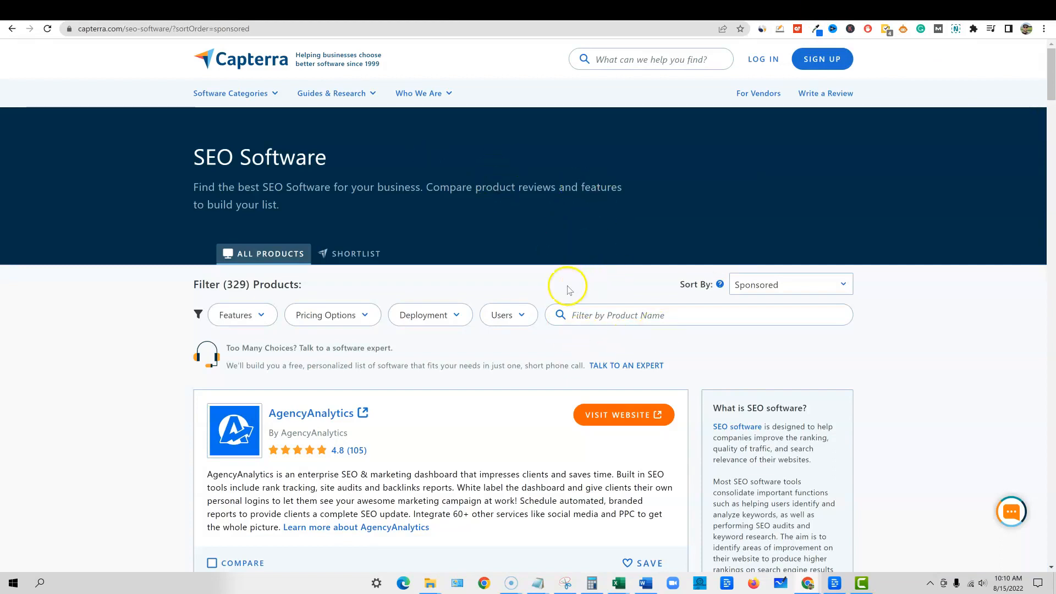
{"action": "mouse_move", "coordinate": [153, 318]}
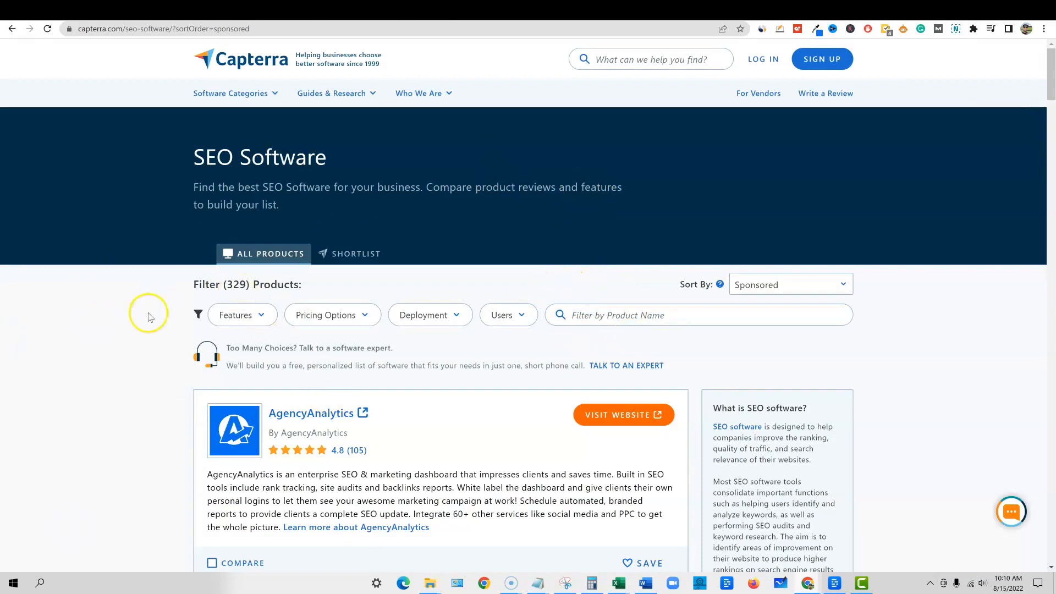
Step: Sort Capterra's SEO Software products by Highest Rated and scroll down to RankIQ's 4.9 listing
{"action": "left_click", "coordinate": [791, 284]}
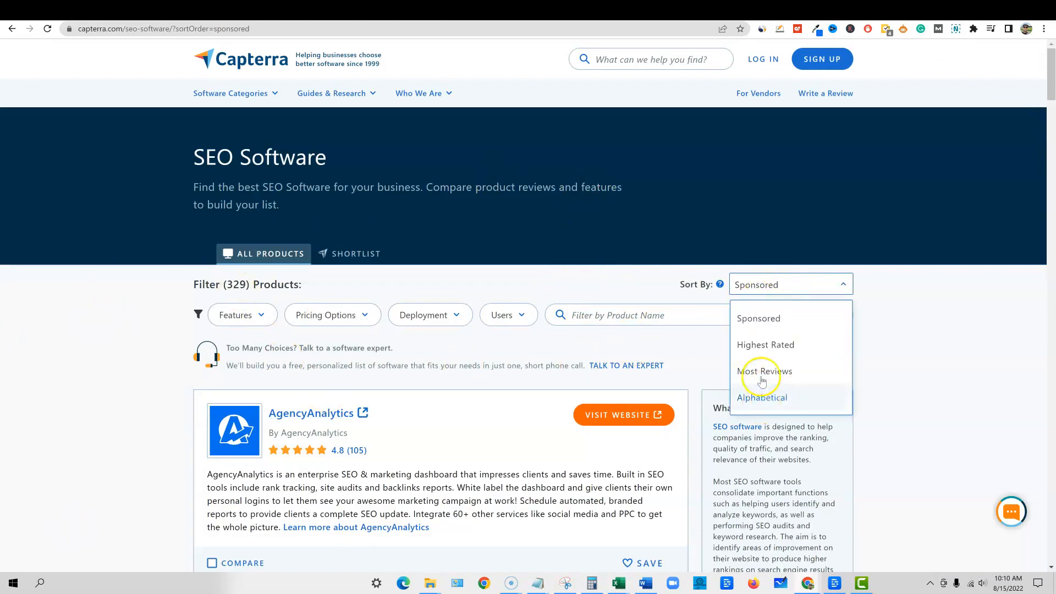
{"action": "left_click", "coordinate": [765, 345]}
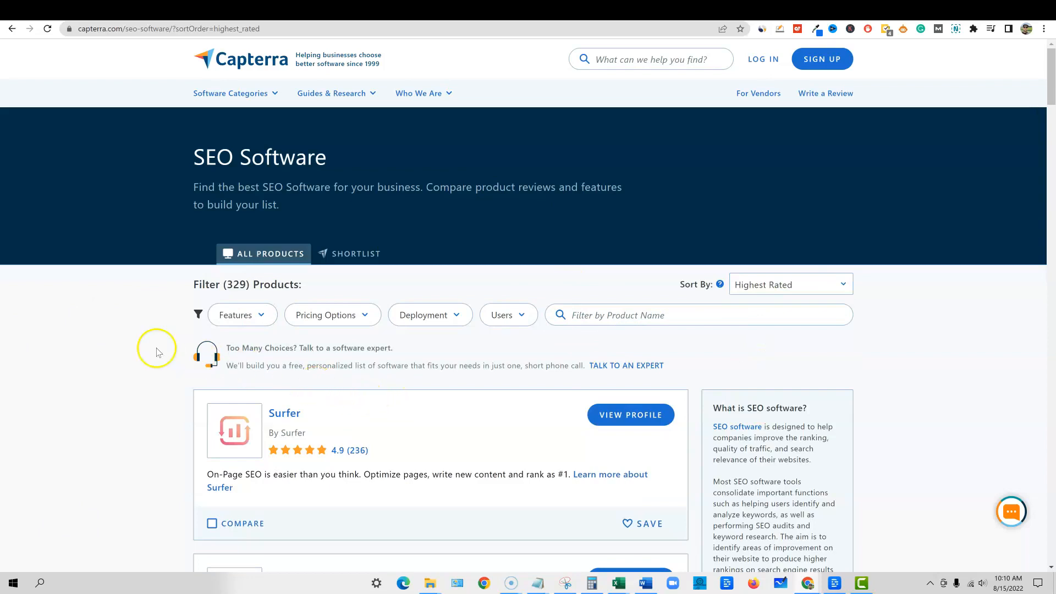
{"action": "scroll", "scroll_direction": "down", "scroll_amount": 3}
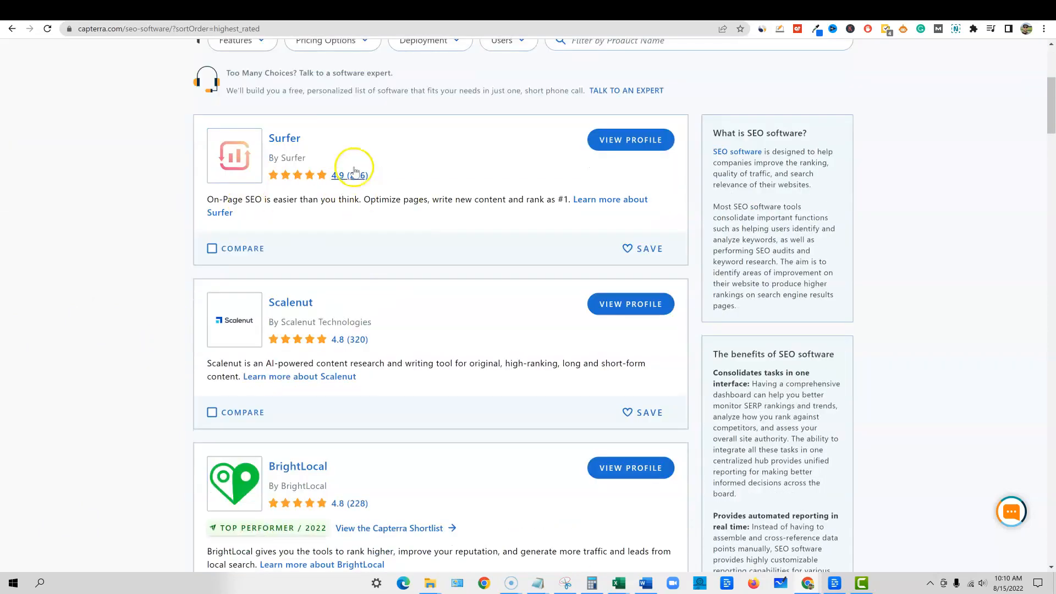
{"action": "scroll", "scroll_direction": "down", "scroll_amount": 3}
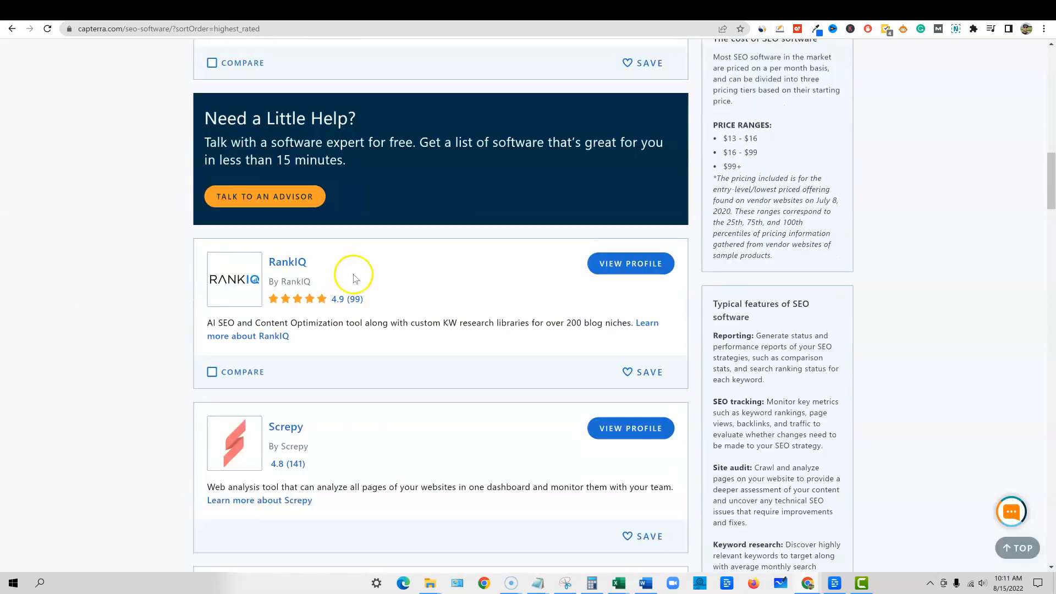
{"action": "scroll", "scroll_direction": "down", "scroll_amount": 3}
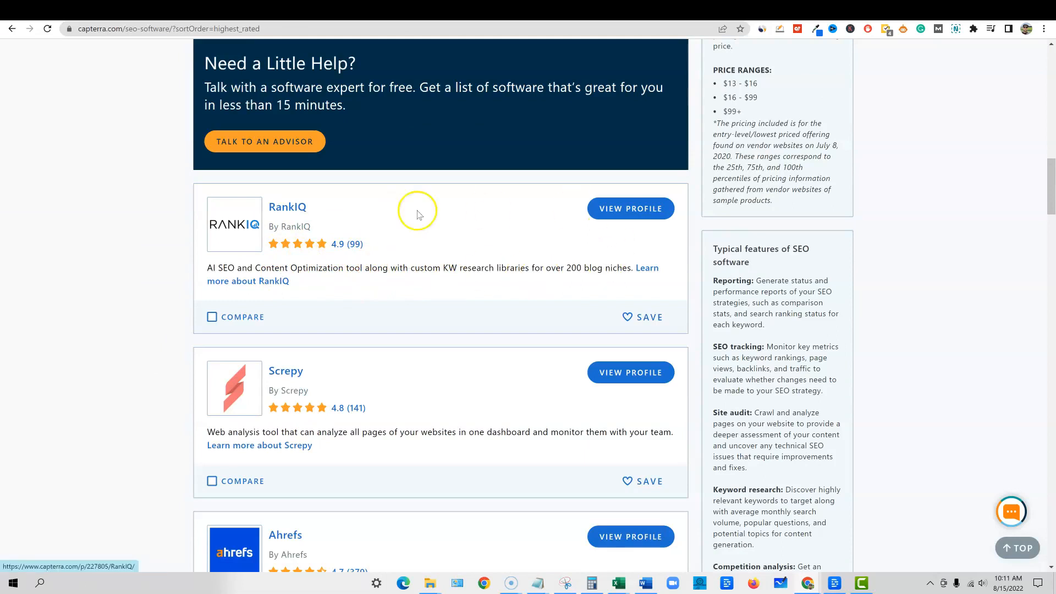
Step: Open the rankiq.com homepage and highlight the 'Write Blog Posts' headline
{"action": "left_click", "coordinate": [288, 206]}
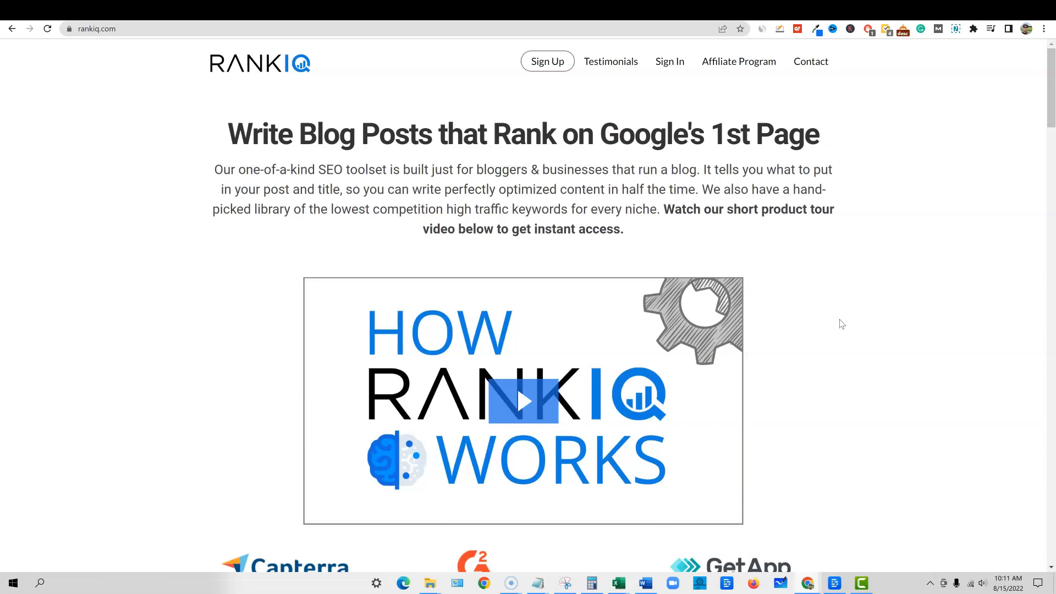
{"action": "double_click", "coordinate": [261, 133]}
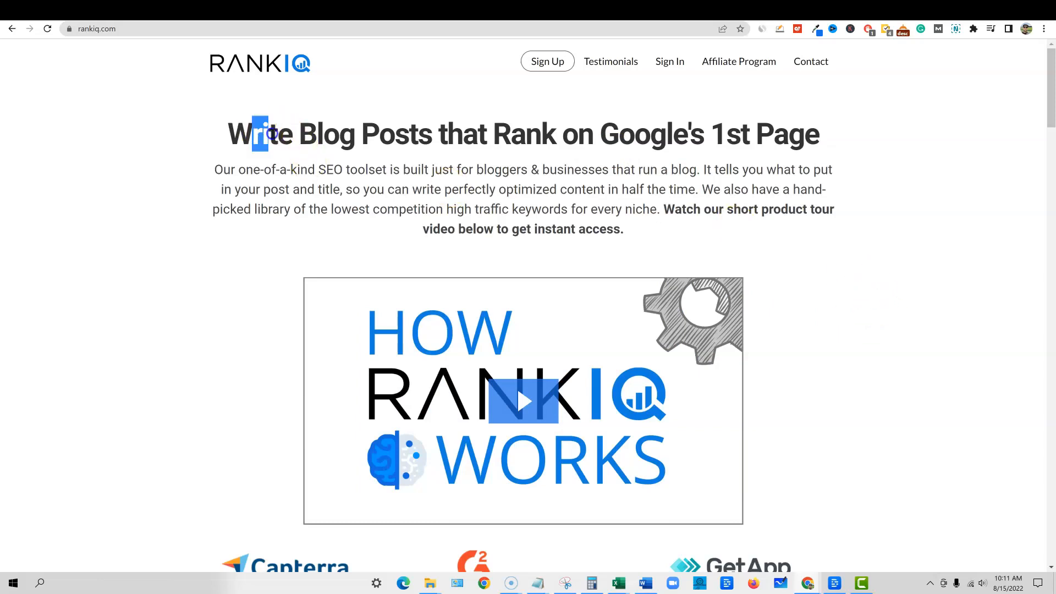
{"action": "left_click_drag", "start_coordinate": [253, 133], "coordinate": [810, 133]}
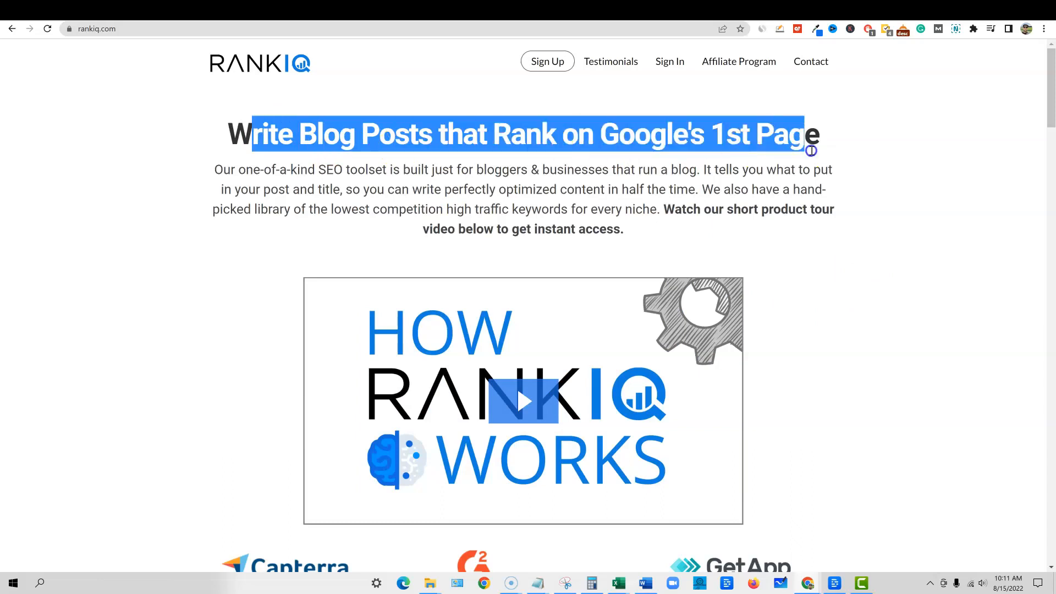
Step: Scroll through the pricing comparison table against Surfer, Ahrefs and SEMRush and the feature sections
{"action": "scroll", "scroll_direction": "down", "scroll_amount": 3}
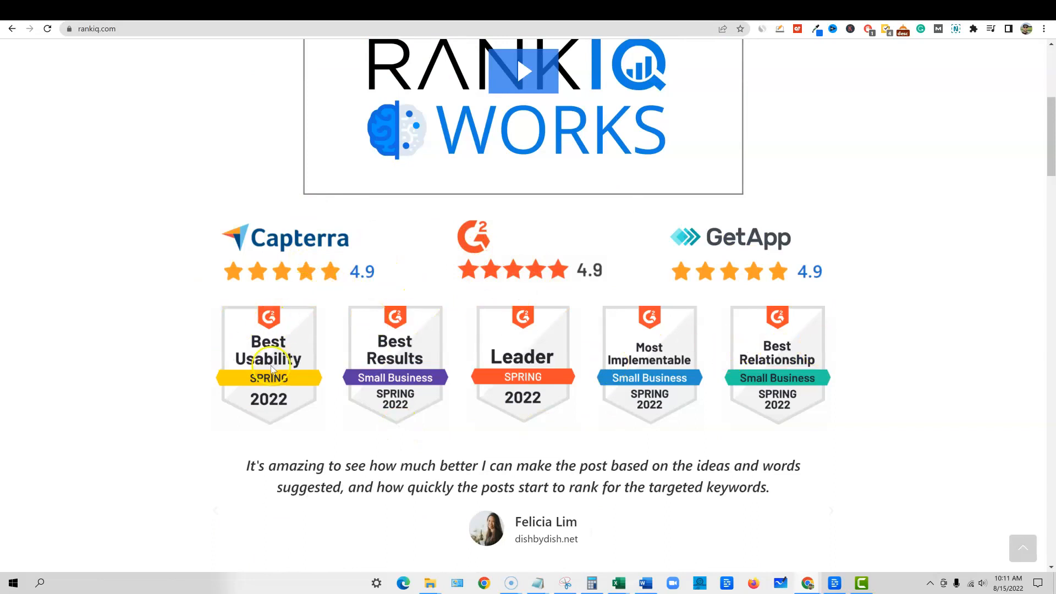
{"action": "mouse_move", "coordinate": [546, 378]}
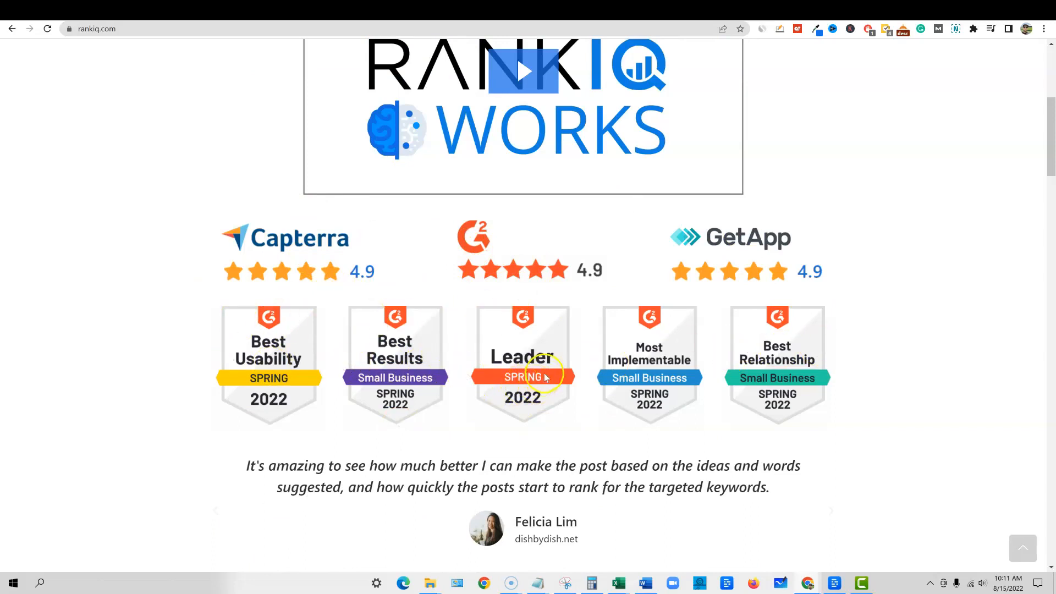
{"action": "mouse_move", "coordinate": [649, 340]}
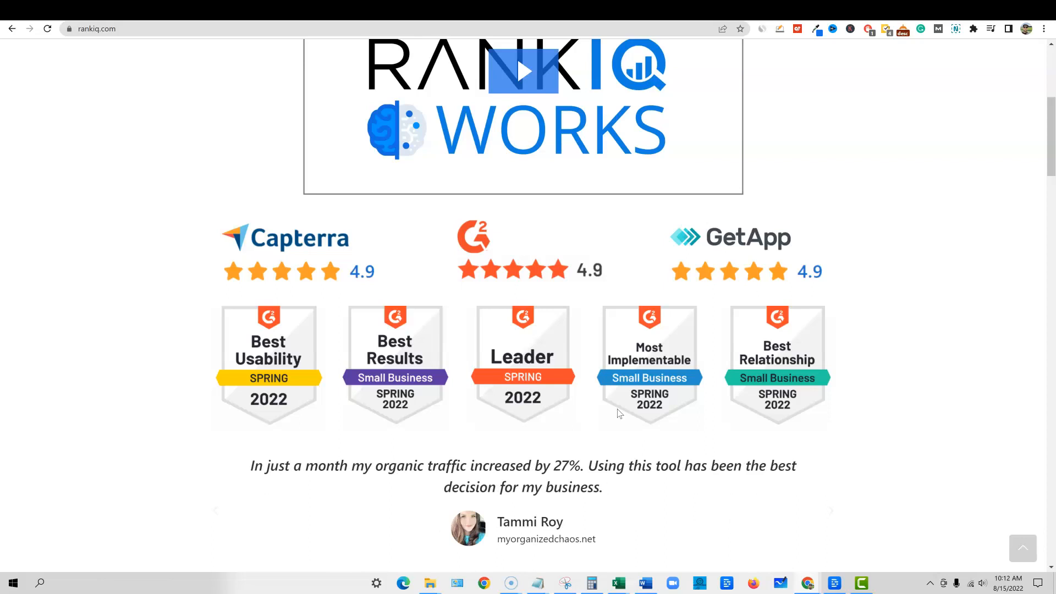
{"action": "scroll", "scroll_direction": "down", "scroll_amount": 3}
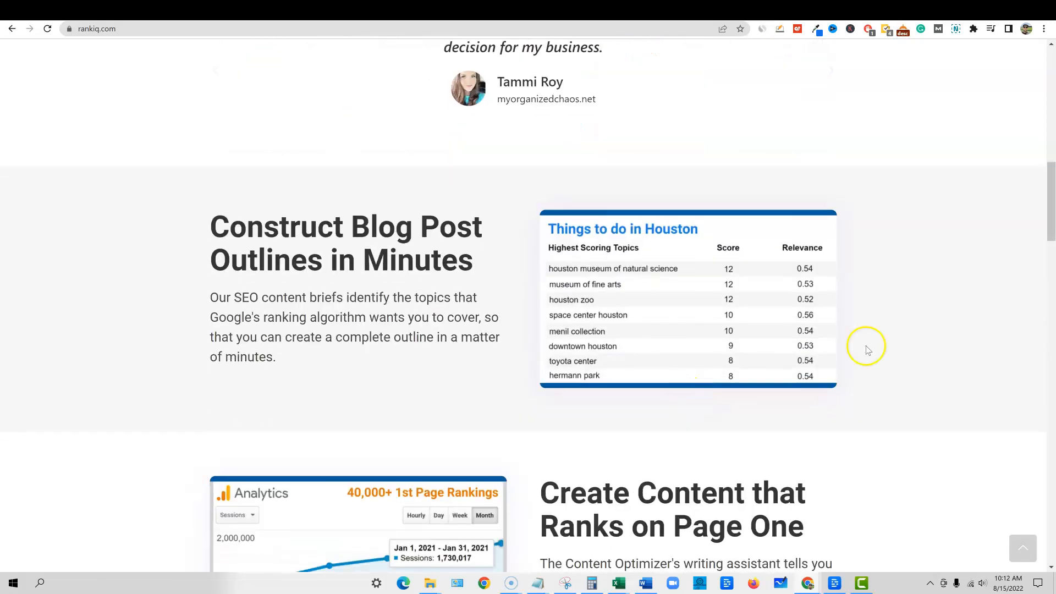
{"action": "scroll", "scroll_direction": "down", "scroll_amount": 3}
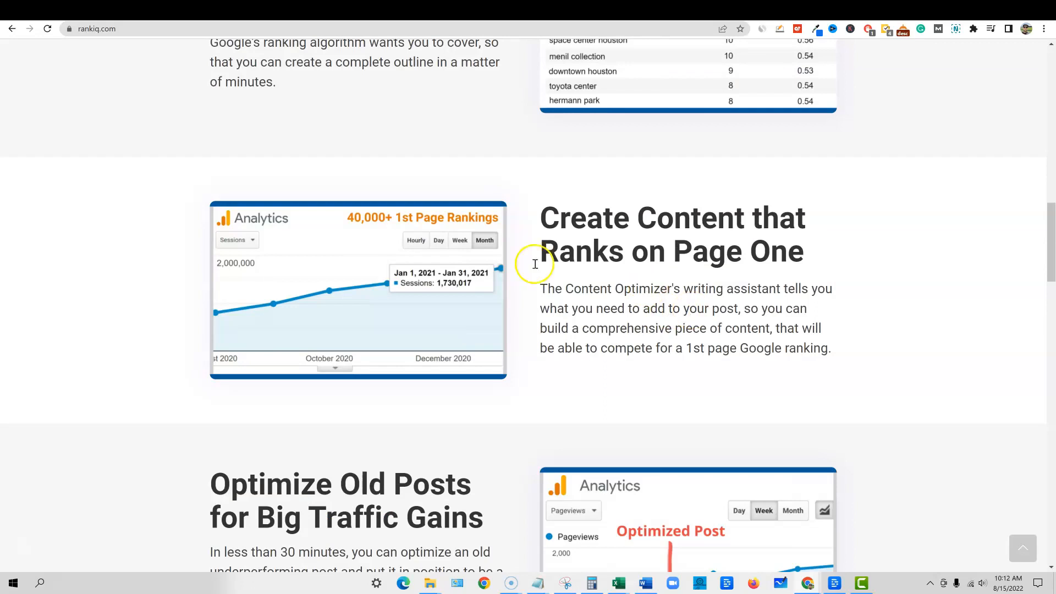
{"action": "mouse_move", "coordinate": [626, 312]}
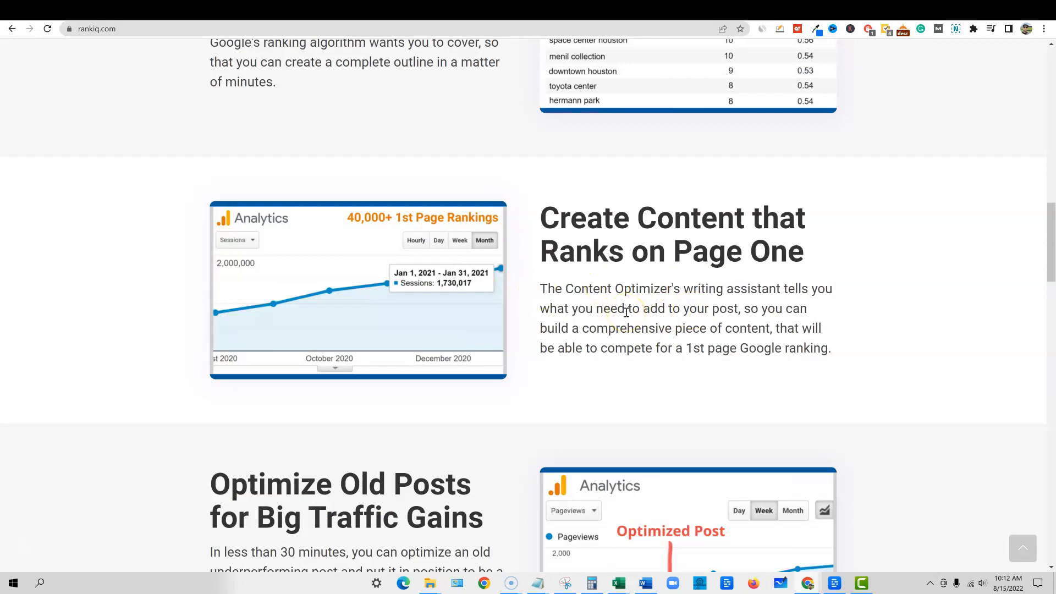
{"action": "mouse_move", "coordinate": [638, 324]}
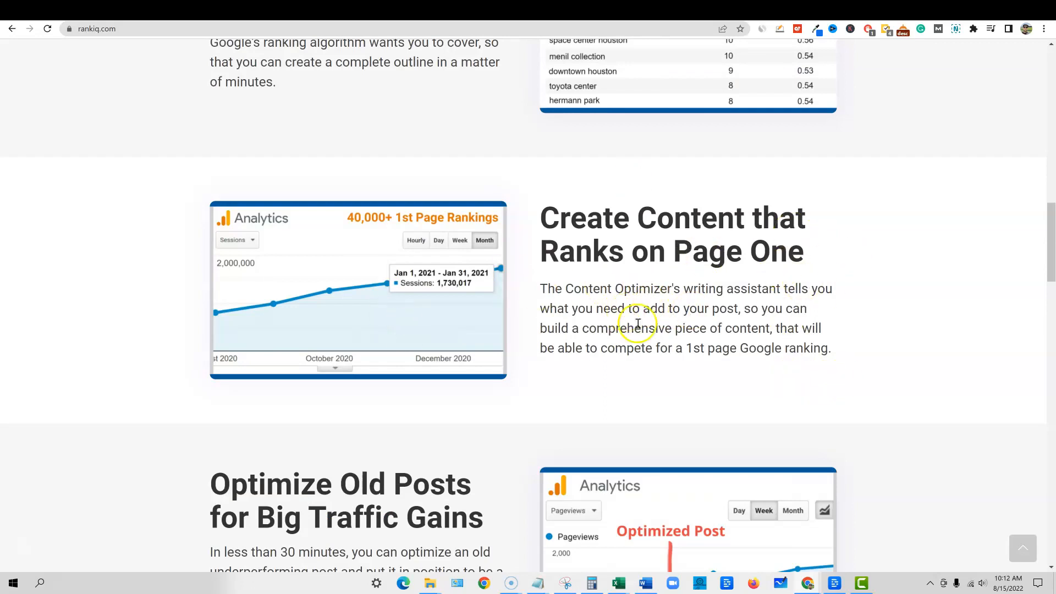
{"action": "scroll", "scroll_direction": "down", "scroll_amount": 3}
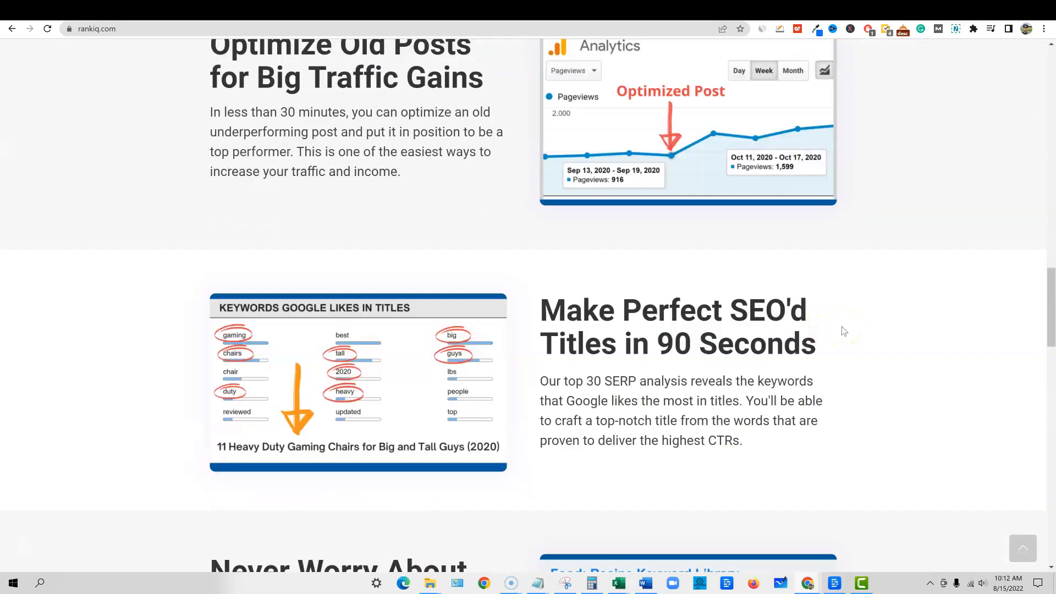
{"action": "scroll", "scroll_direction": "down", "scroll_amount": 3}
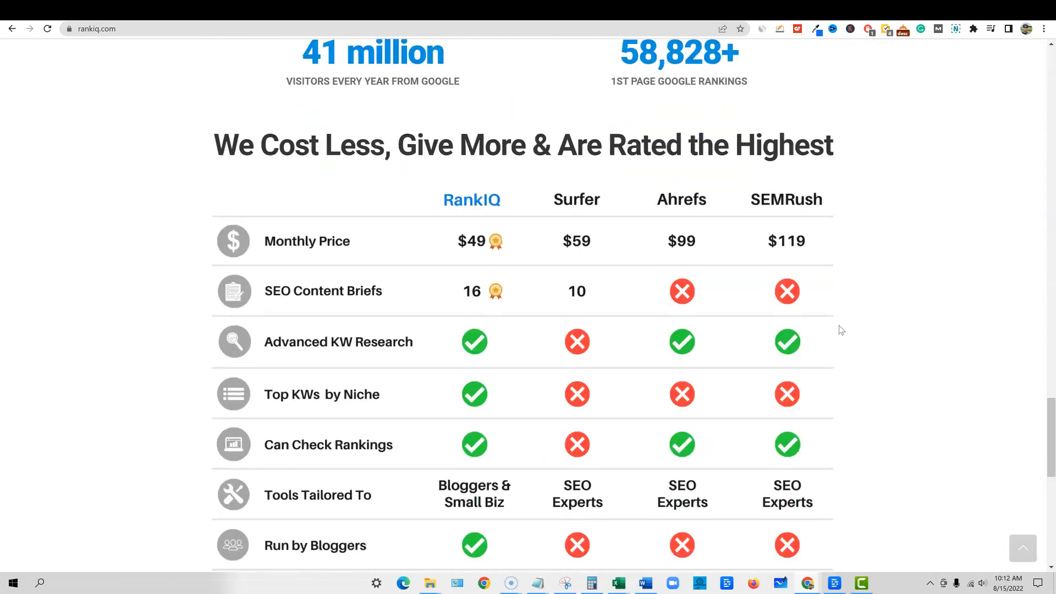
{"action": "scroll", "scroll_direction": "down", "scroll_amount": 3}
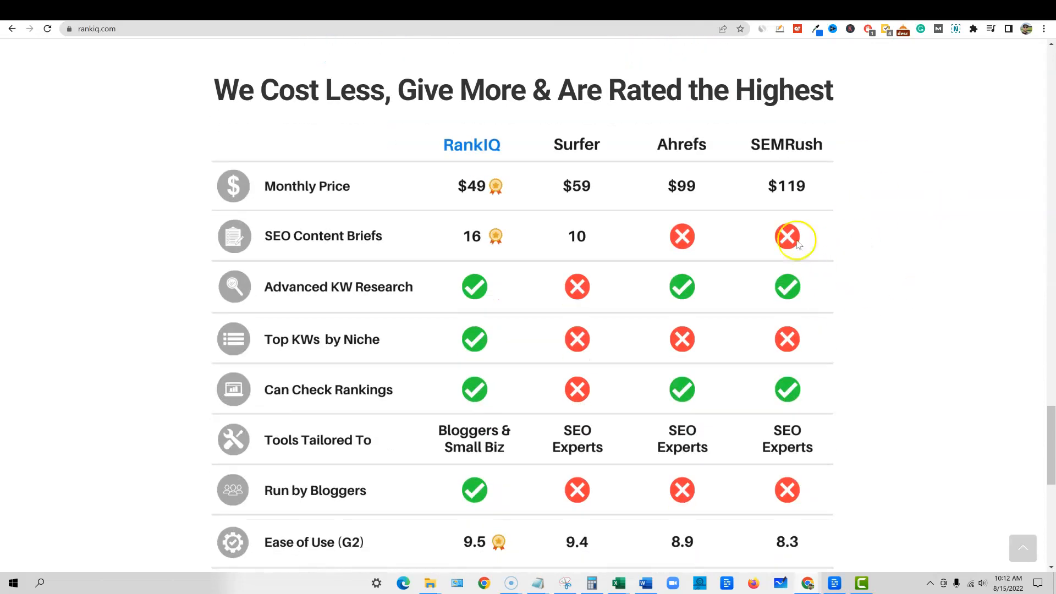
{"action": "mouse_move", "coordinate": [733, 186]}
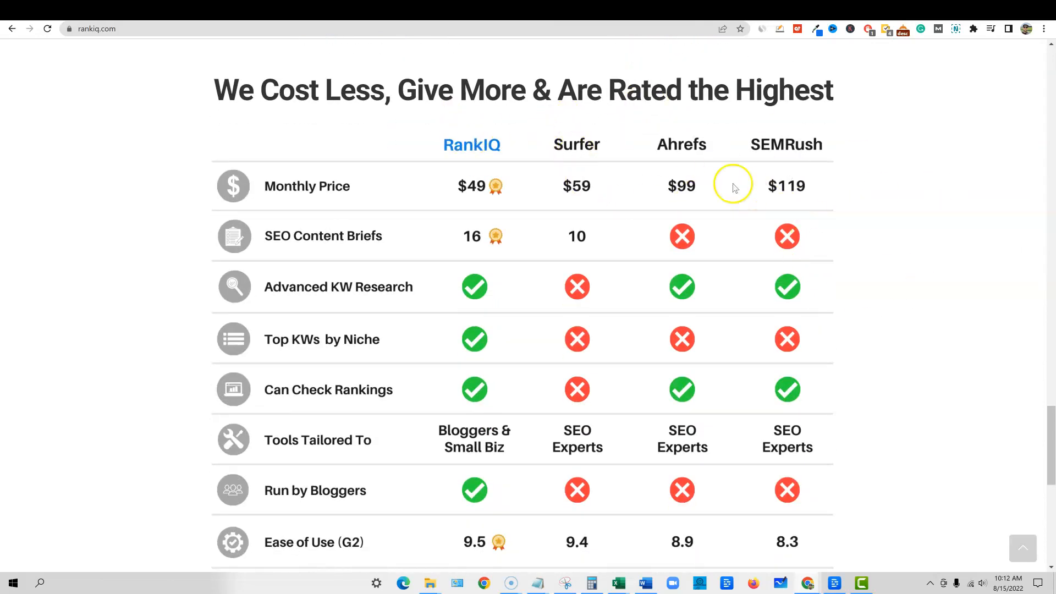
{"action": "mouse_move", "coordinate": [801, 280]}
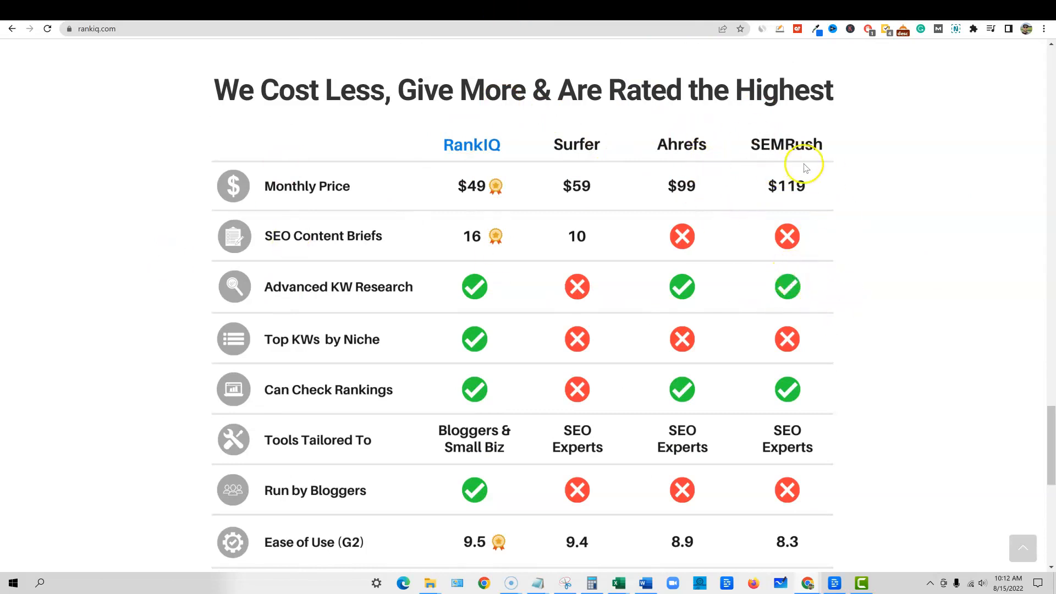
{"action": "mouse_move", "coordinate": [863, 248]}
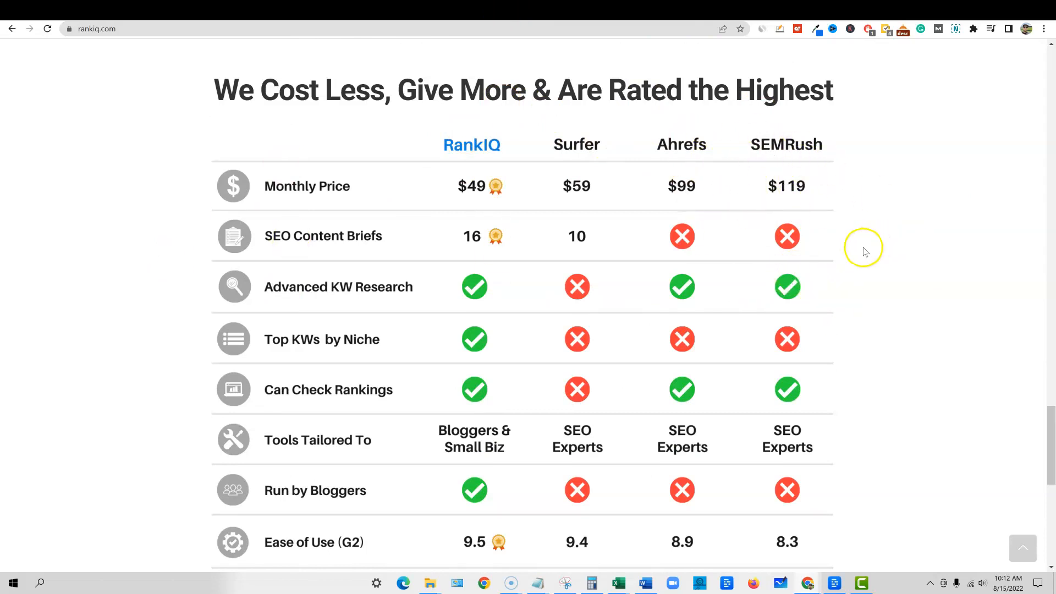
{"action": "scroll", "scroll_direction": "down", "scroll_amount": 3}
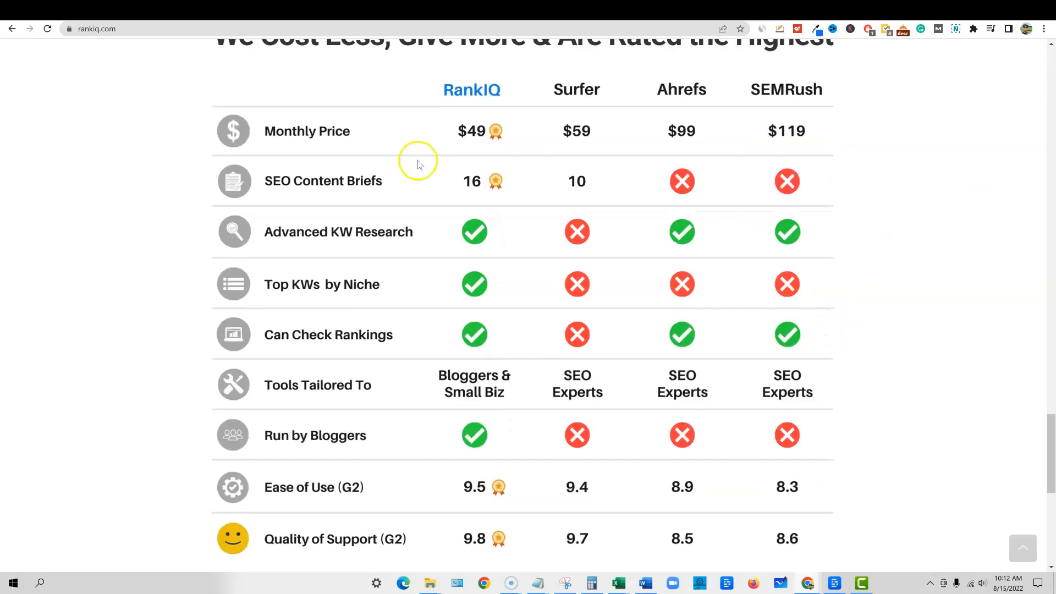
{"action": "mouse_move", "coordinate": [742, 192]}
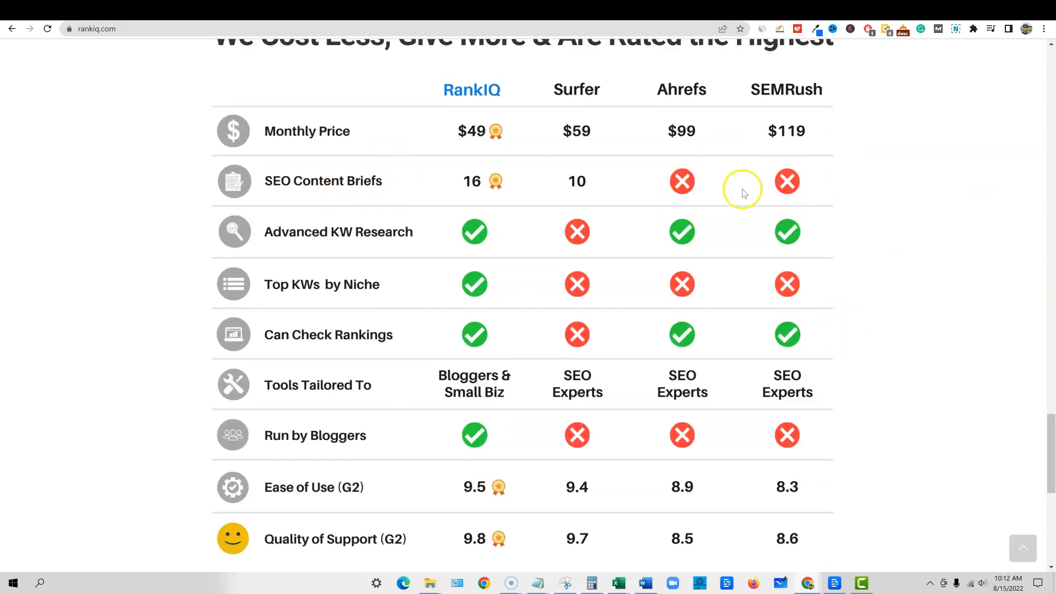
{"action": "mouse_move", "coordinate": [564, 231]}
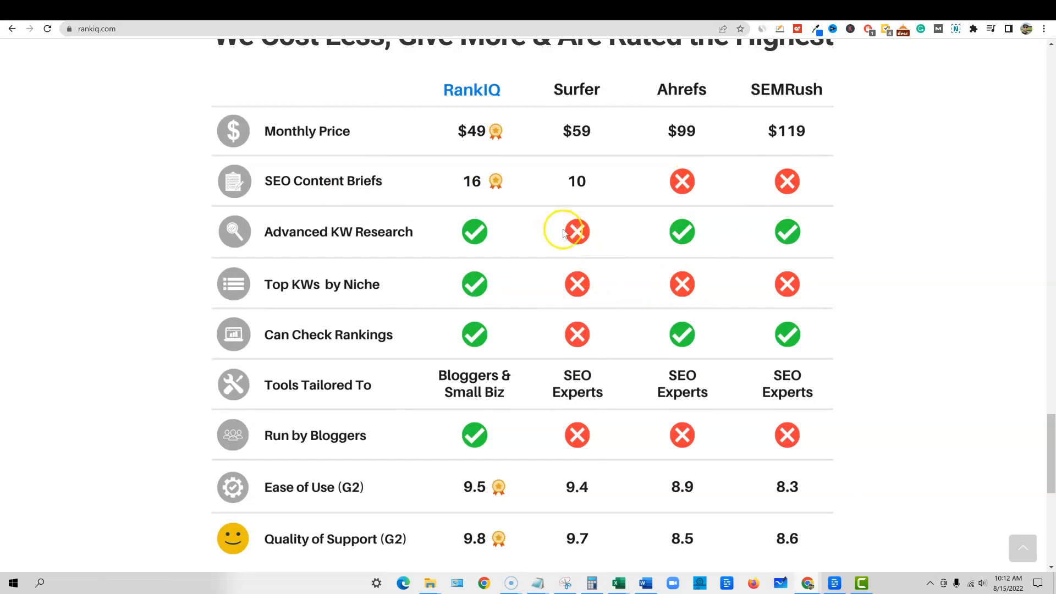
{"action": "mouse_move", "coordinate": [456, 138]}
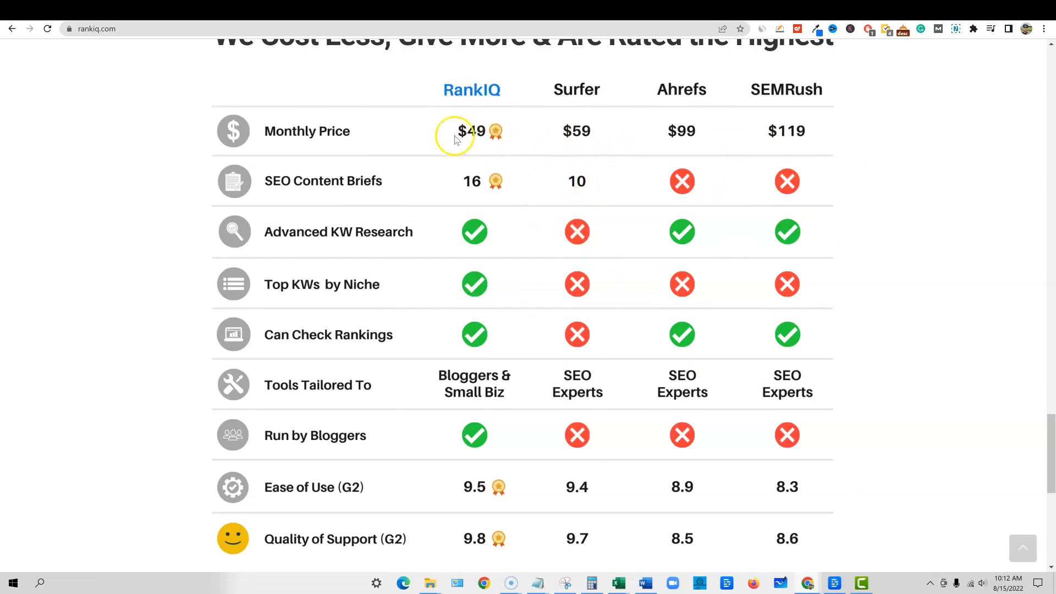
{"action": "mouse_move", "coordinate": [480, 190]}
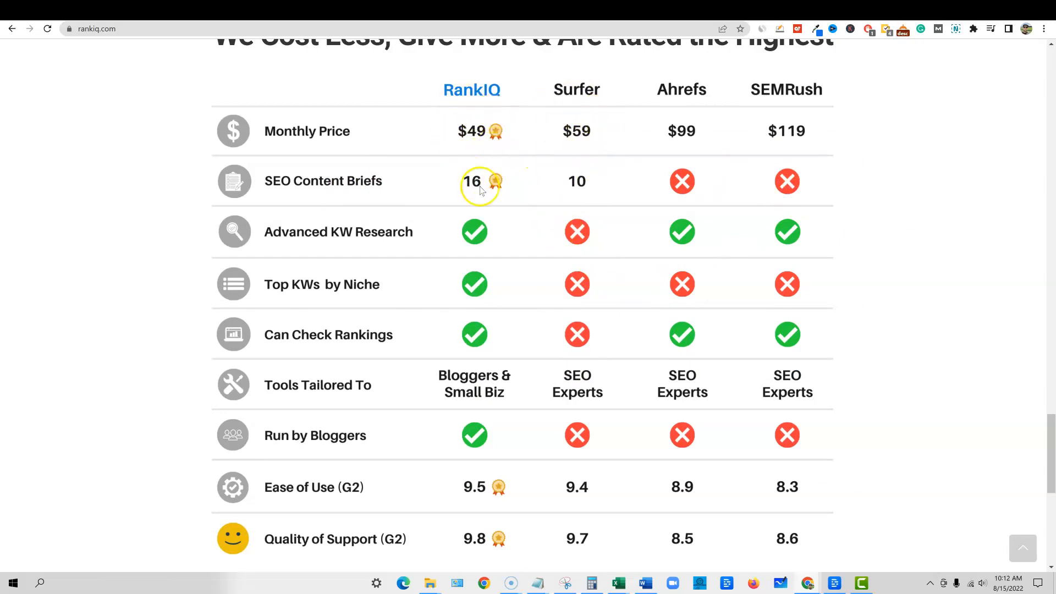
{"action": "scroll", "scroll_direction": "down", "scroll_amount": 3}
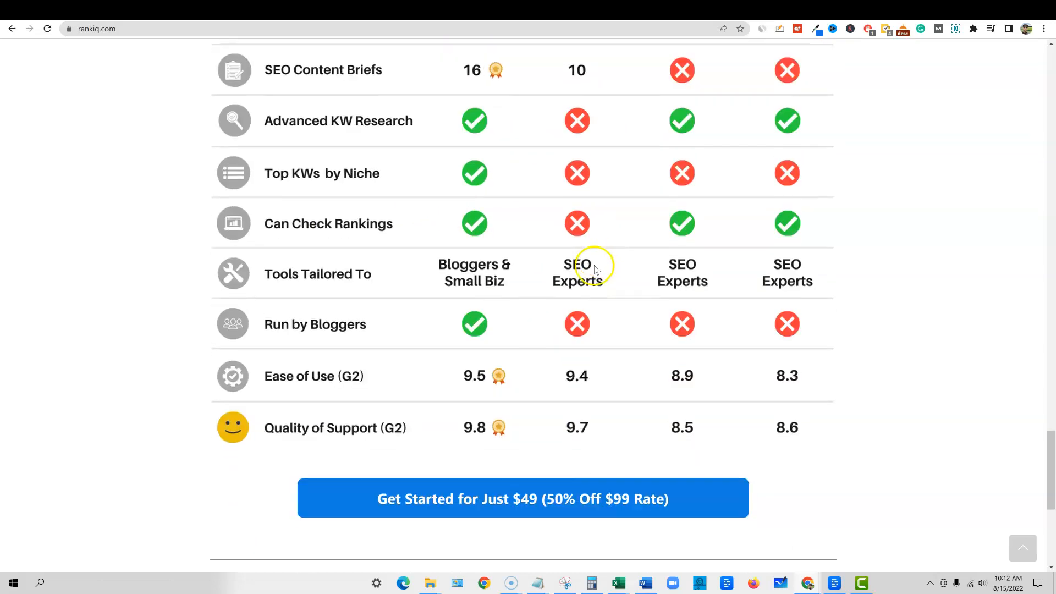
{"action": "scroll", "scroll_direction": "down", "scroll_amount": 3}
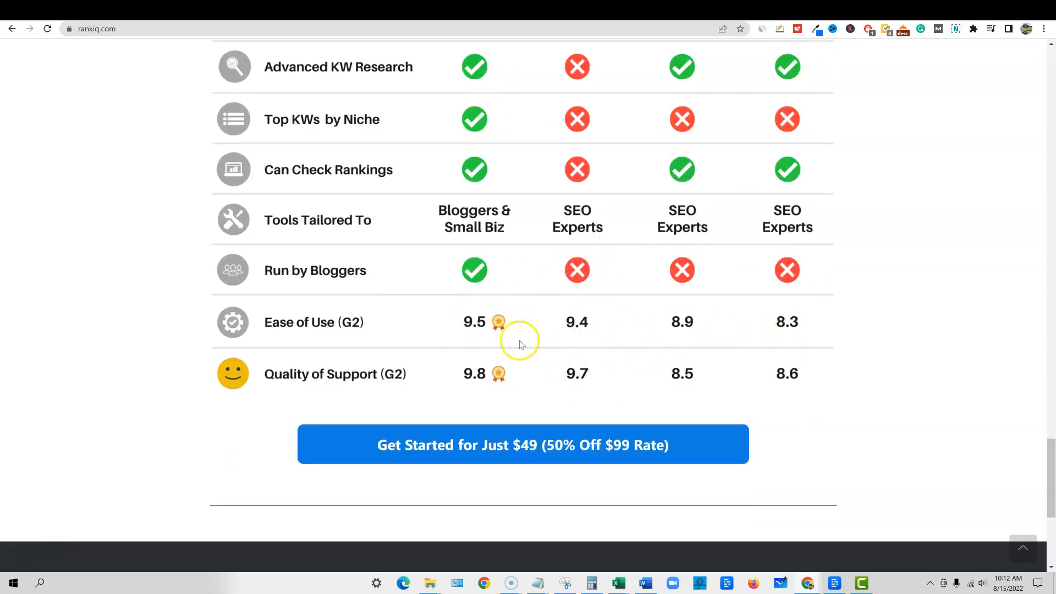
{"action": "scroll", "scroll_direction": "up", "scroll_amount": 3}
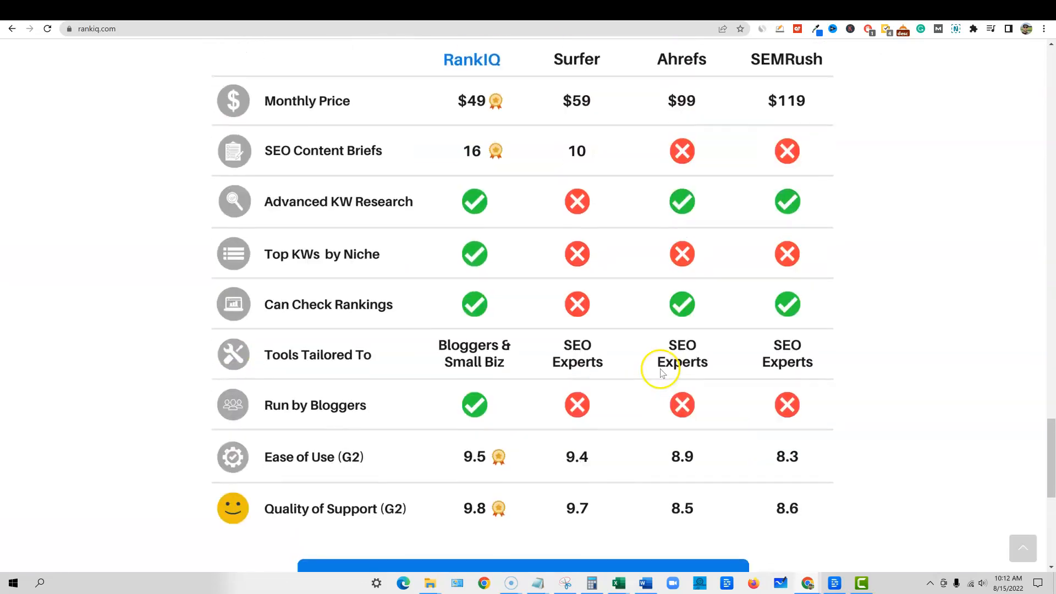
{"action": "scroll", "scroll_direction": "up", "scroll_amount": 3}
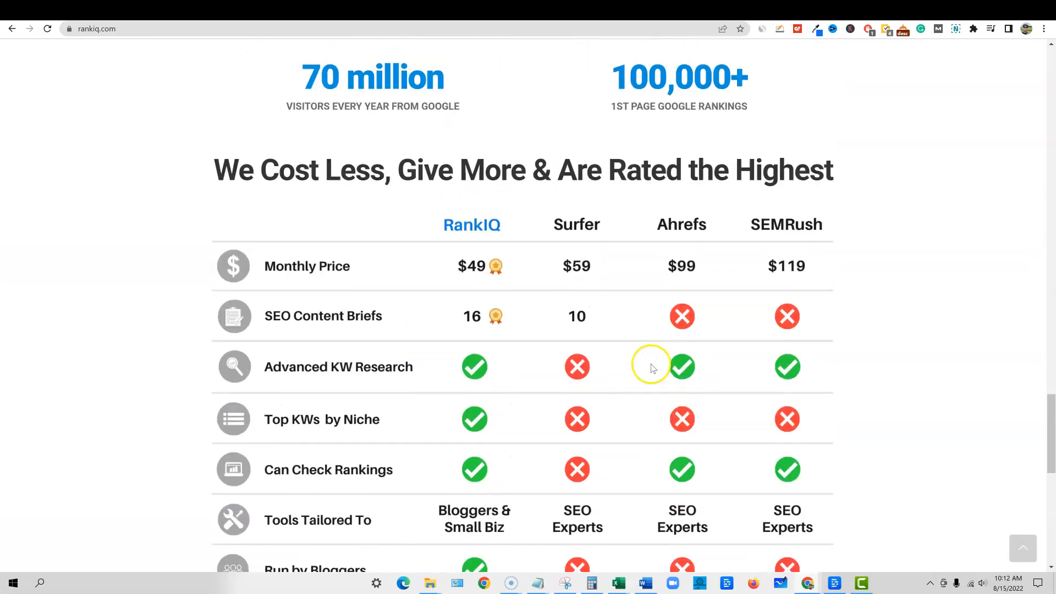
{"action": "scroll", "scroll_direction": "down", "scroll_amount": 3}
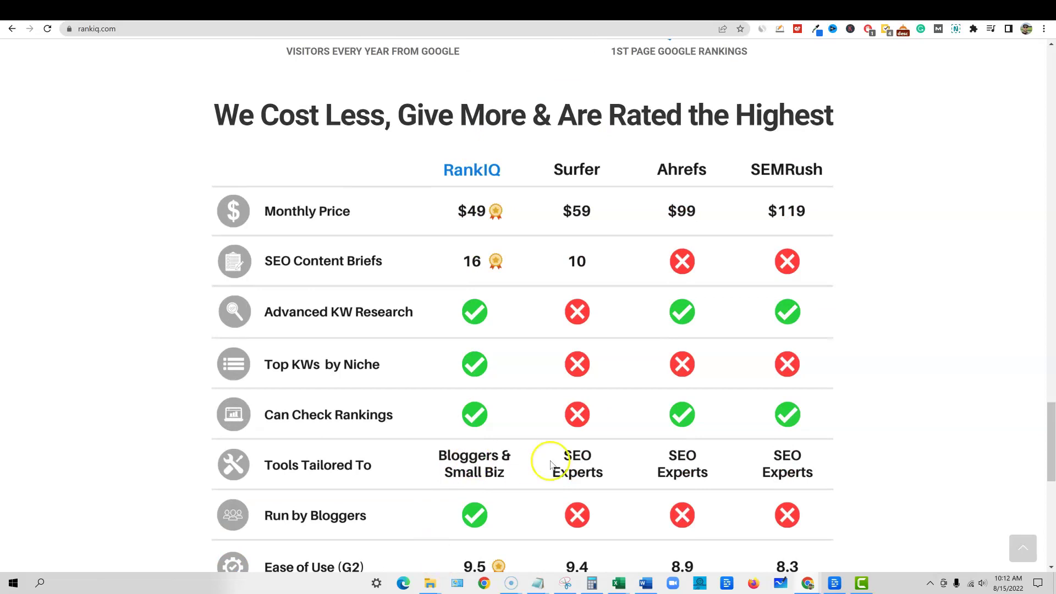
{"action": "scroll", "scroll_direction": "down", "scroll_amount": 3}
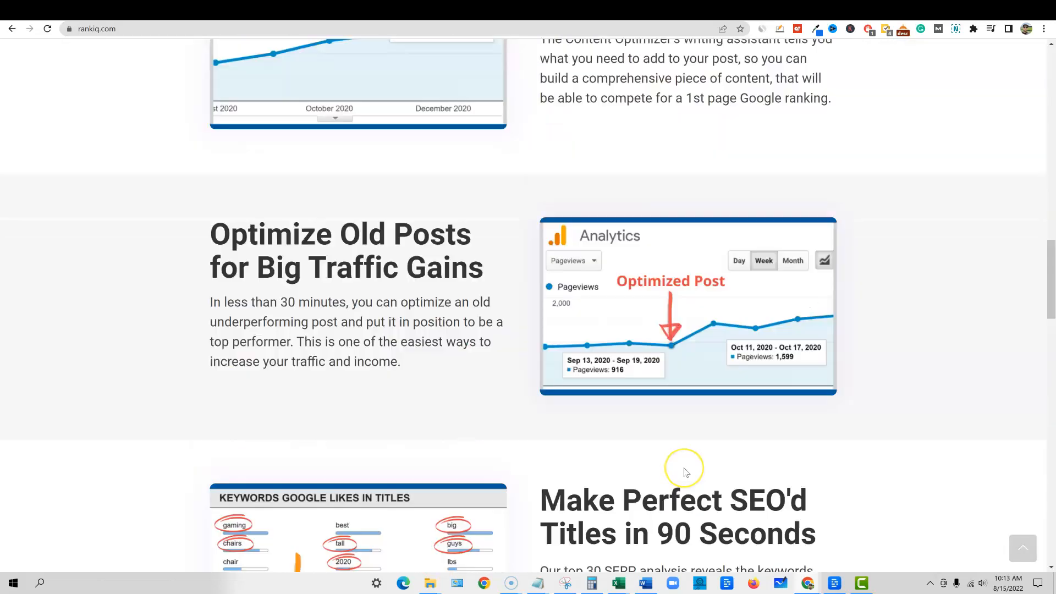
{"action": "scroll", "scroll_direction": "down", "scroll_amount": 3}
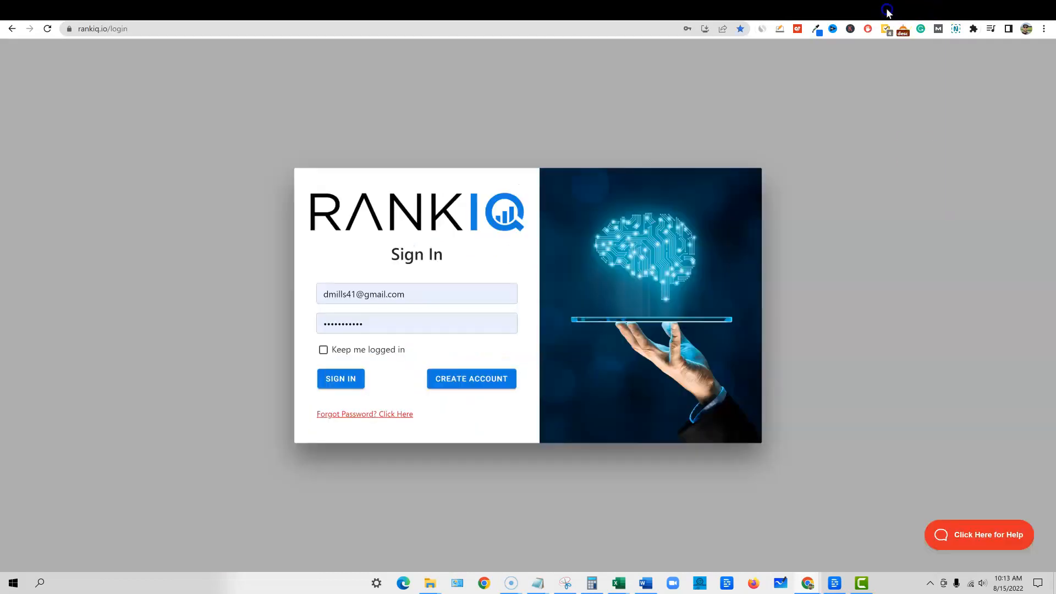
Step: Sign in to RankIQ, signing in again after the 'Please, Log In again' notice
{"action": "left_click", "coordinate": [341, 378]}
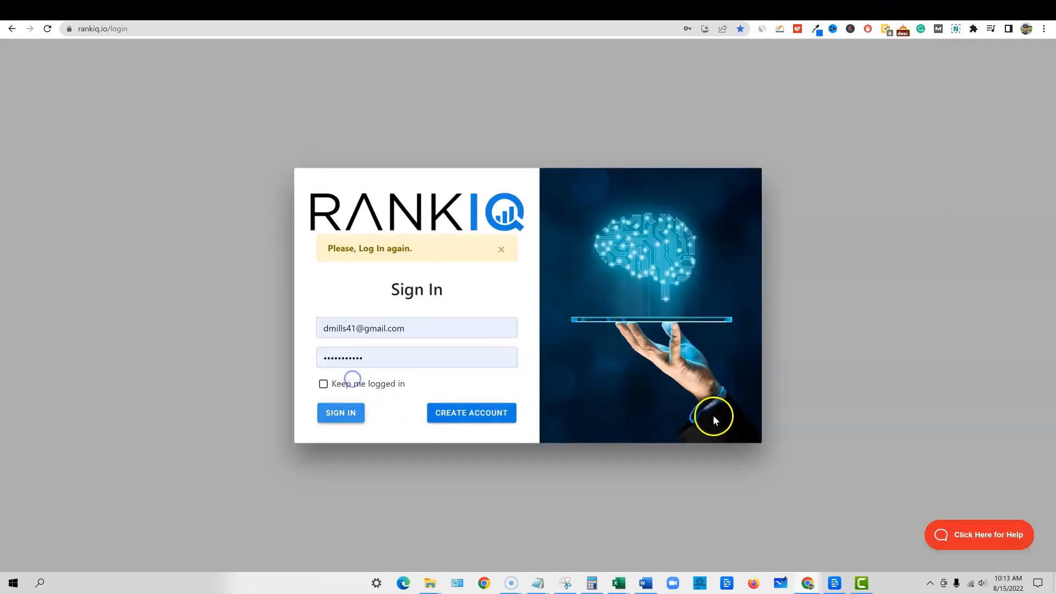
{"action": "left_click", "coordinate": [341, 413]}
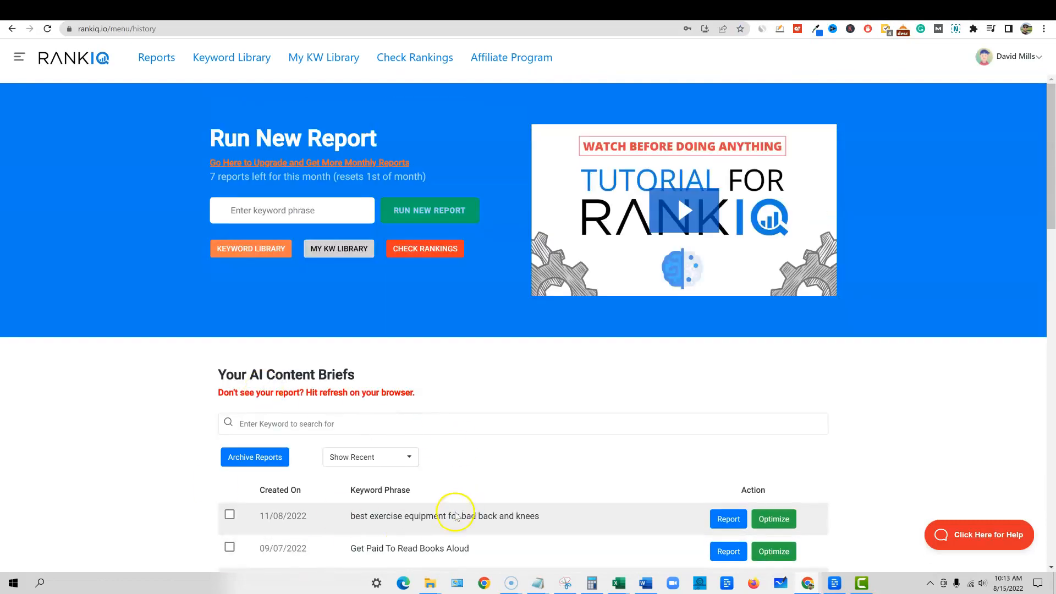
{"action": "mouse_move", "coordinate": [415, 425]}
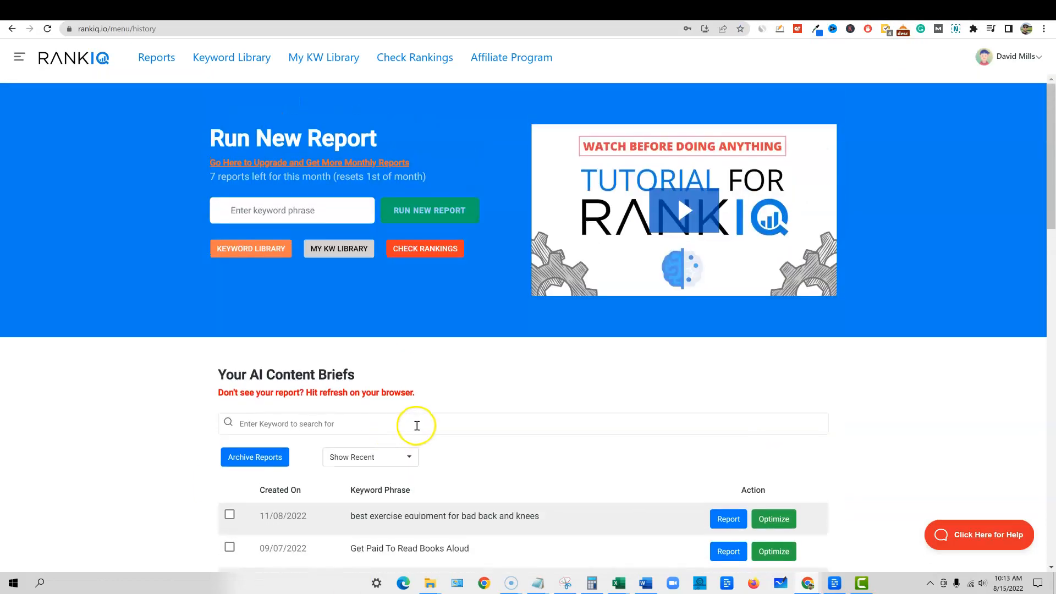
{"action": "mouse_move", "coordinate": [432, 410]}
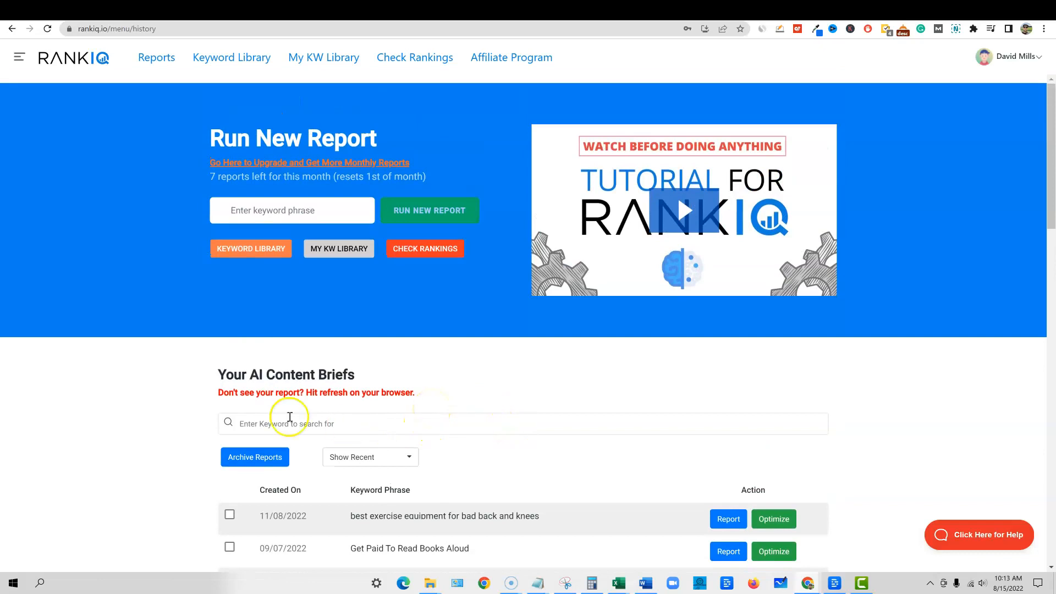
{"action": "mouse_move", "coordinate": [432, 65]}
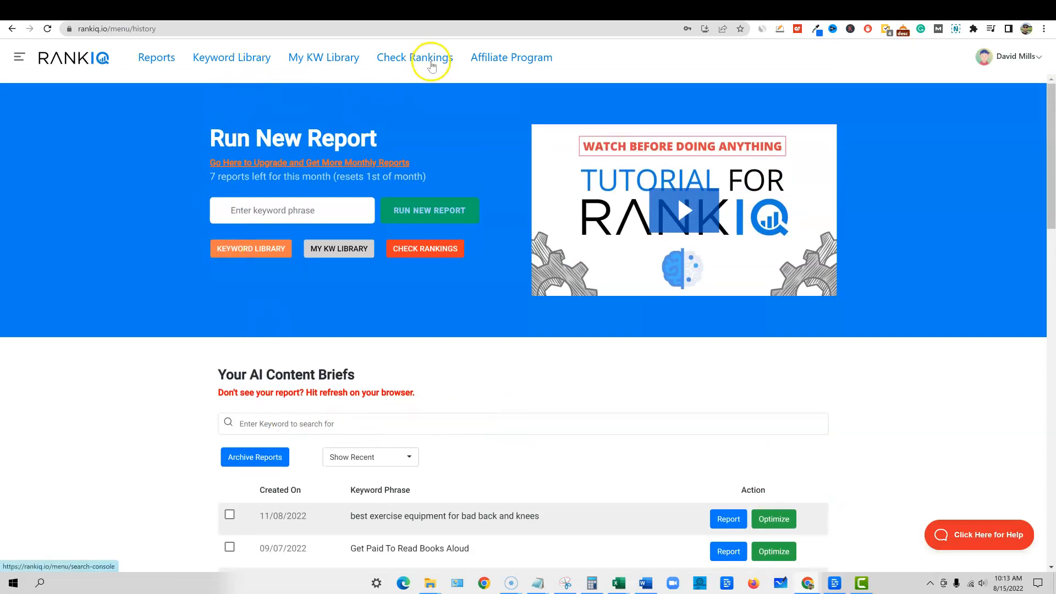
Step: Run the Check Rankings traffic analysis for the sc-domain:realisticpay.com property
{"action": "left_click", "coordinate": [417, 57]}
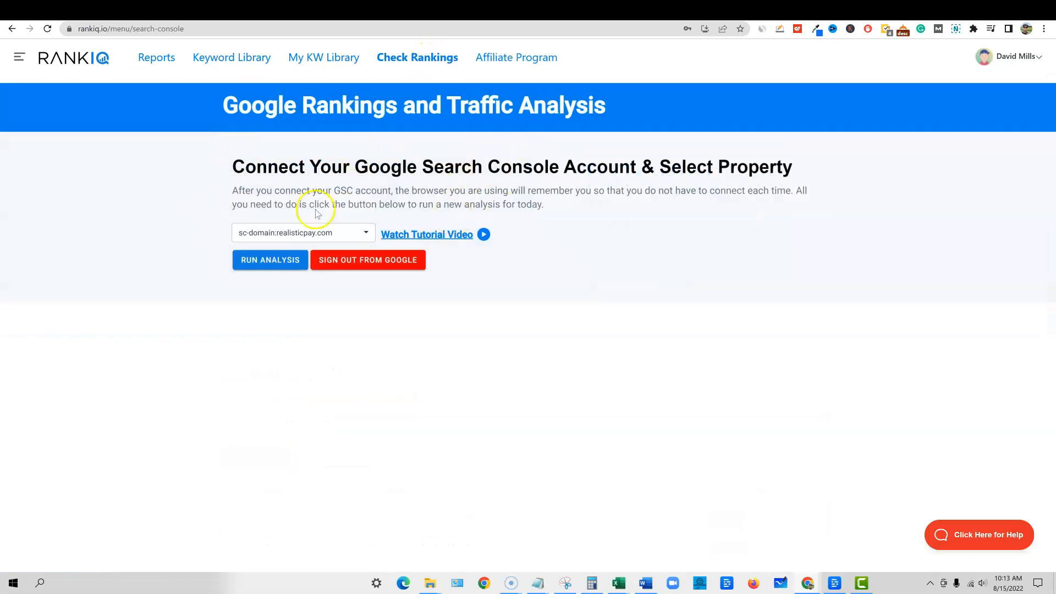
{"action": "left_click", "coordinate": [303, 232]}
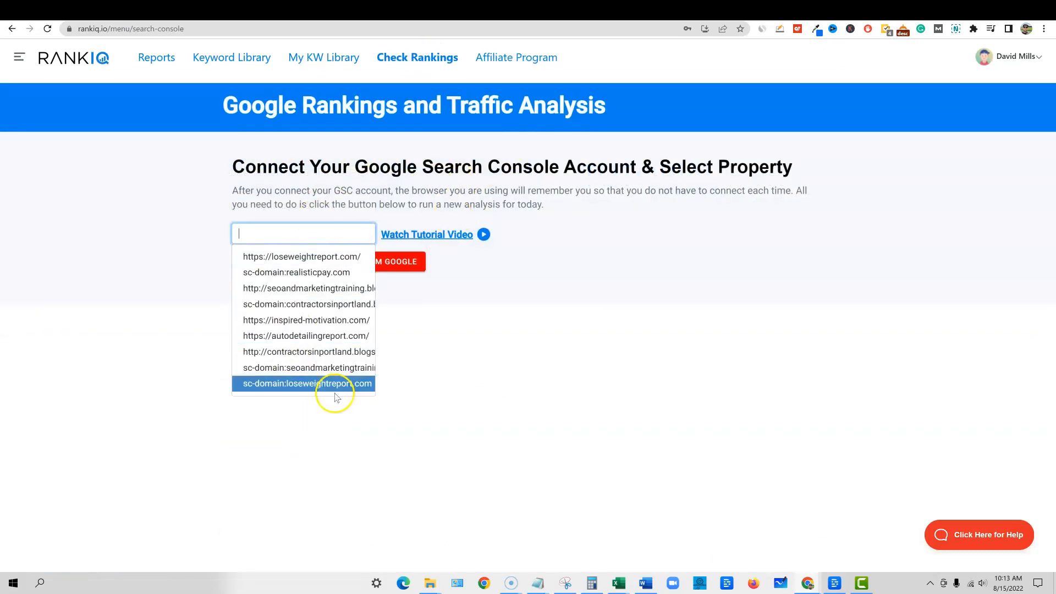
{"action": "left_click", "coordinate": [296, 272]}
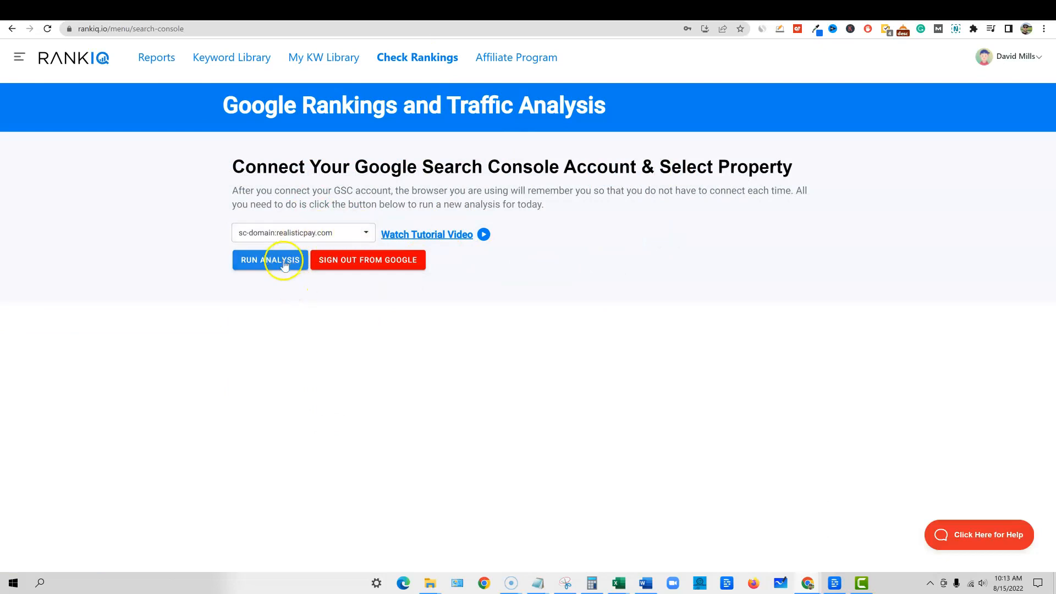
{"action": "left_click", "coordinate": [282, 259]}
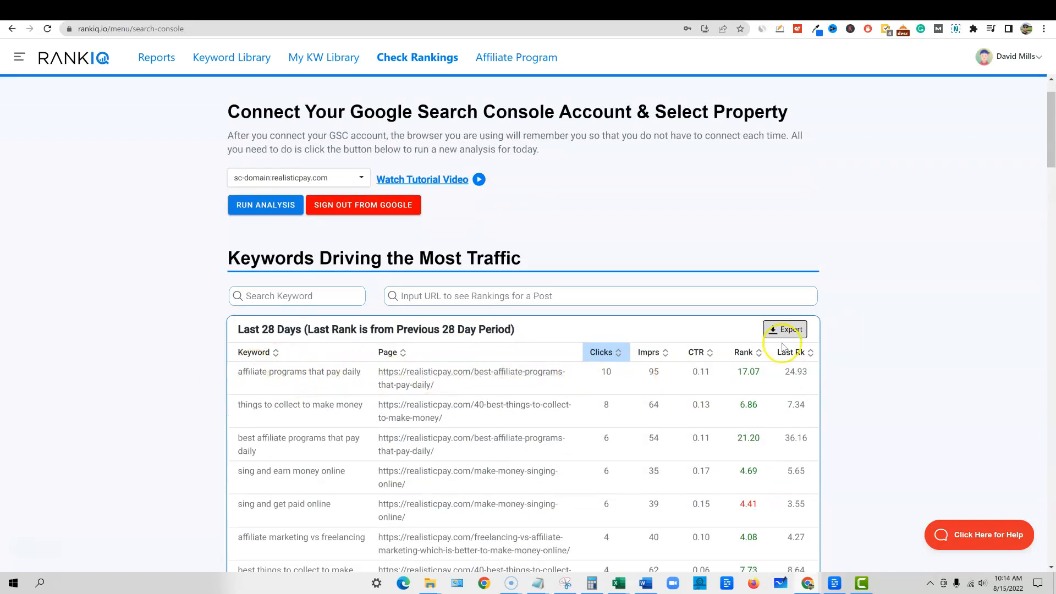
{"action": "mouse_move", "coordinate": [730, 374]}
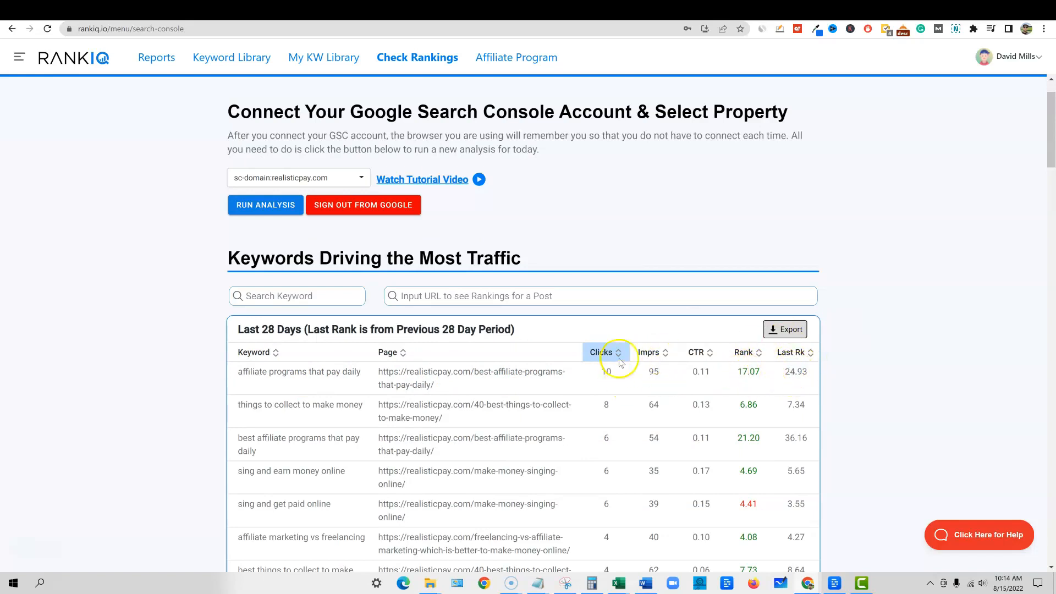
Step: Scroll the realisticpay.com top-traffic keywords table down to the Organic Traffic Summary clicks chart
{"action": "scroll", "scroll_direction": "down", "scroll_amount": 3}
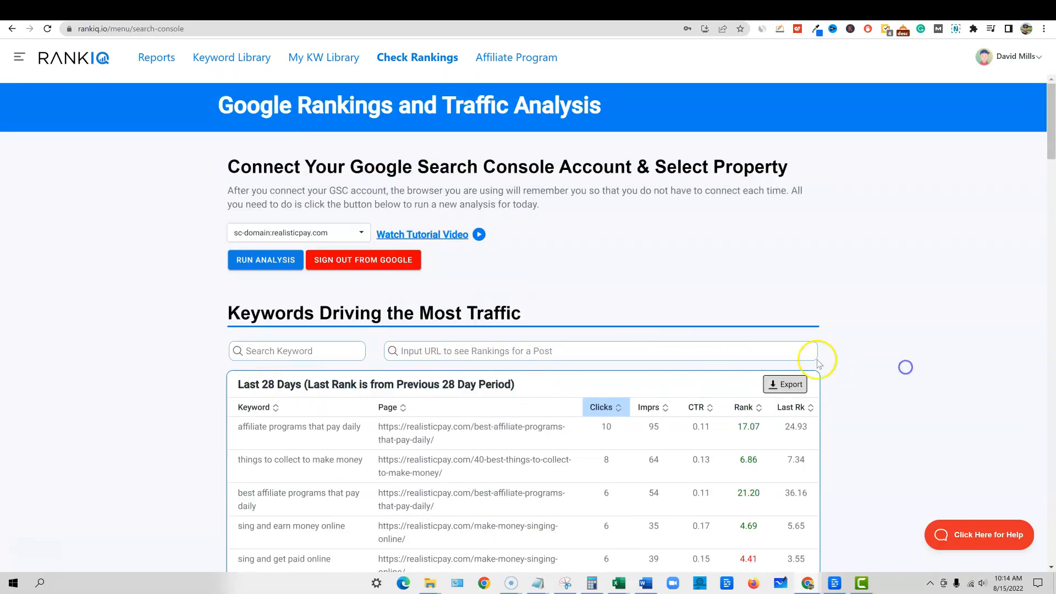
{"action": "scroll", "scroll_direction": "down", "scroll_amount": 3}
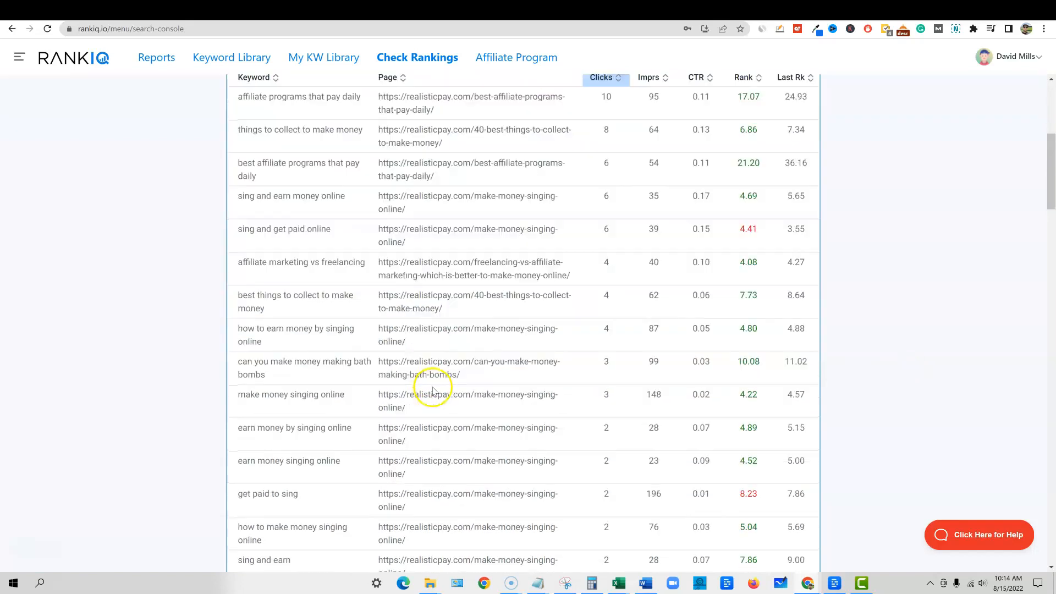
{"action": "scroll", "scroll_direction": "down", "scroll_amount": 3}
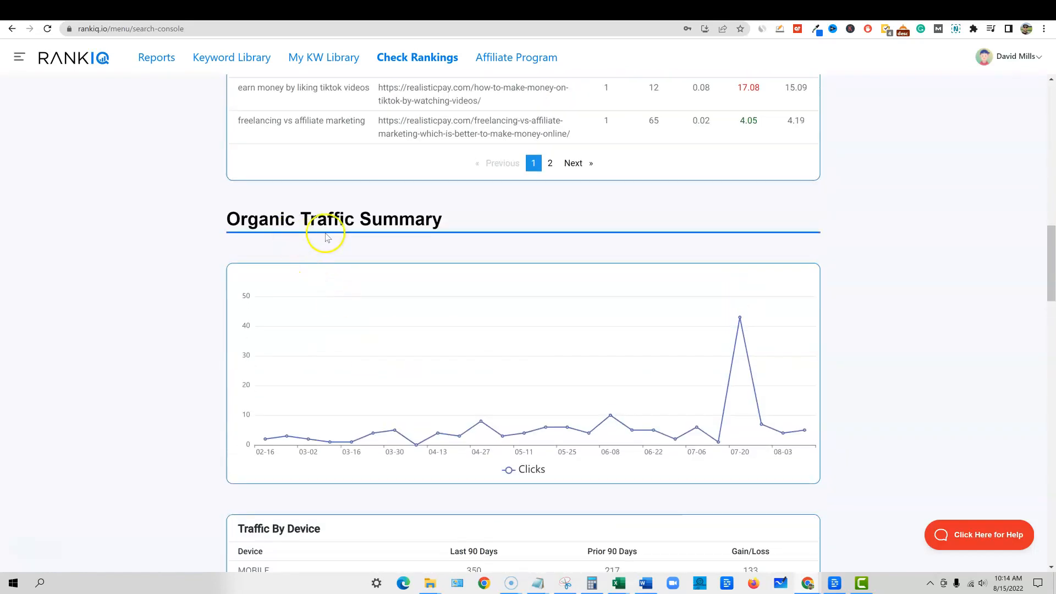
{"action": "mouse_move", "coordinate": [394, 330]}
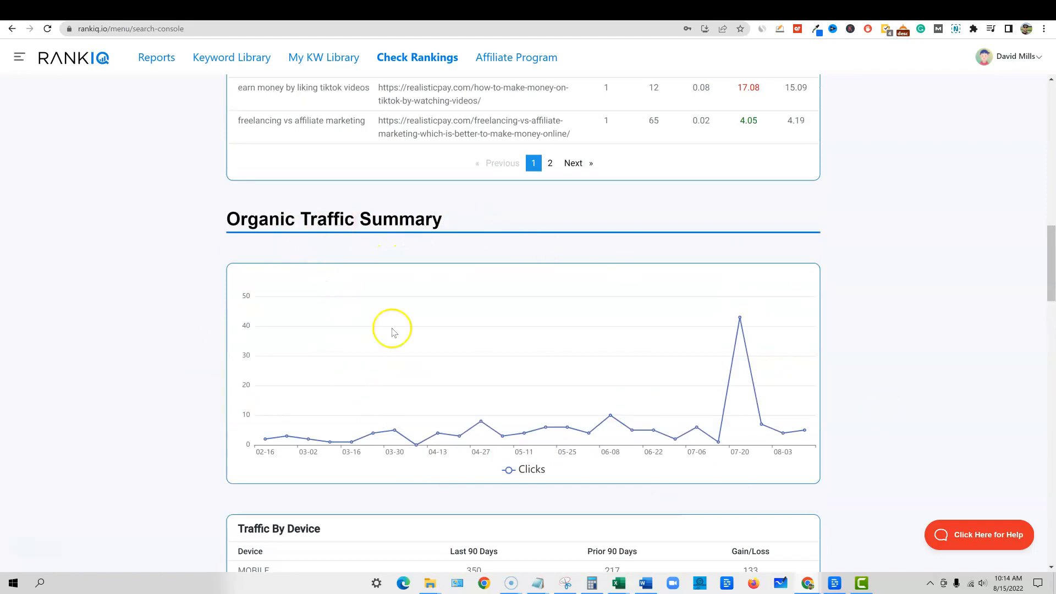
Step: Scroll to the Traffic By Device and Traffic By Country tables, led by mobile and the United States
{"action": "scroll", "scroll_direction": "down", "scroll_amount": 3}
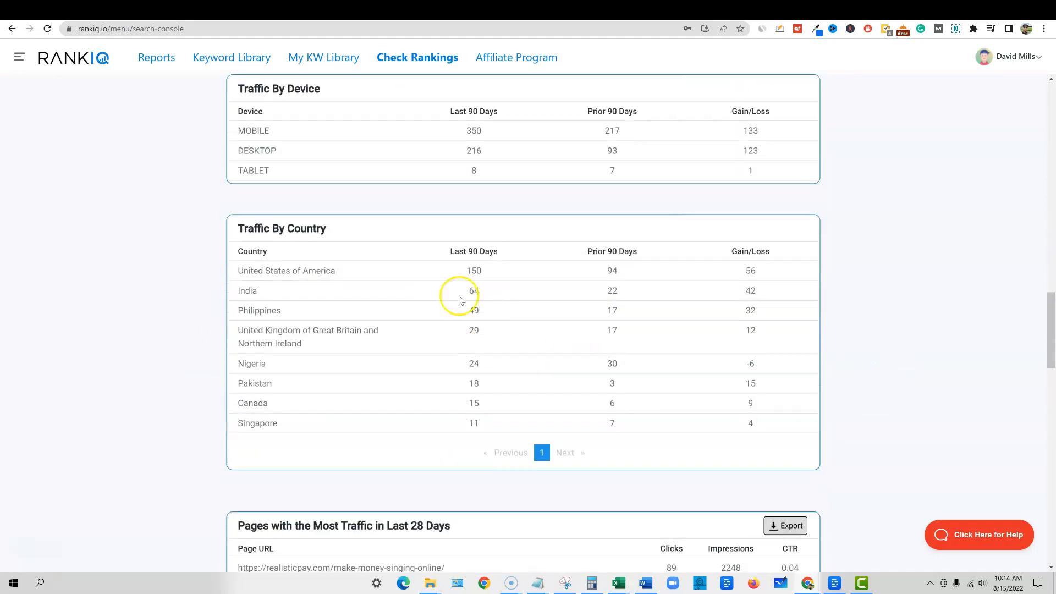
{"action": "mouse_move", "coordinate": [328, 282]}
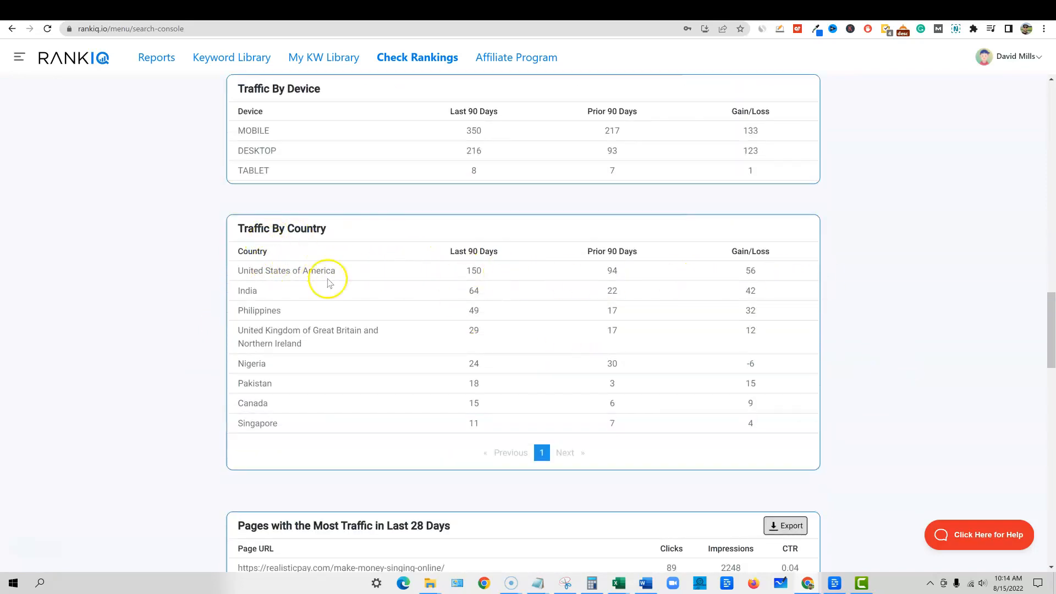
{"action": "mouse_move", "coordinate": [380, 340]}
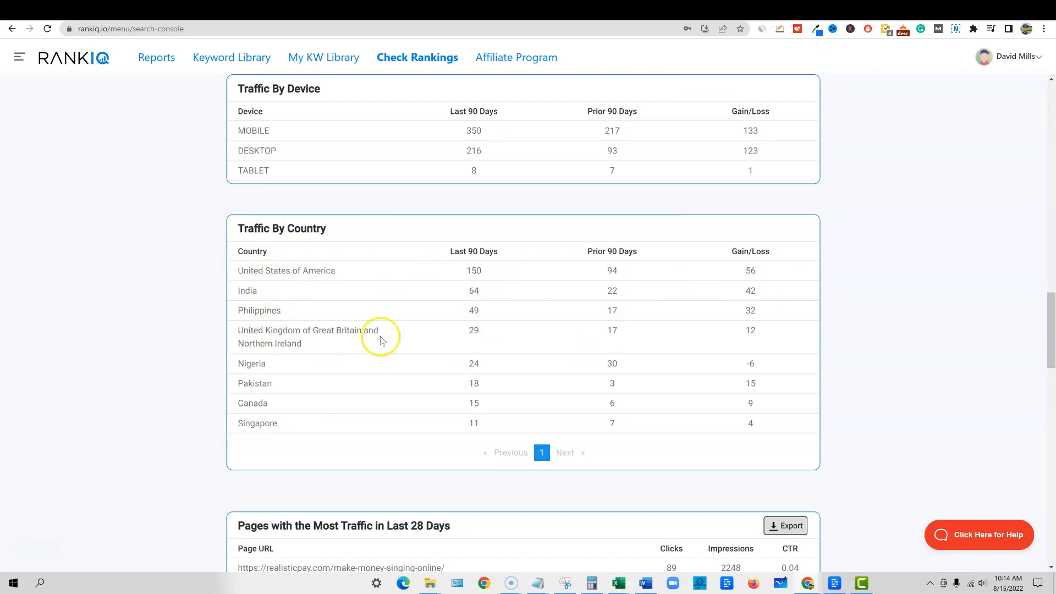
{"action": "scroll", "scroll_direction": "down", "scroll_amount": 3}
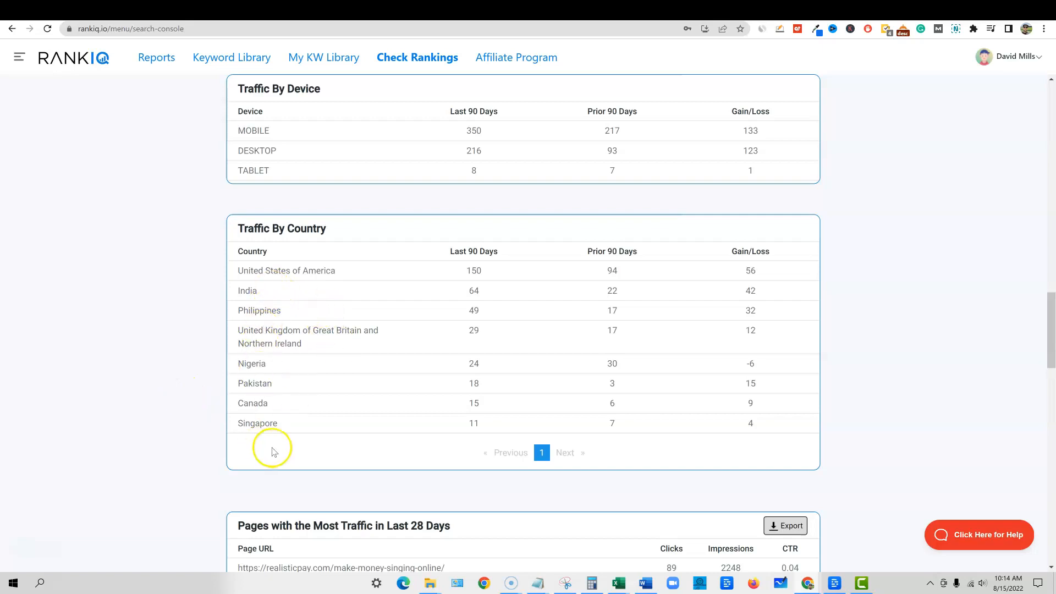
{"action": "mouse_move", "coordinate": [295, 413]}
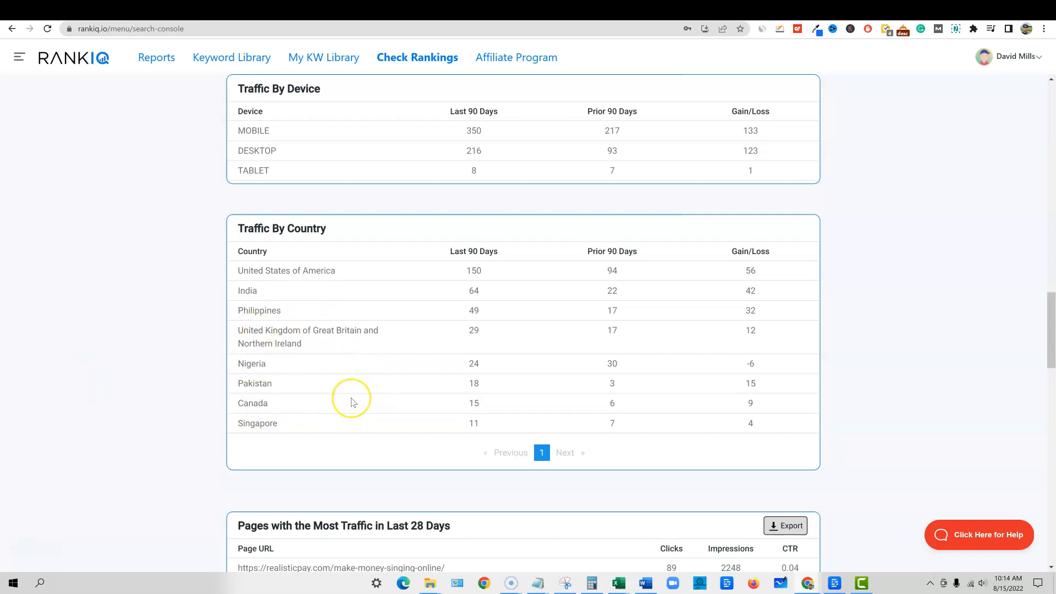
{"action": "scroll", "scroll_direction": "down", "scroll_amount": 3}
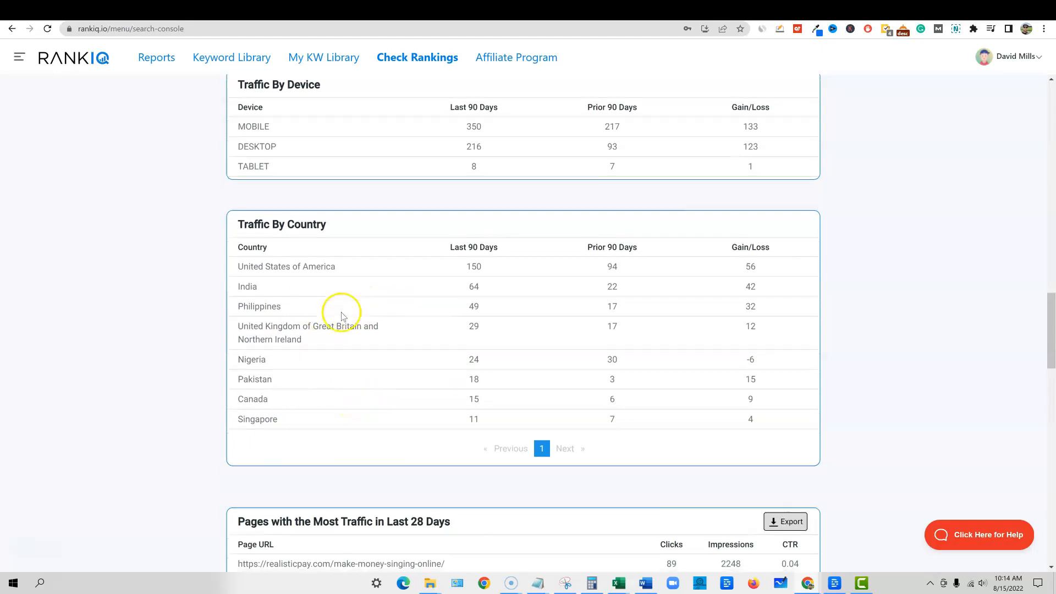
Step: Scroll through the realisticpay.com report's page-level traffic growth and contraction sections
{"action": "scroll", "scroll_direction": "down", "scroll_amount": 3}
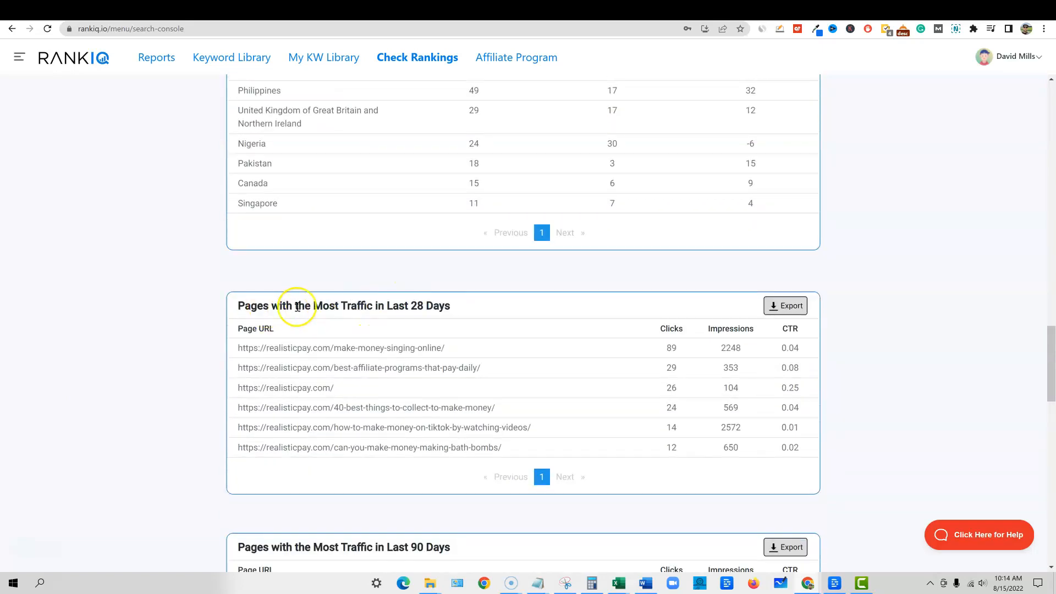
{"action": "mouse_move", "coordinate": [458, 457]}
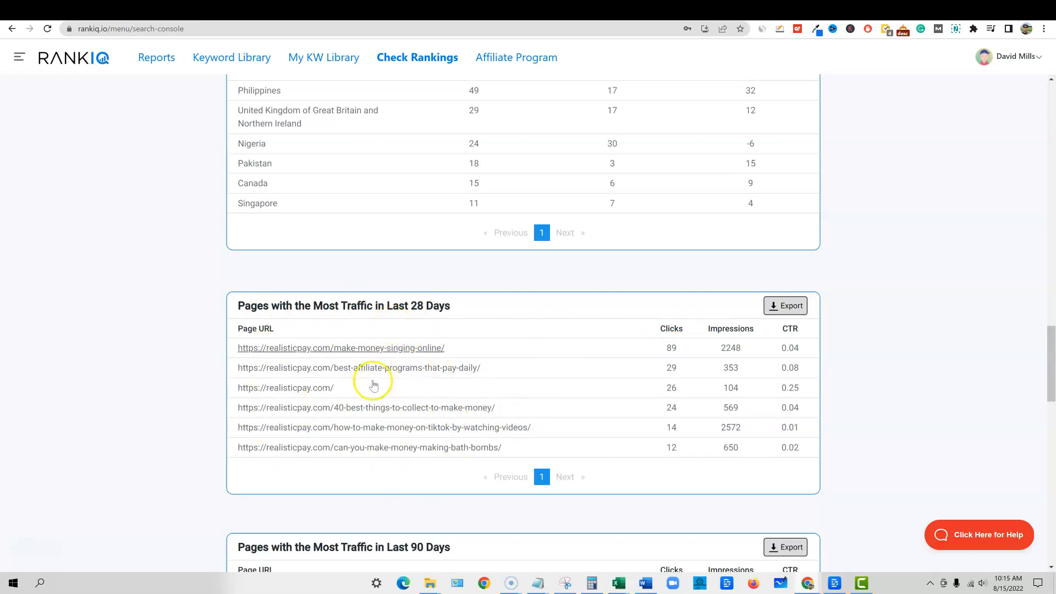
{"action": "scroll", "scroll_direction": "down", "scroll_amount": 3}
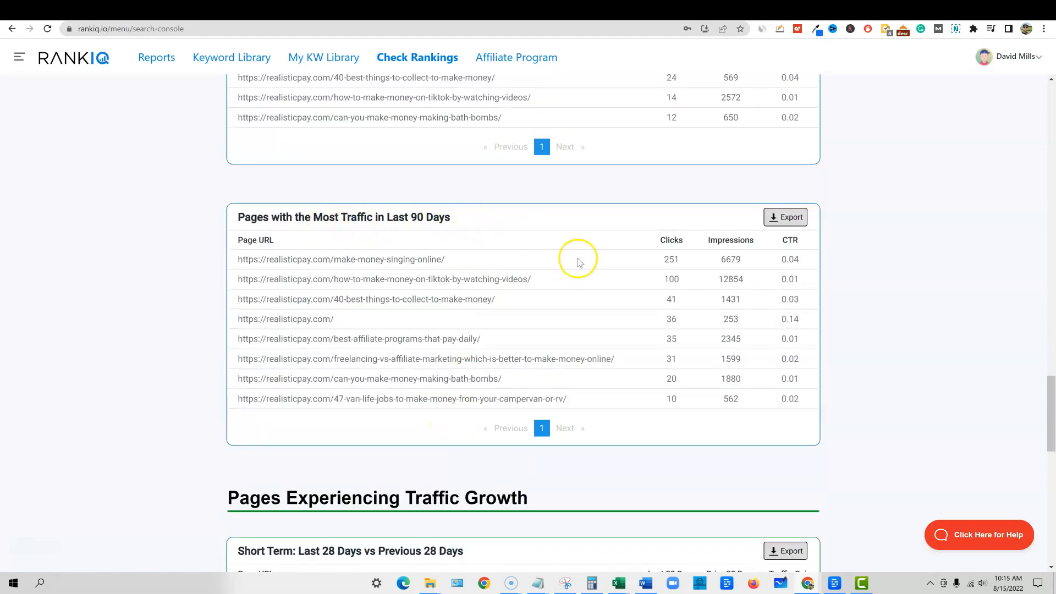
{"action": "scroll", "scroll_direction": "down", "scroll_amount": 3}
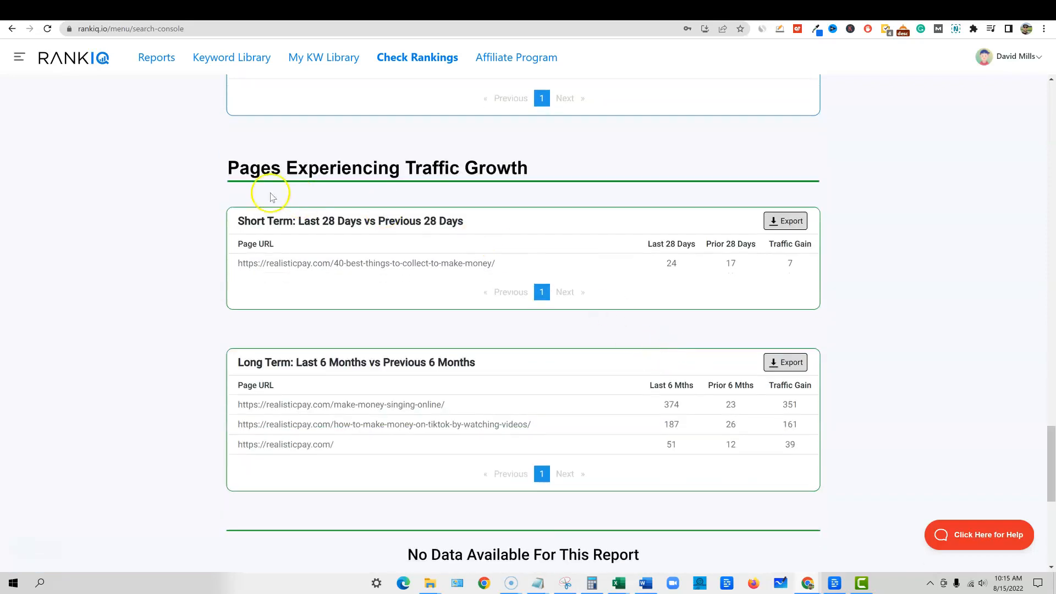
{"action": "scroll", "scroll_direction": "down", "scroll_amount": 3}
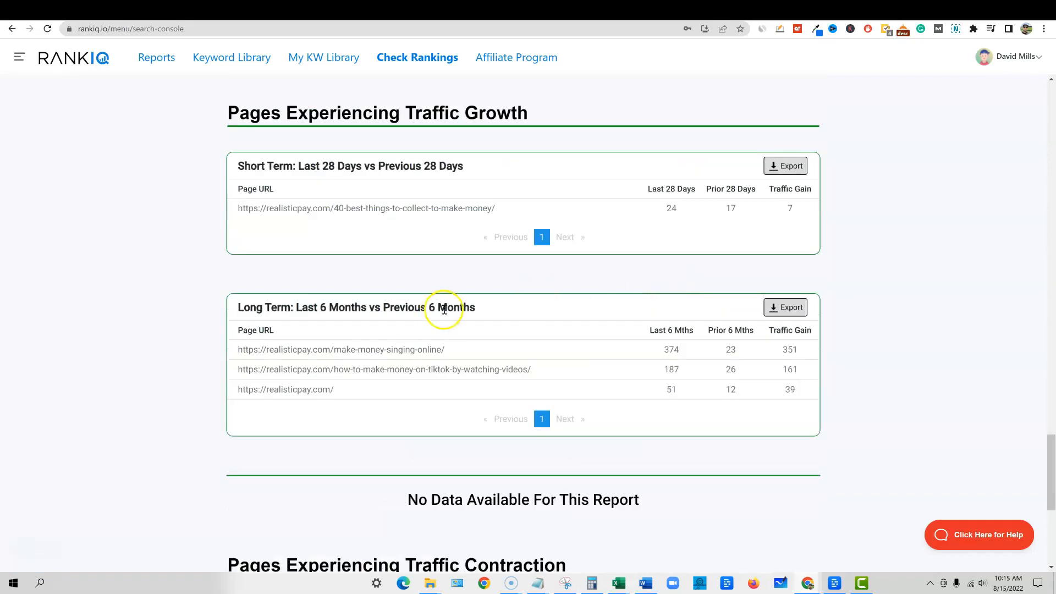
{"action": "scroll", "scroll_direction": "down", "scroll_amount": 3}
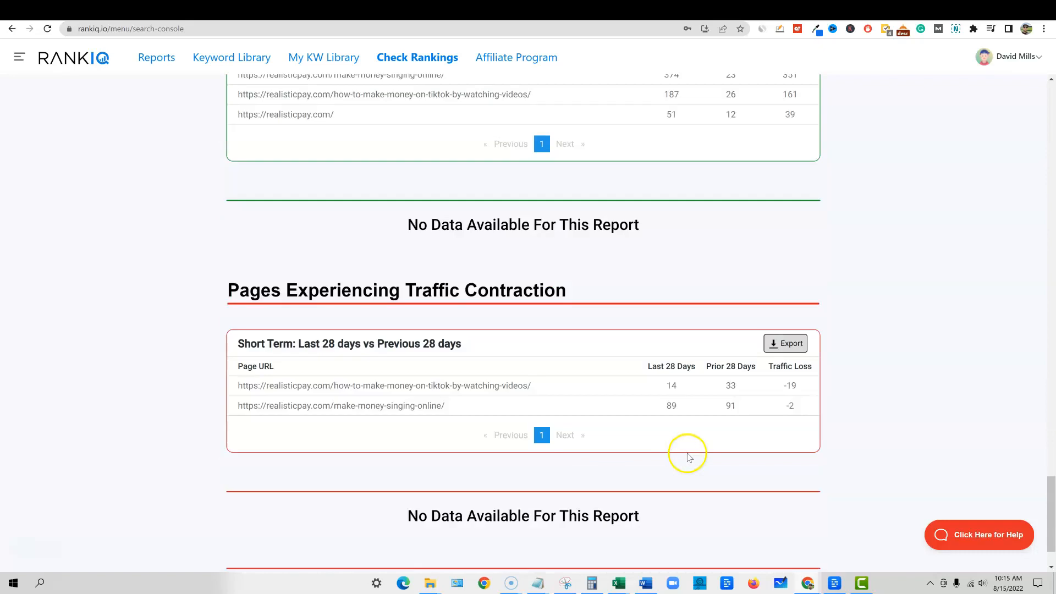
{"action": "scroll", "scroll_direction": "down", "scroll_amount": 3}
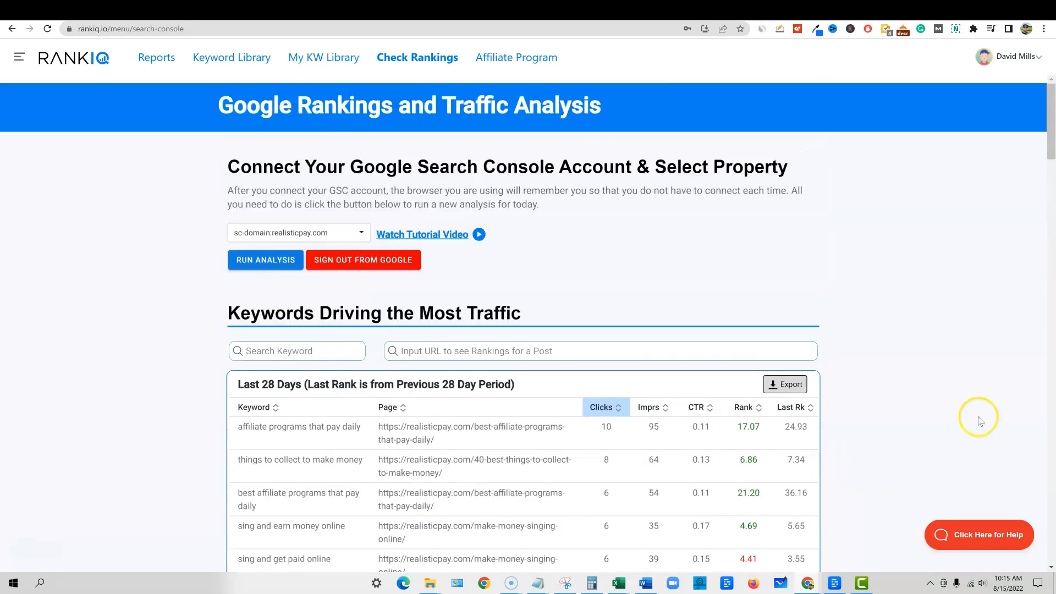
{"action": "mouse_move", "coordinate": [392, 125]}
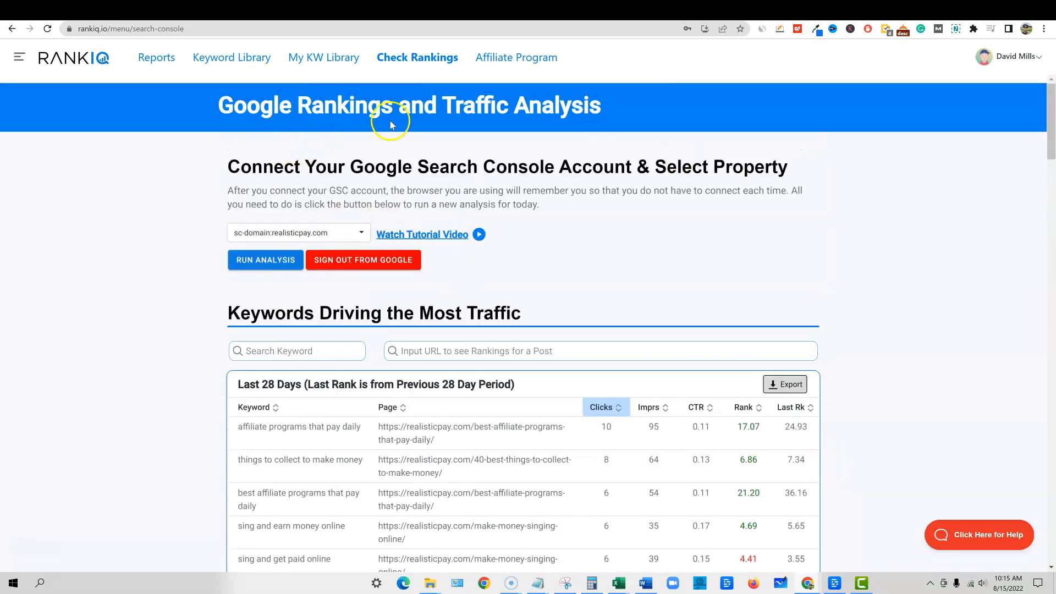
{"action": "mouse_move", "coordinate": [250, 59]}
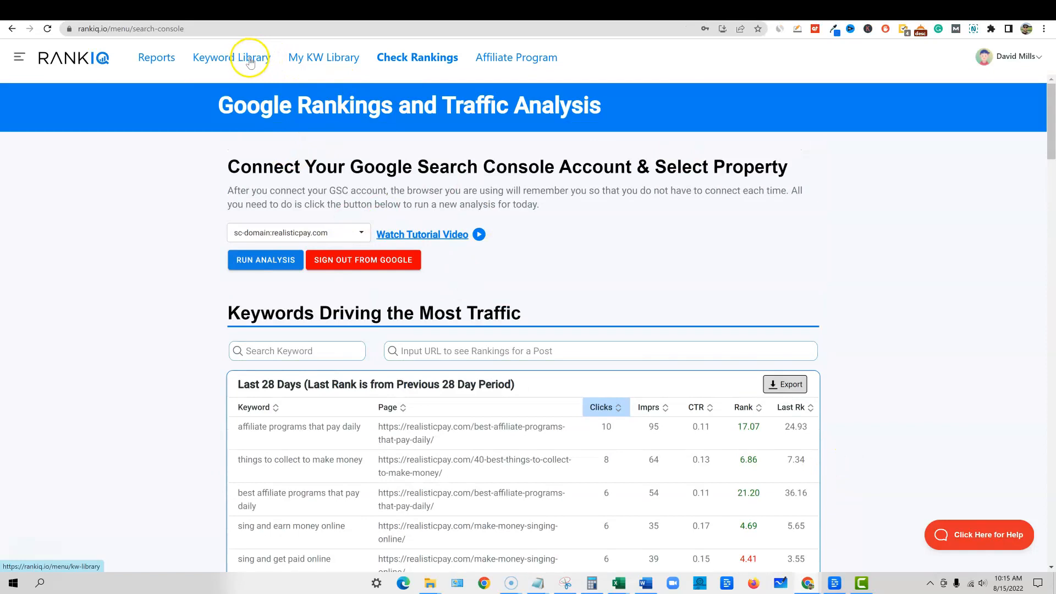
Step: Open RankIQ's Keyword Library from the top navigation bar
{"action": "left_click", "coordinate": [231, 57]}
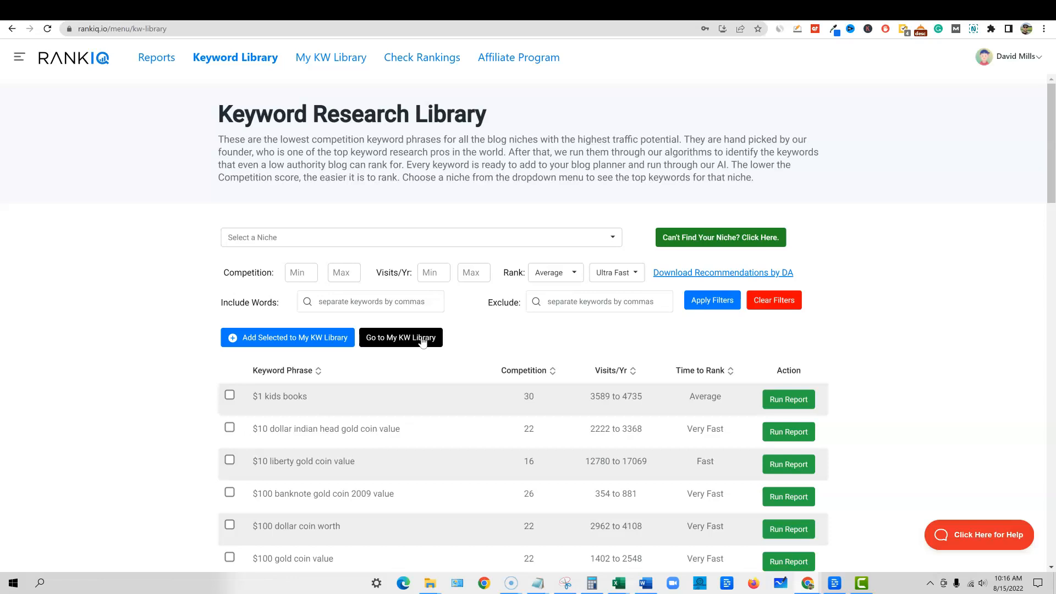
{"action": "mouse_move", "coordinate": [446, 395]}
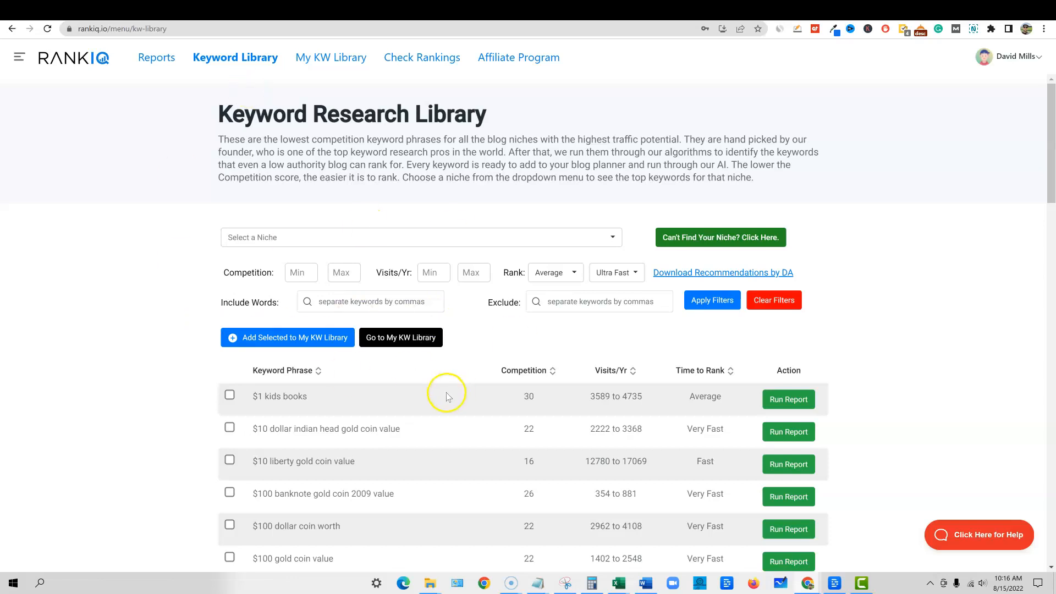
Step: Filter keywords to the Aquarium Care and Fish niche and browse the fish tank phrases
{"action": "left_click", "coordinate": [419, 237]}
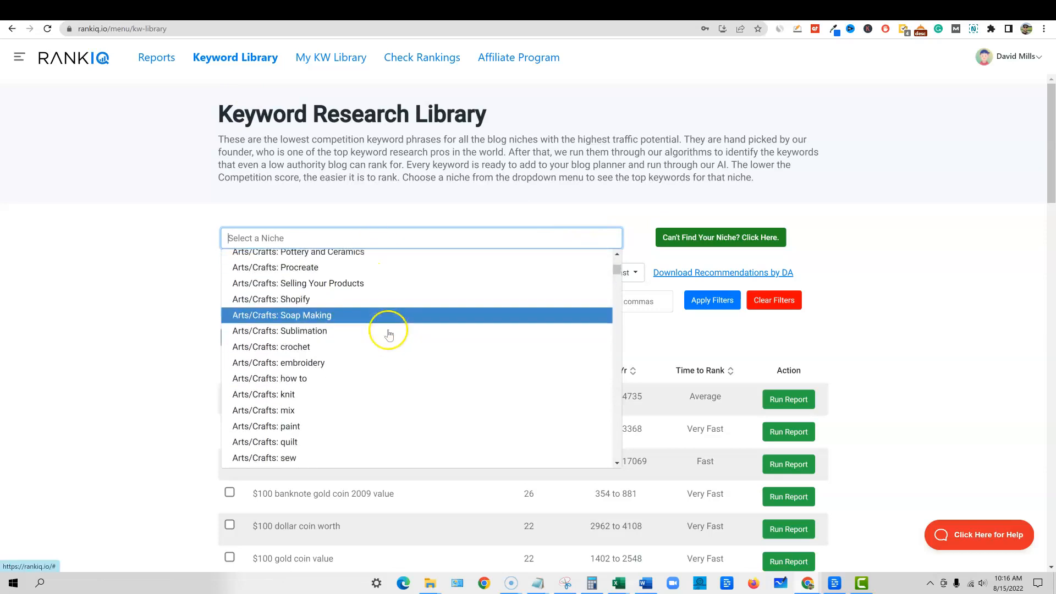
{"action": "scroll", "scroll_direction": "down", "scroll_amount": 3}
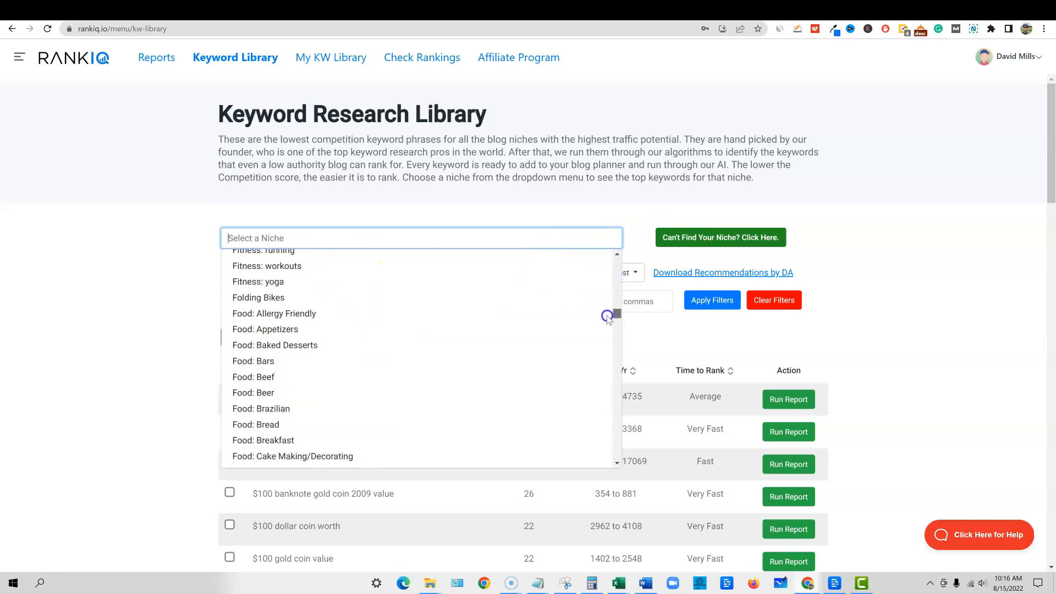
{"action": "scroll", "scroll_direction": "down", "scroll_amount": 3}
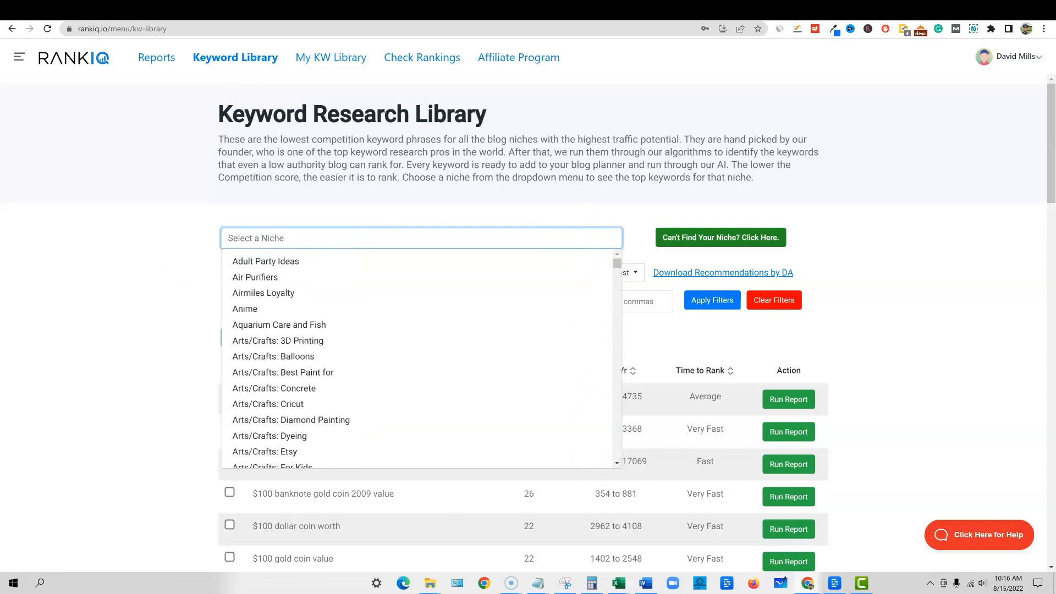
{"action": "mouse_move", "coordinate": [308, 366]}
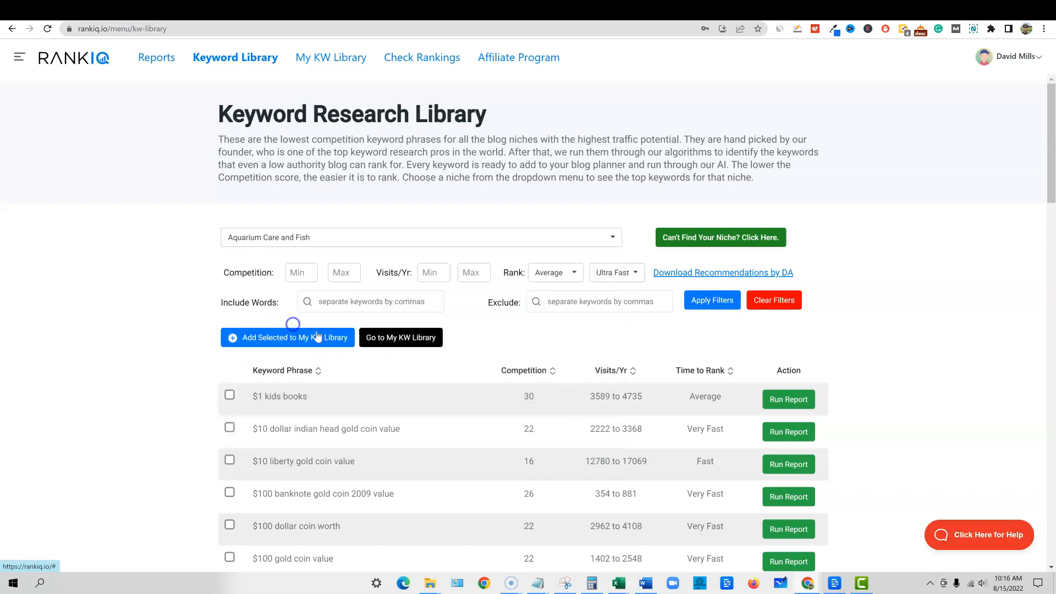
{"action": "scroll", "scroll_direction": "down", "scroll_amount": 3}
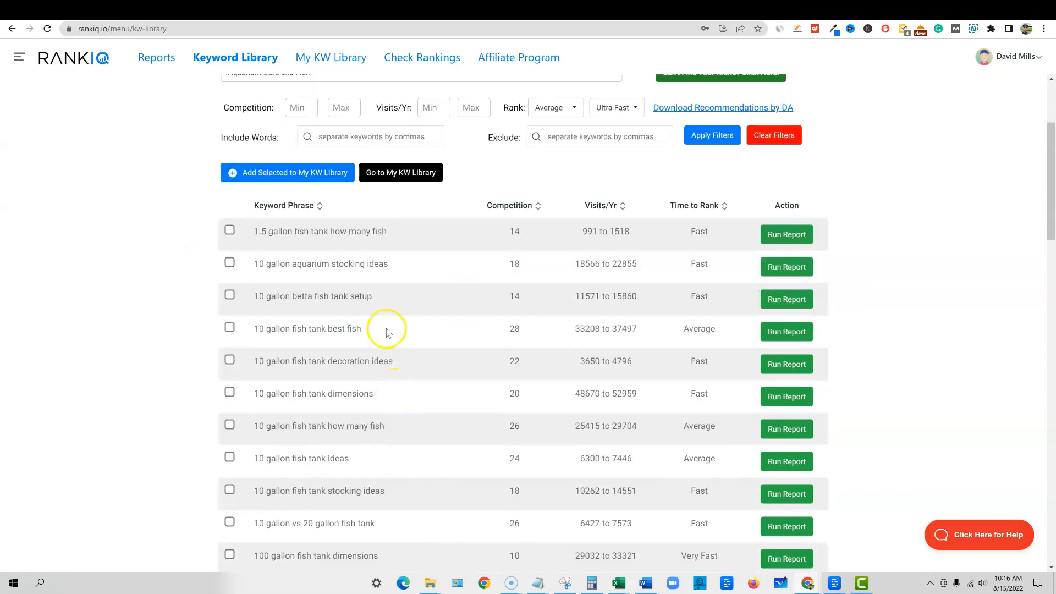
{"action": "scroll", "scroll_direction": "down", "scroll_amount": 3}
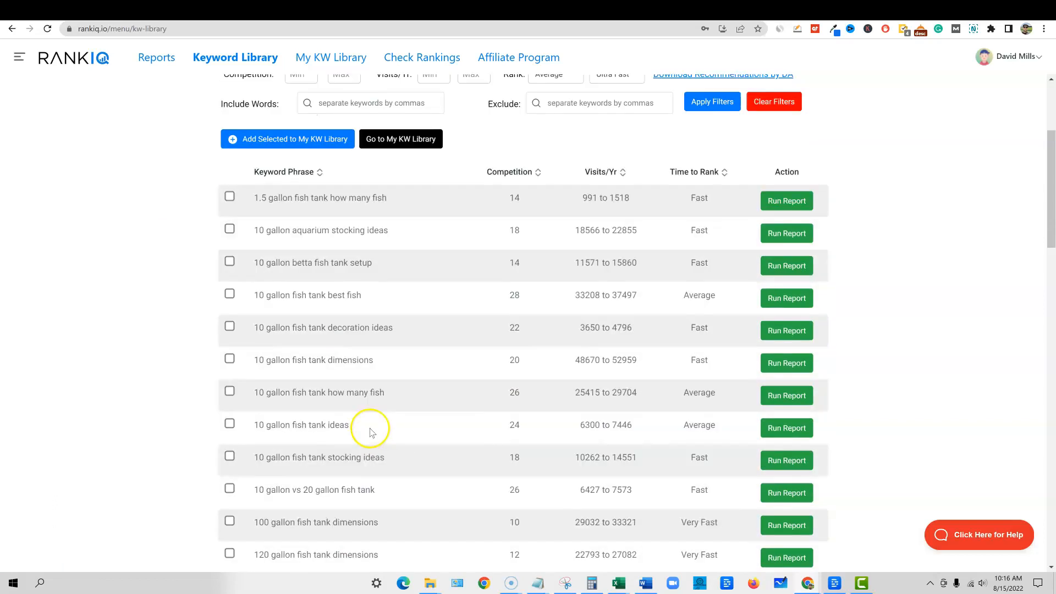
{"action": "scroll", "scroll_direction": "down", "scroll_amount": 3}
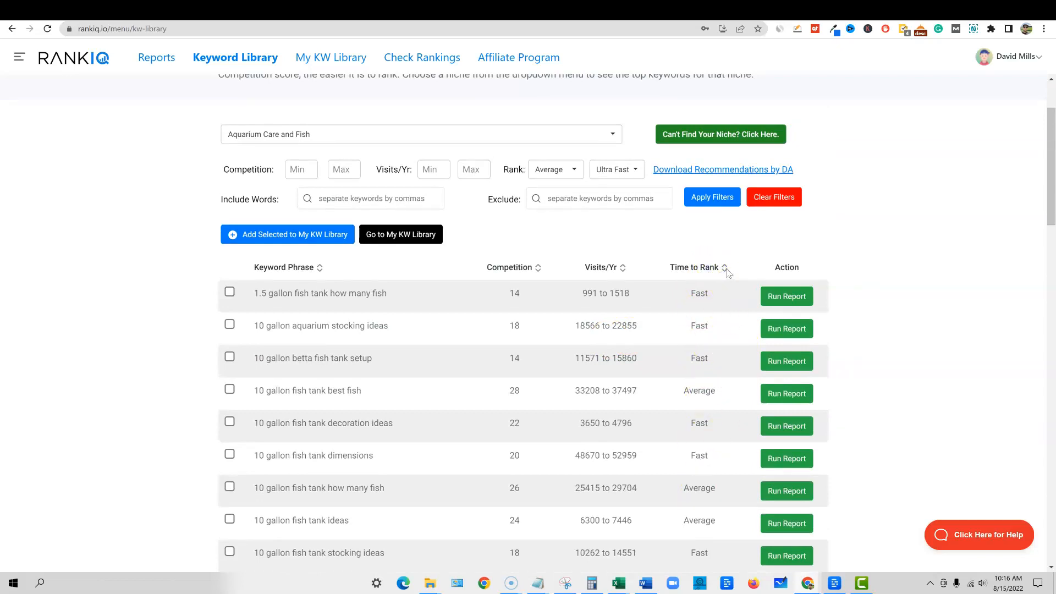
Step: Sort aquarium keywords by Time to Rank to surface Ultra Fast phrases like best nano aquarium
{"action": "left_click", "coordinate": [729, 267]}
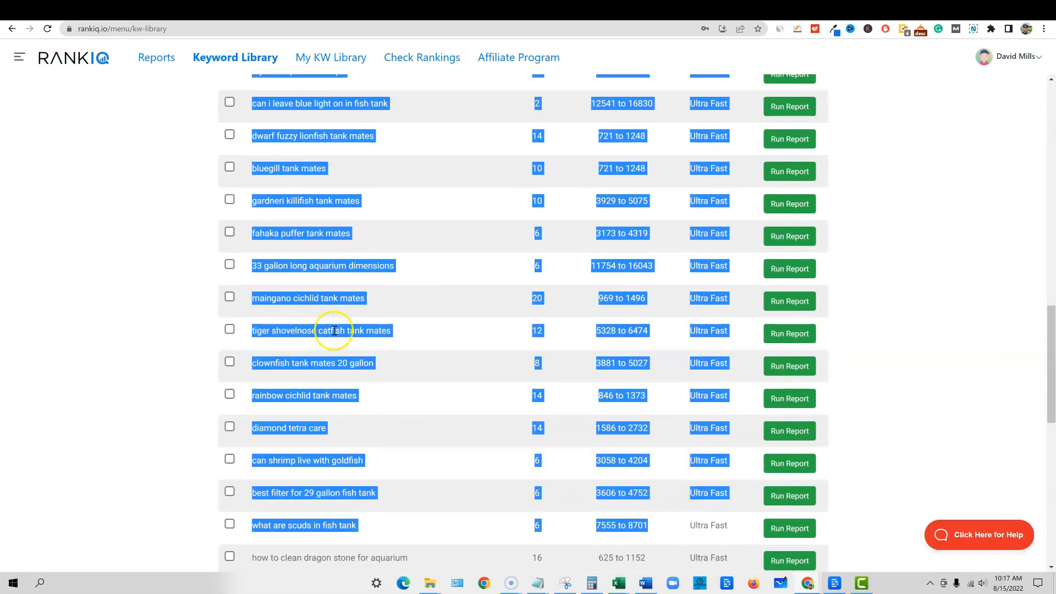
{"action": "left_click", "coordinate": [324, 269]}
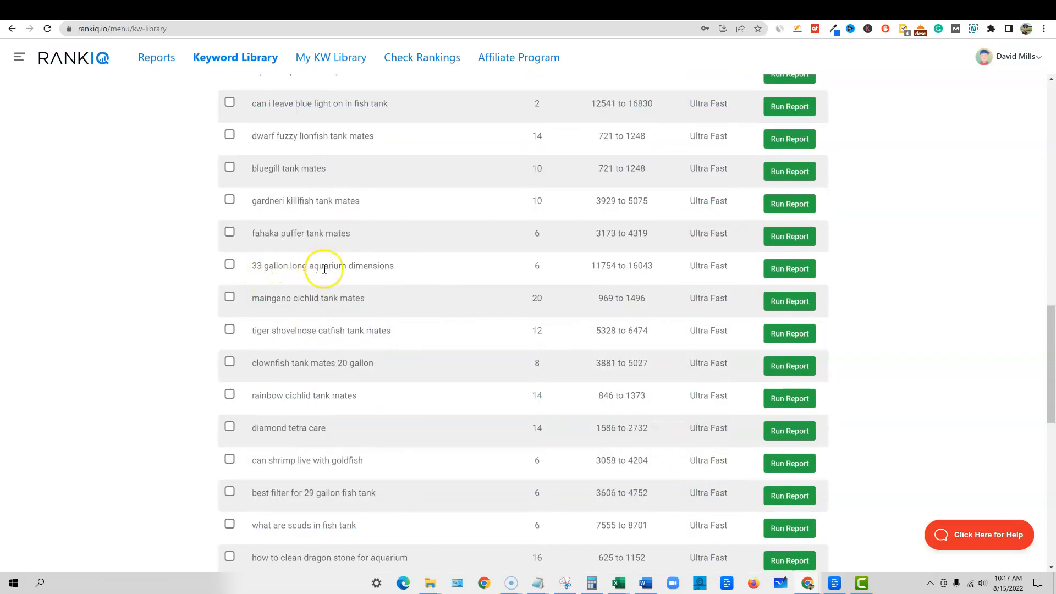
{"action": "scroll", "scroll_direction": "up", "scroll_amount": 3}
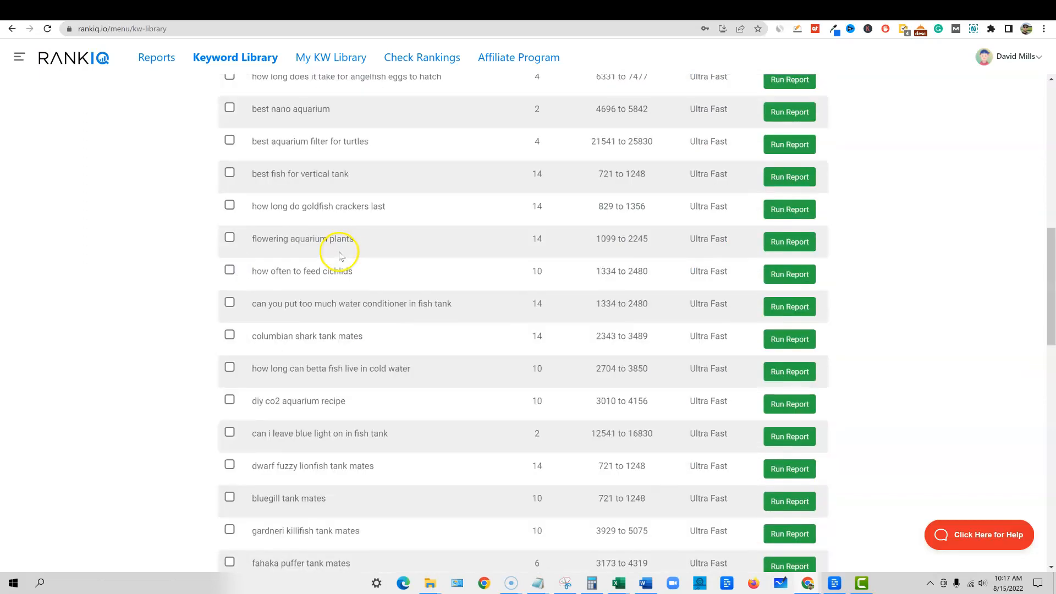
{"action": "mouse_move", "coordinate": [390, 208]}
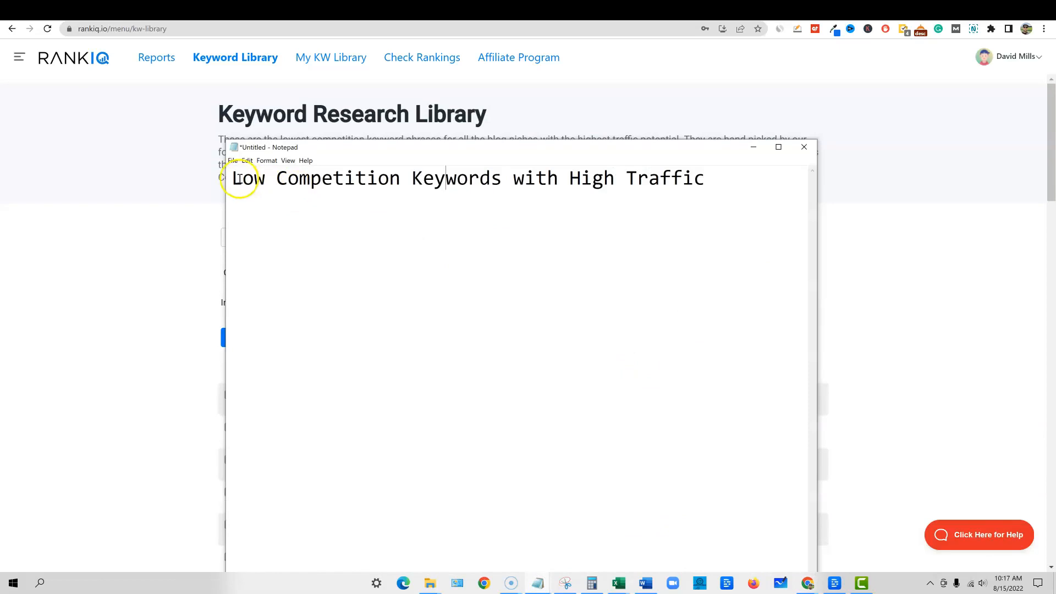
Step: Highlight, then deselect, the 'Low Competition Keywords with High Traffic' heading in Notepad
{"action": "left_click_drag", "start_coordinate": [234, 178], "coordinate": [731, 192]}
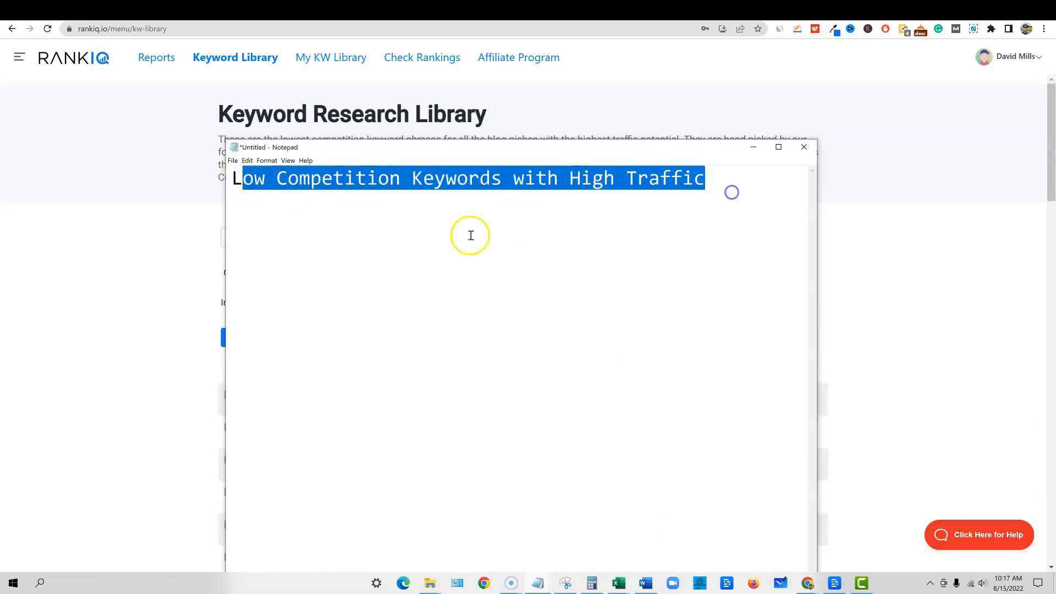
{"action": "left_click", "coordinate": [803, 147]}
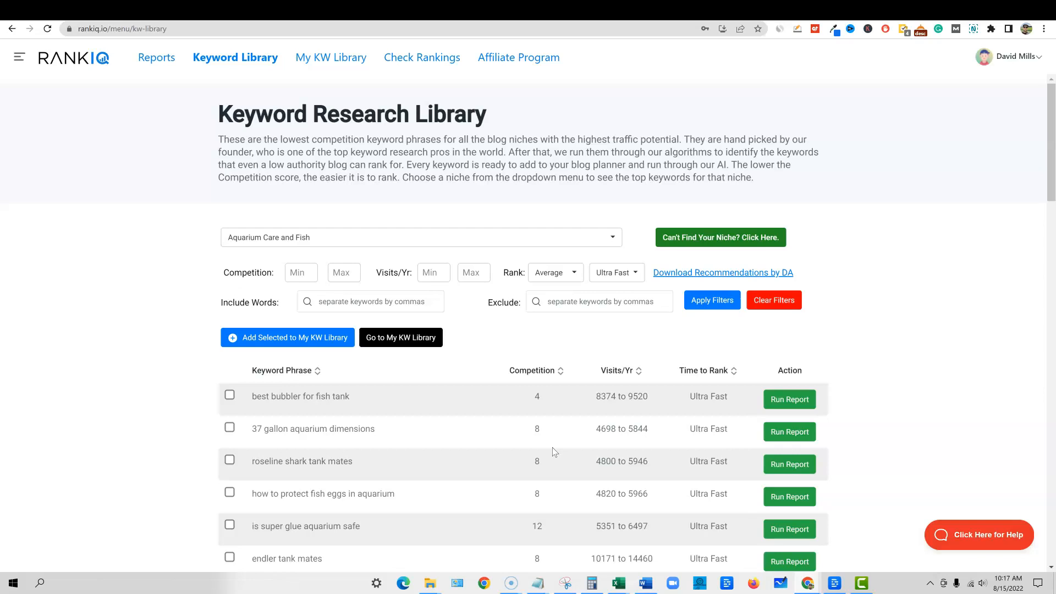
{"action": "scroll", "scroll_direction": "down", "scroll_amount": 3}
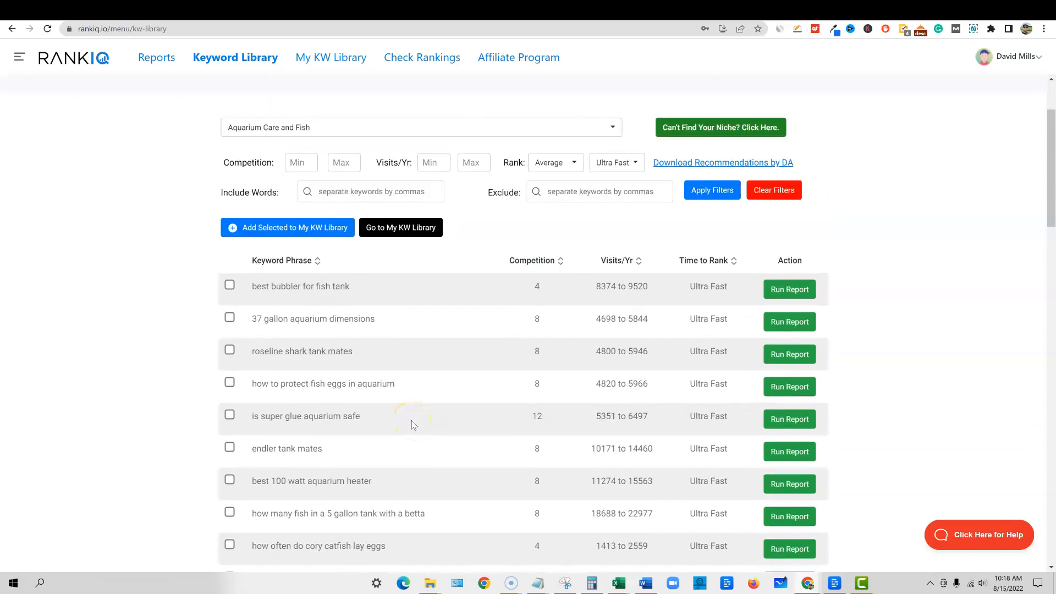
{"action": "mouse_move", "coordinate": [370, 504]}
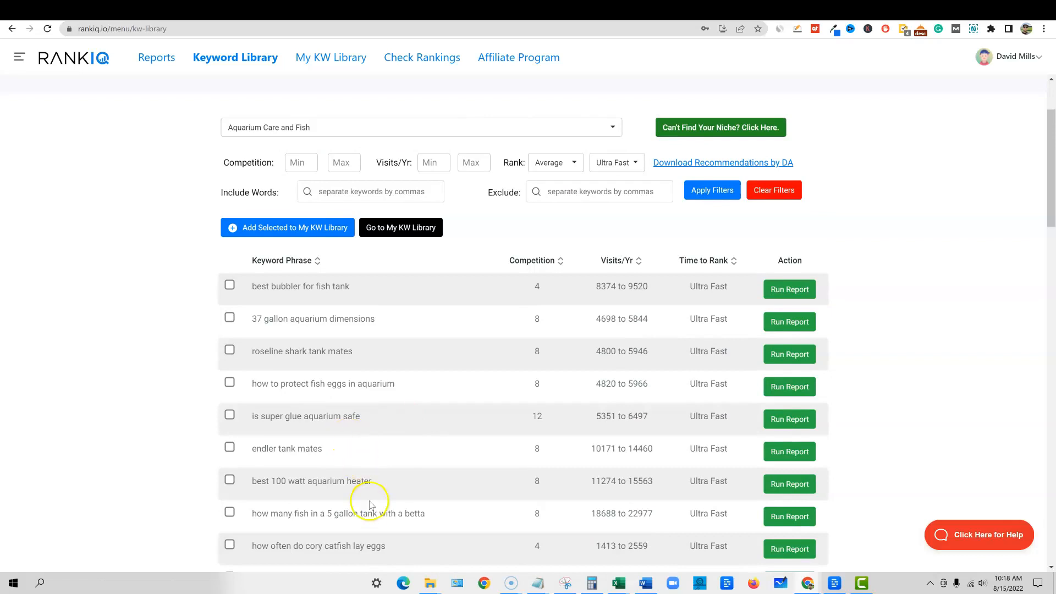
{"action": "scroll", "scroll_direction": "down", "scroll_amount": 3}
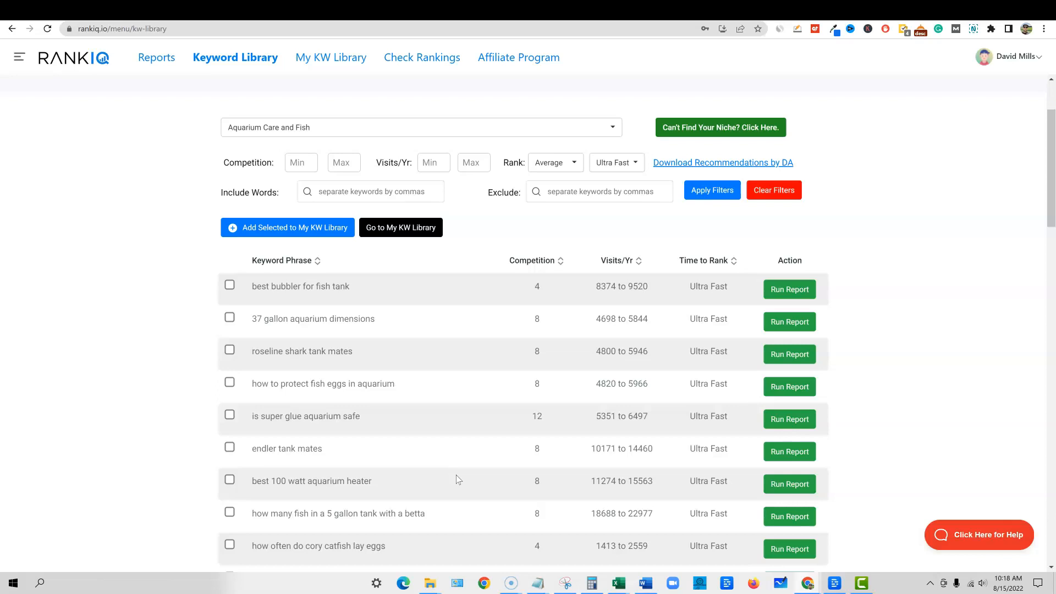
{"action": "mouse_move", "coordinate": [868, 351]}
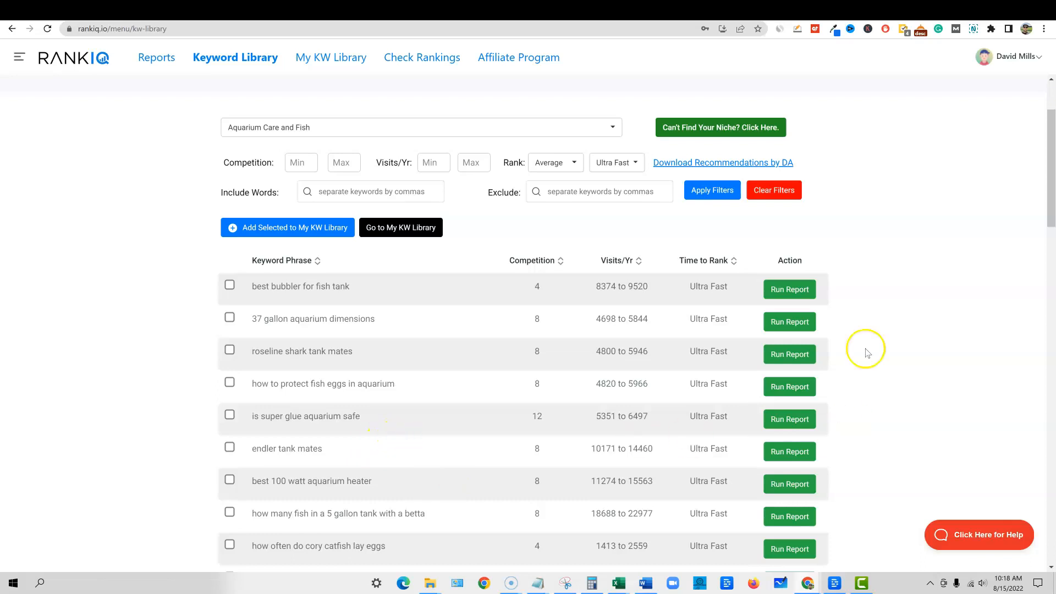
{"action": "mouse_move", "coordinate": [389, 360]}
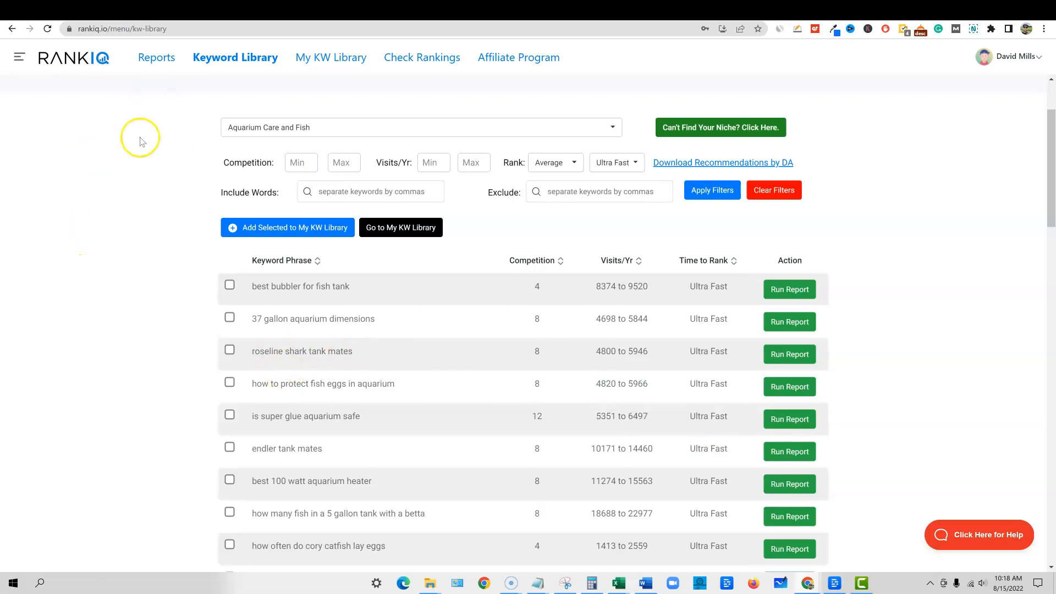
{"action": "scroll", "scroll_direction": "down", "scroll_amount": 3}
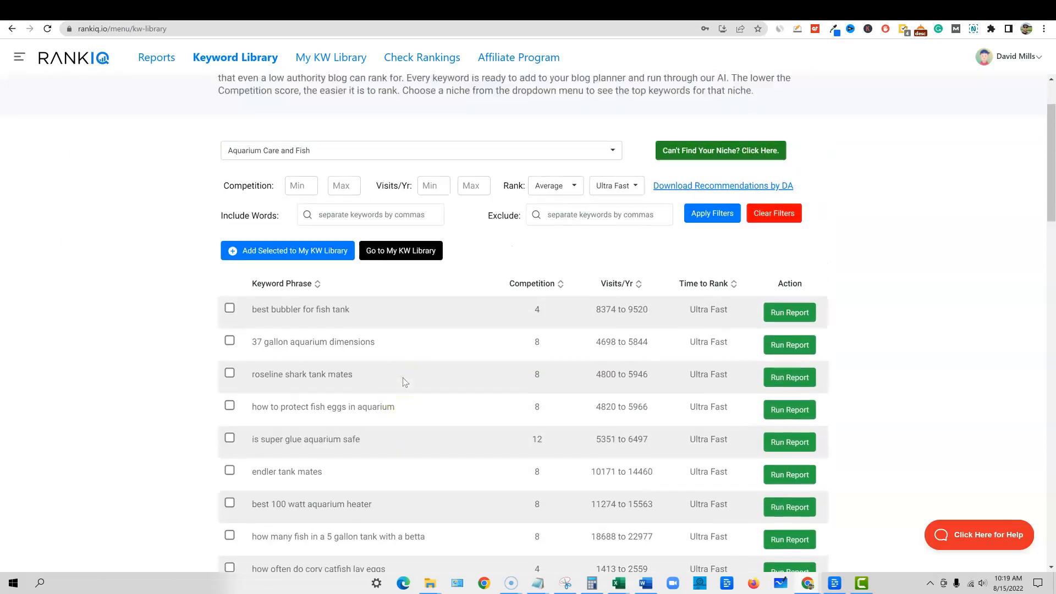
Step: Tick 'how to protect fish eggs in aquarium' and save it to the keyword library
{"action": "scroll", "scroll_direction": "down", "scroll_amount": 3}
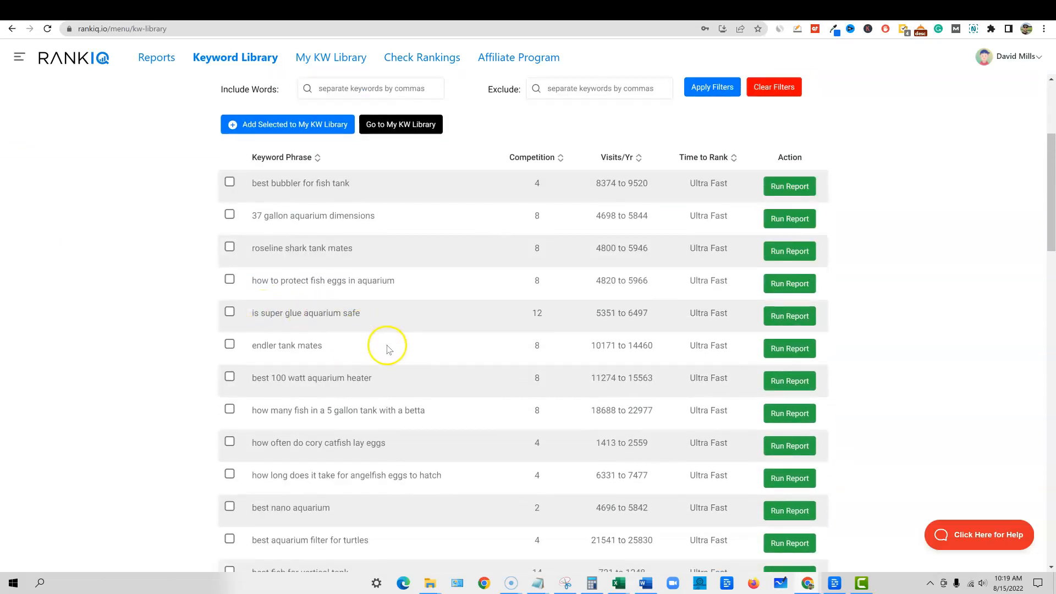
{"action": "mouse_move", "coordinate": [324, 285]}
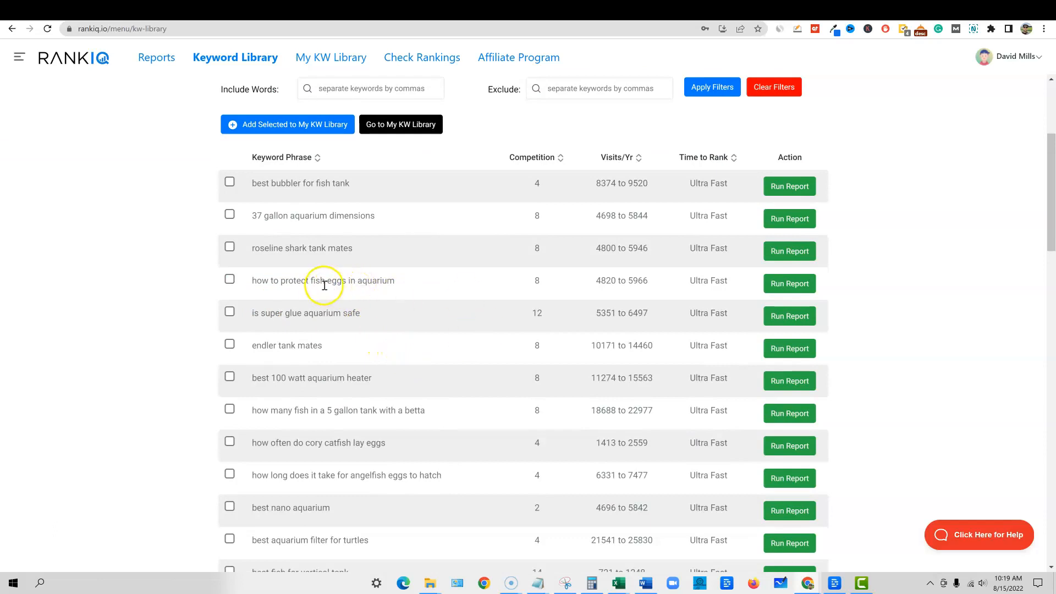
{"action": "mouse_move", "coordinate": [455, 423]}
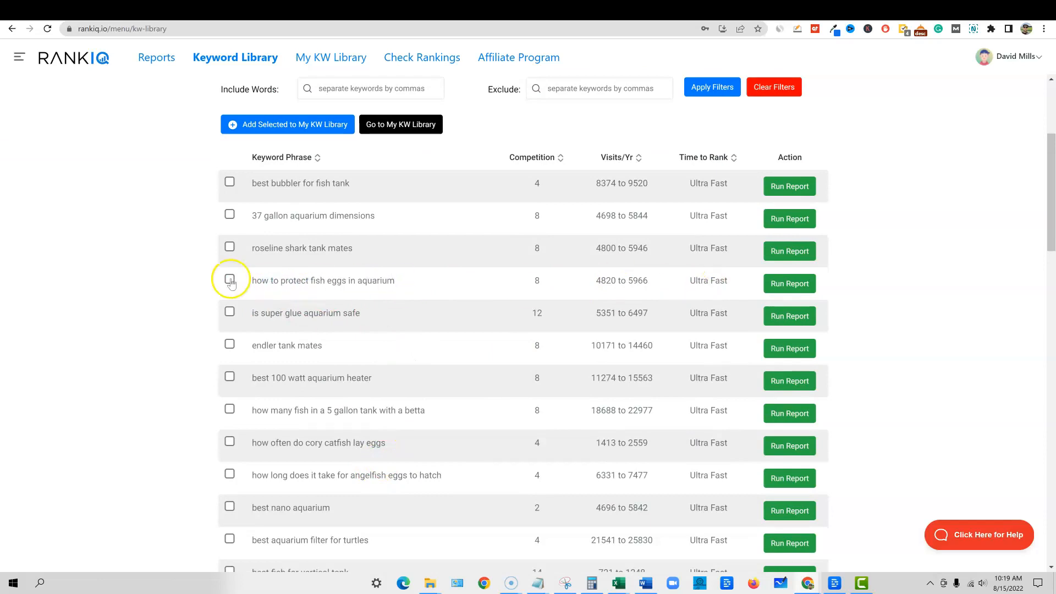
{"action": "left_click", "coordinate": [230, 280]}
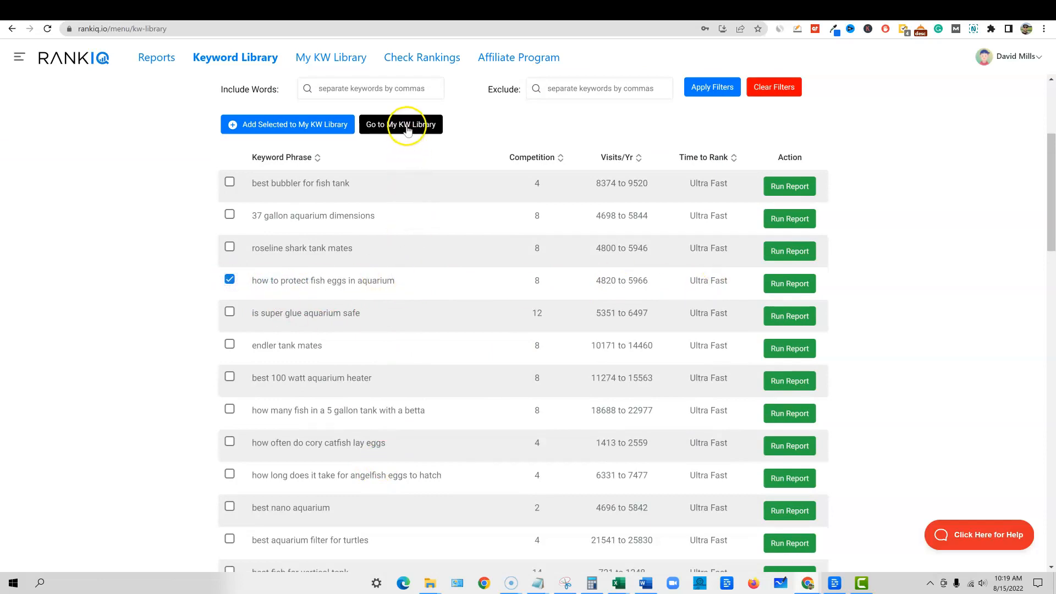
{"action": "mouse_move", "coordinate": [285, 128]}
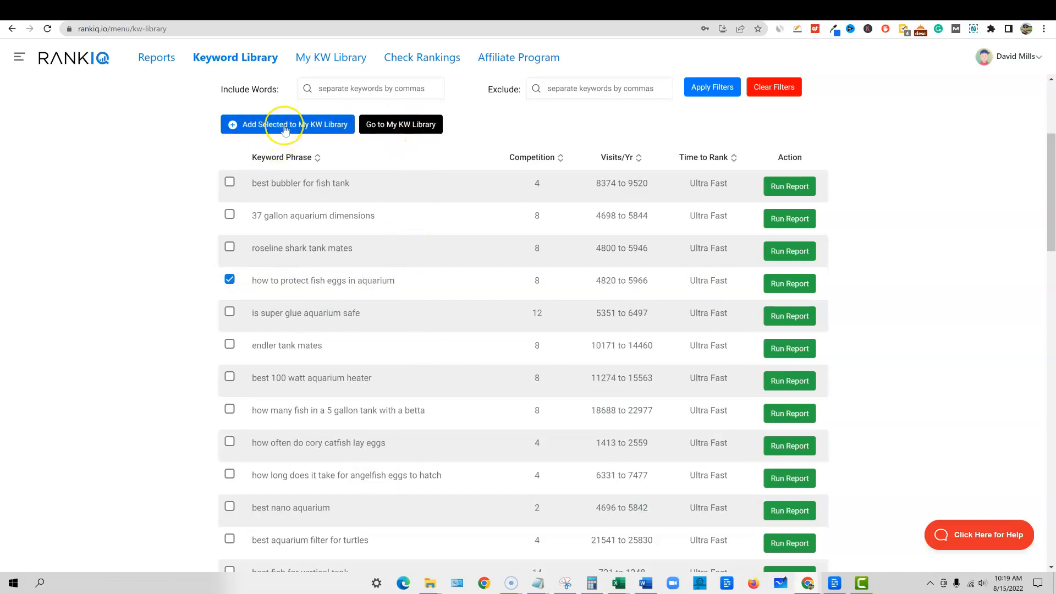
{"action": "left_click", "coordinate": [287, 124]}
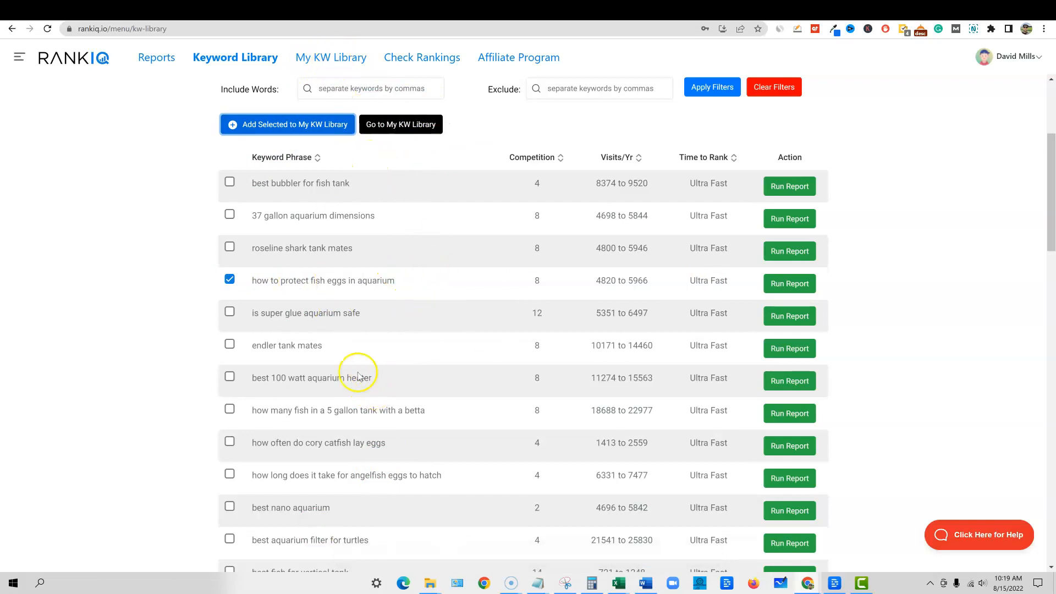
{"action": "mouse_move", "coordinate": [392, 282]}
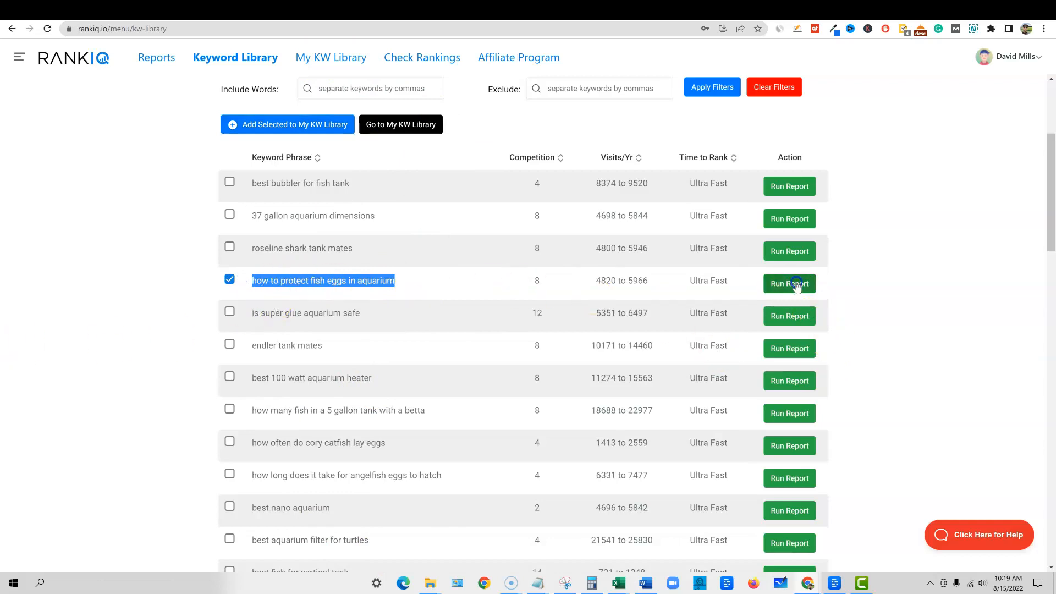
Step: Run the AI SEO report for 'how to protect fish eggs in aquarium'
{"action": "left_click", "coordinate": [790, 283]}
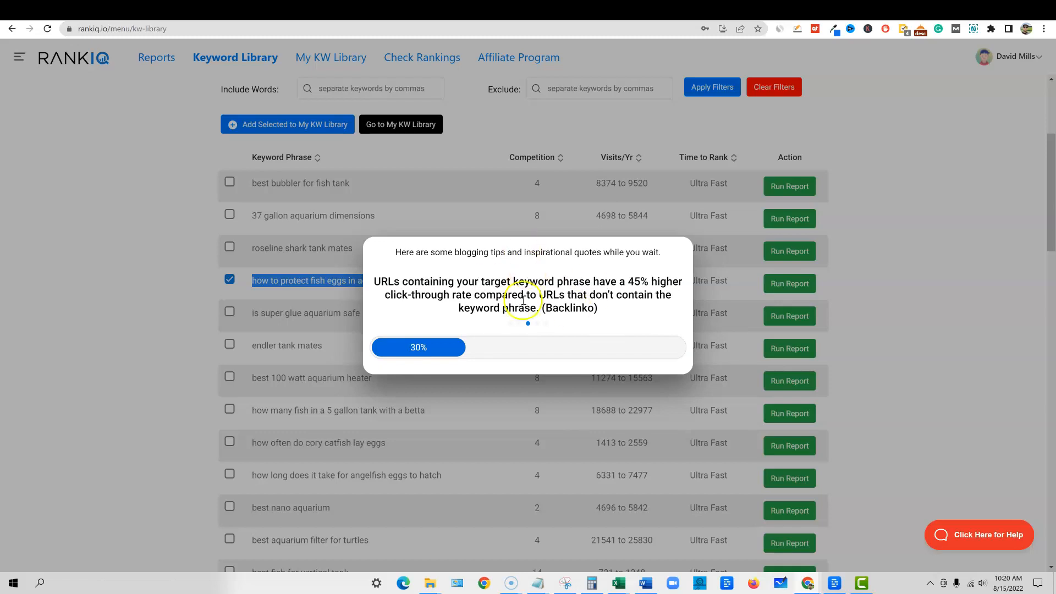
{"action": "mouse_move", "coordinate": [338, 480]}
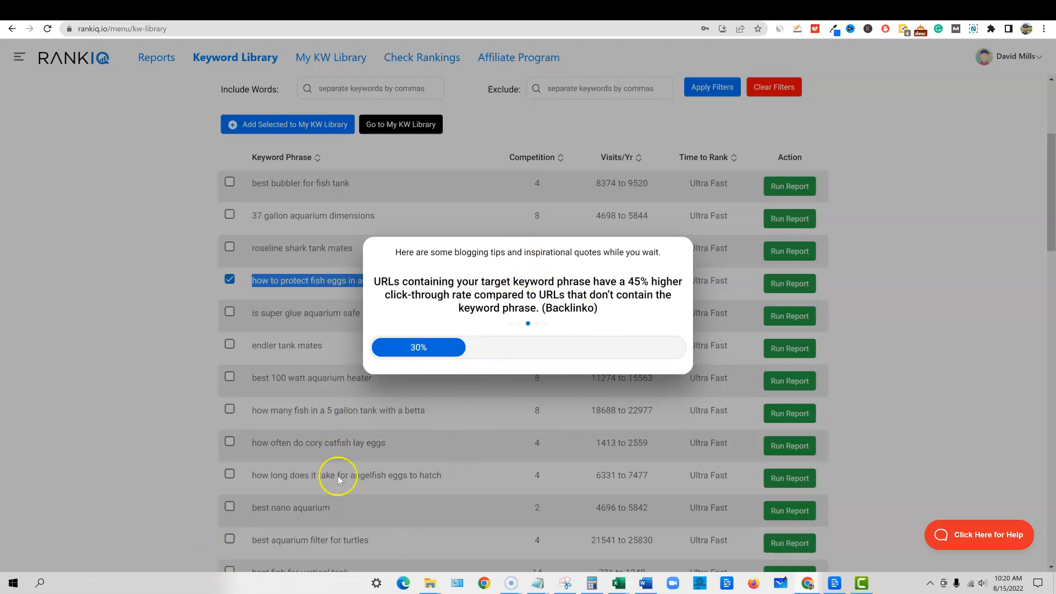
{"action": "mouse_move", "coordinate": [499, 290]}
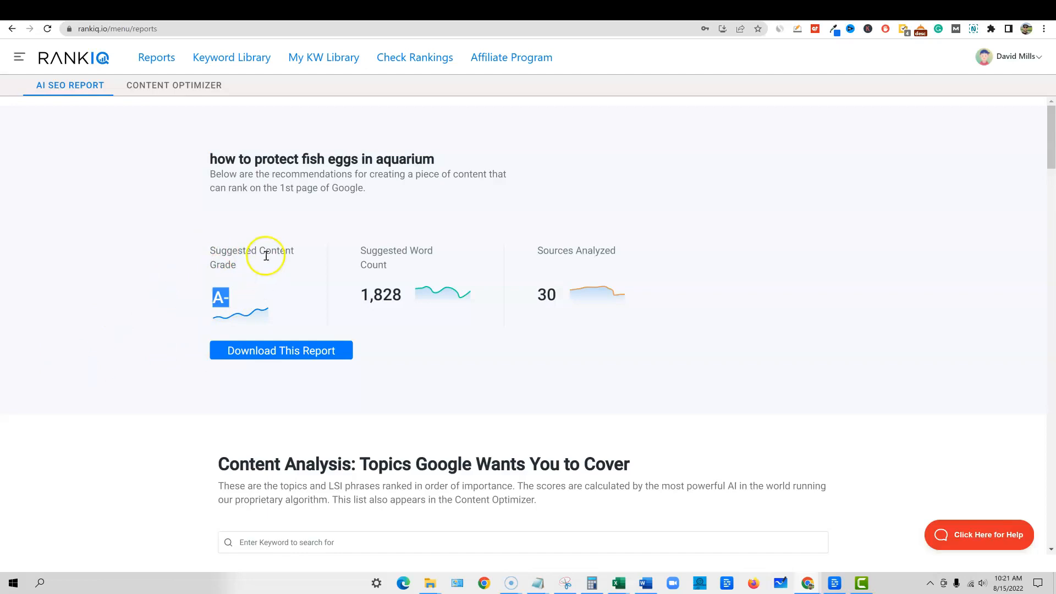
{"action": "mouse_move", "coordinate": [386, 300]}
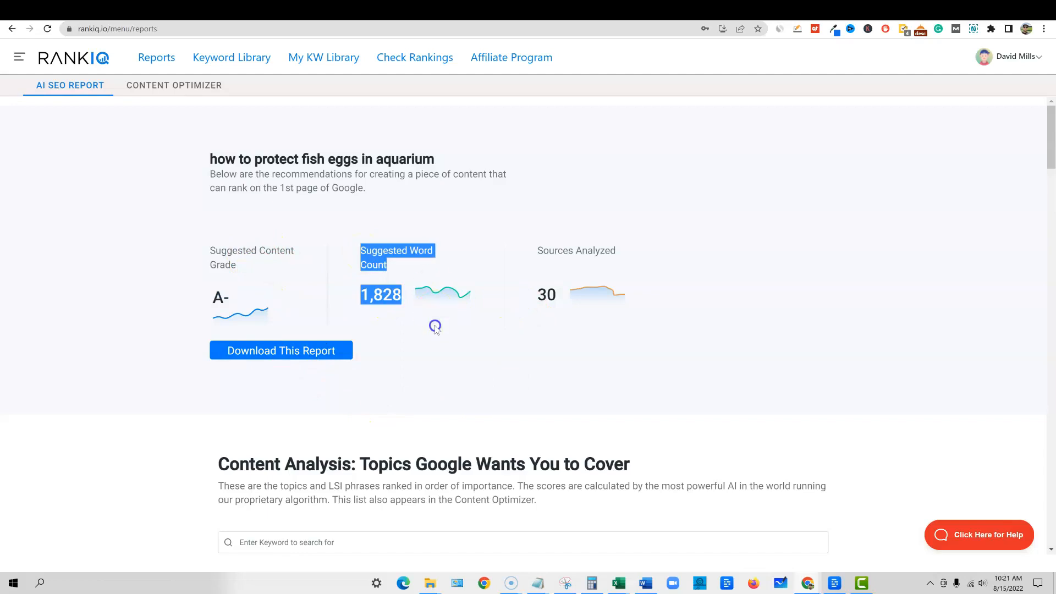
Step: Download the fish eggs report (grade A-, 1,828 words) as .xlsx and open the file
{"action": "left_click", "coordinate": [427, 218]}
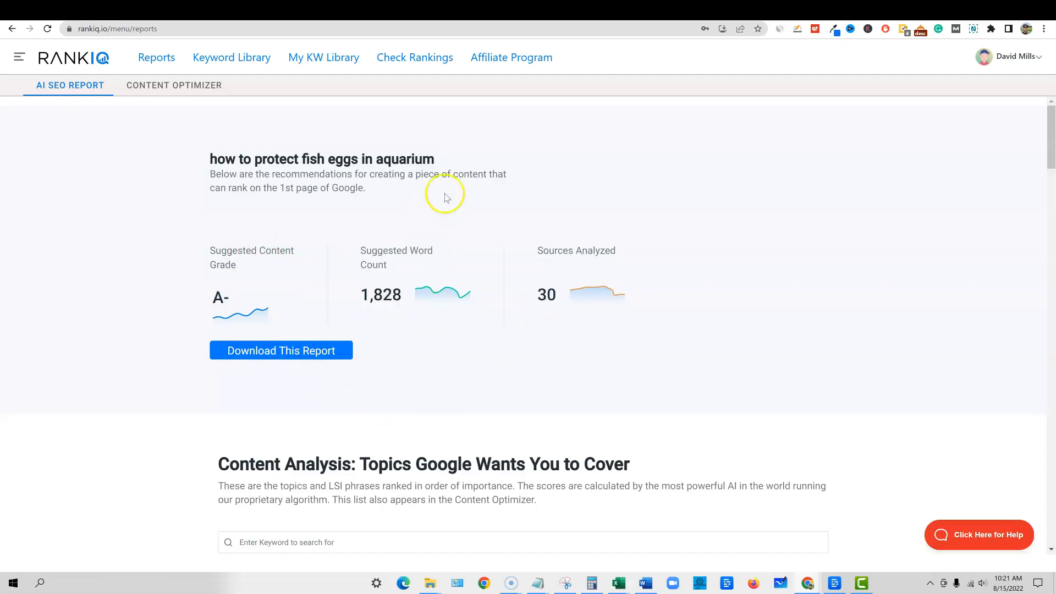
{"action": "left_click_drag", "start_coordinate": [538, 250], "coordinate": [650, 311]}
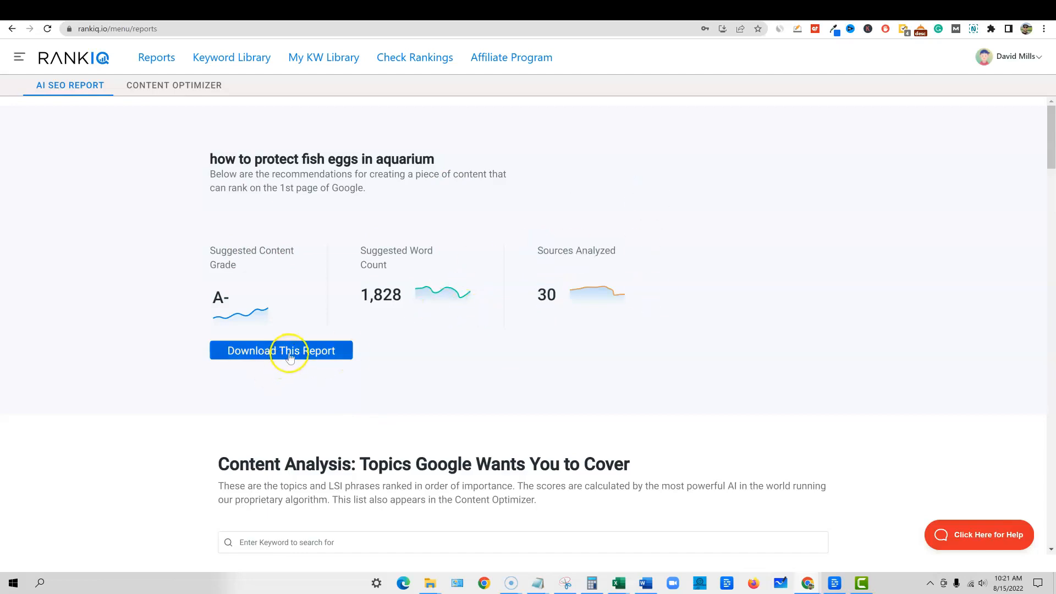
{"action": "left_click", "coordinate": [290, 350]}
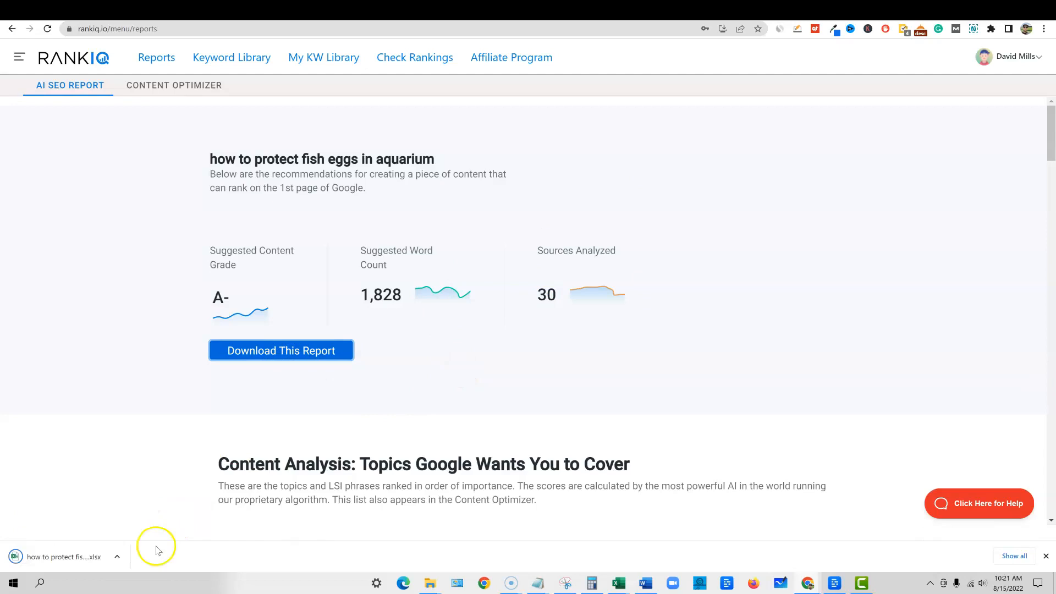
{"action": "mouse_move", "coordinate": [92, 562]}
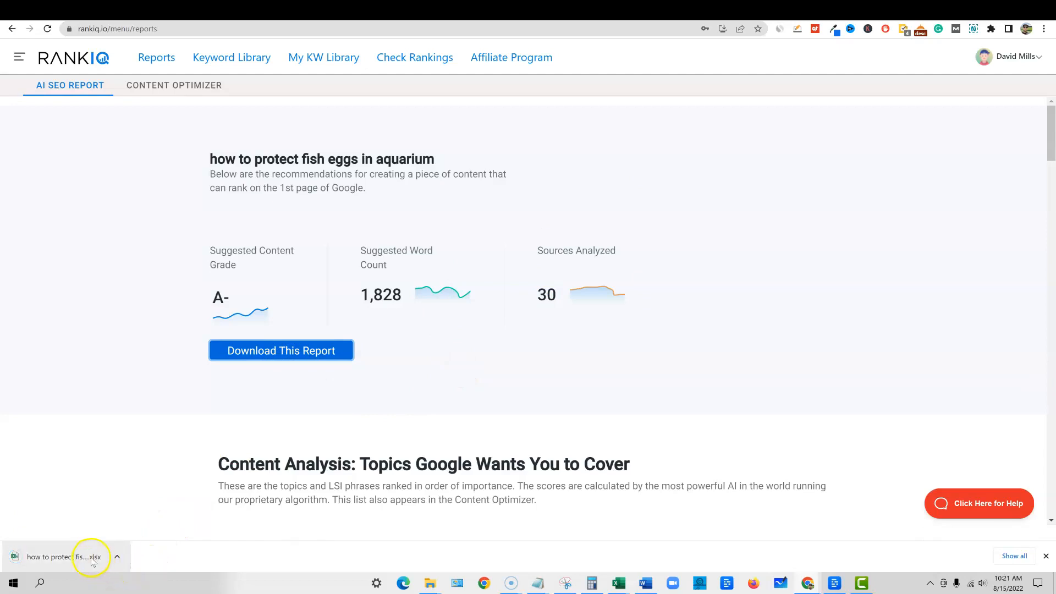
{"action": "left_click", "coordinate": [66, 556]}
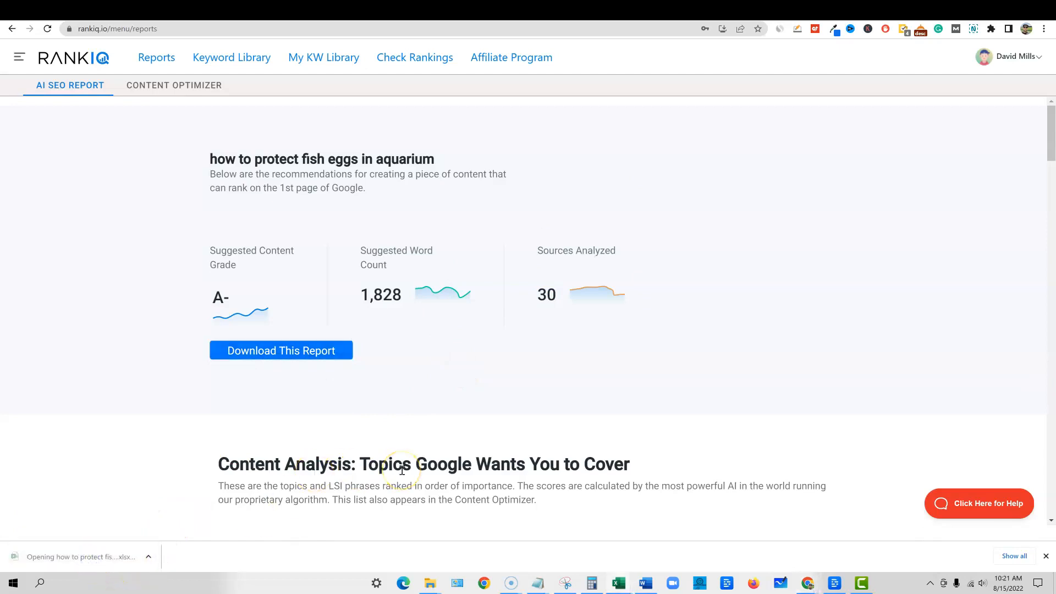
Step: Enable editing on the fish eggs report and review its 1,828 word count, topics and ranked titles
{"action": "left_click", "coordinate": [280, 350]}
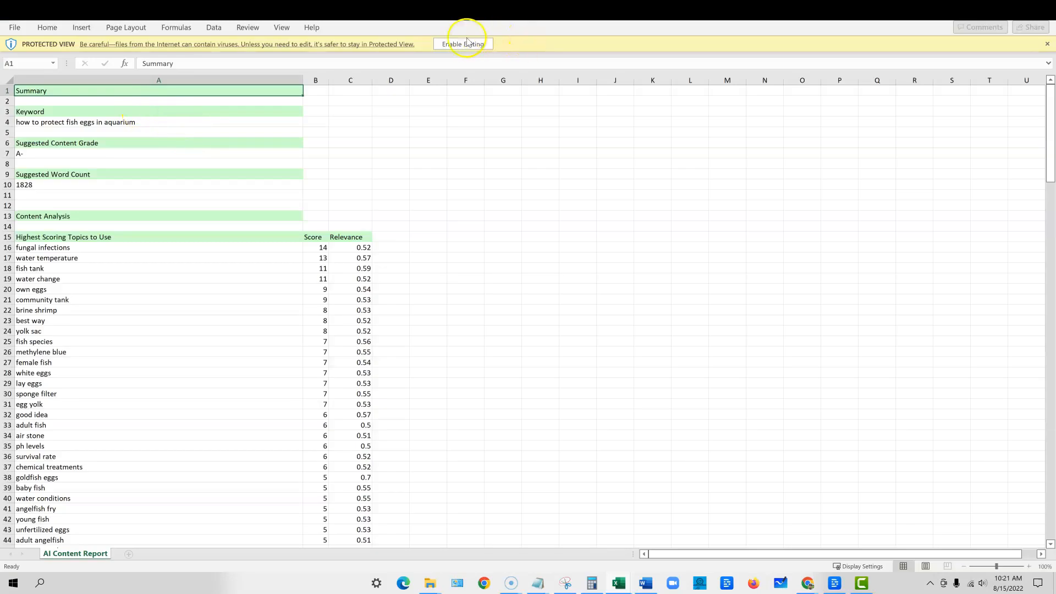
{"action": "left_click", "coordinate": [463, 43]}
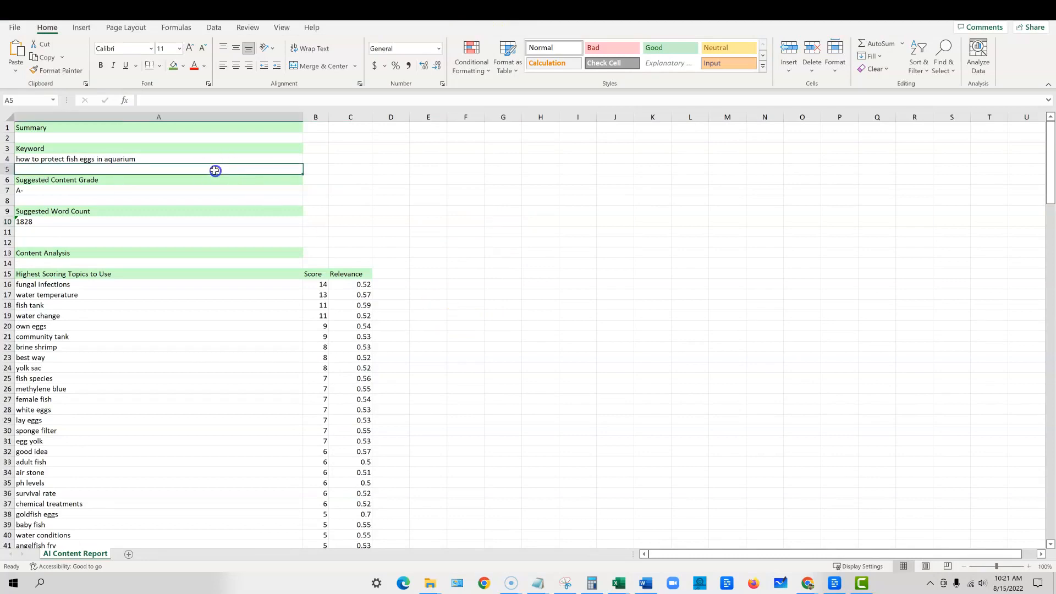
{"action": "left_click", "coordinate": [176, 242]}
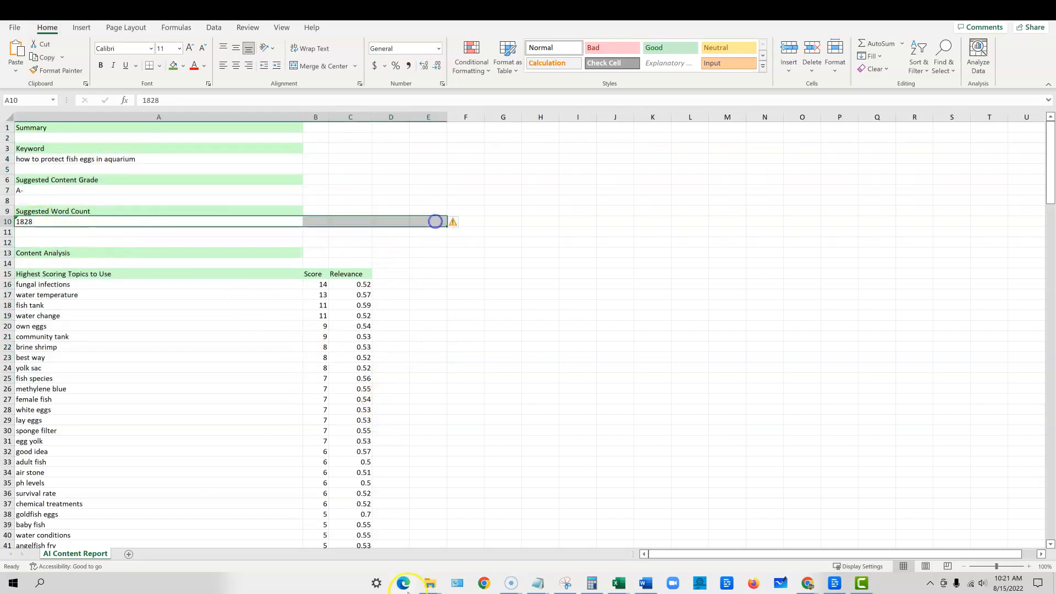
{"action": "scroll", "scroll_direction": "down", "scroll_amount": 3}
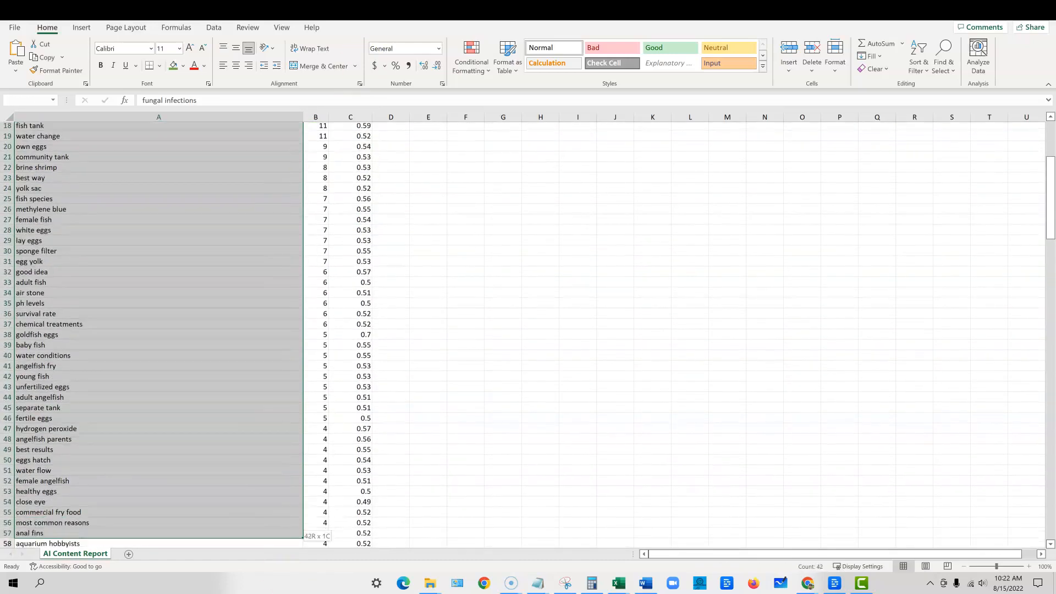
{"action": "scroll", "scroll_direction": "down", "scroll_amount": 3}
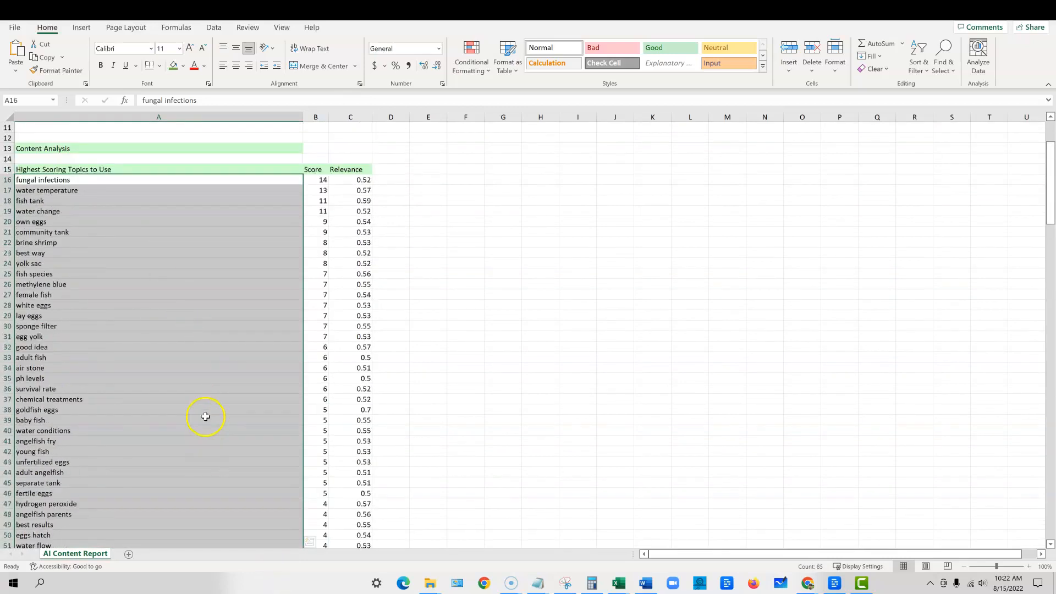
{"action": "scroll", "scroll_direction": "down", "scroll_amount": 3}
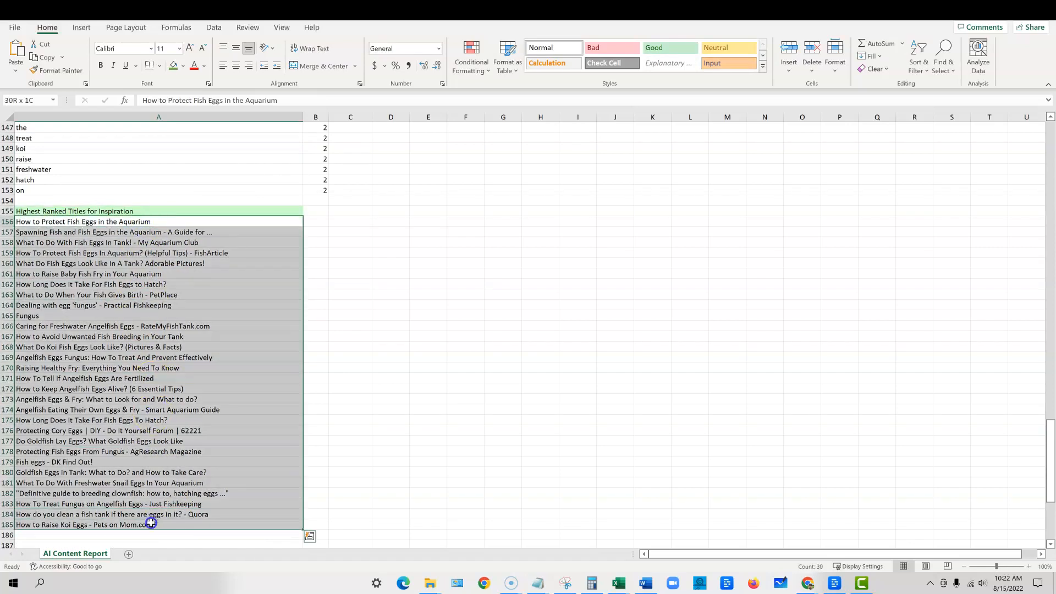
{"action": "scroll", "scroll_direction": "down", "scroll_amount": 3}
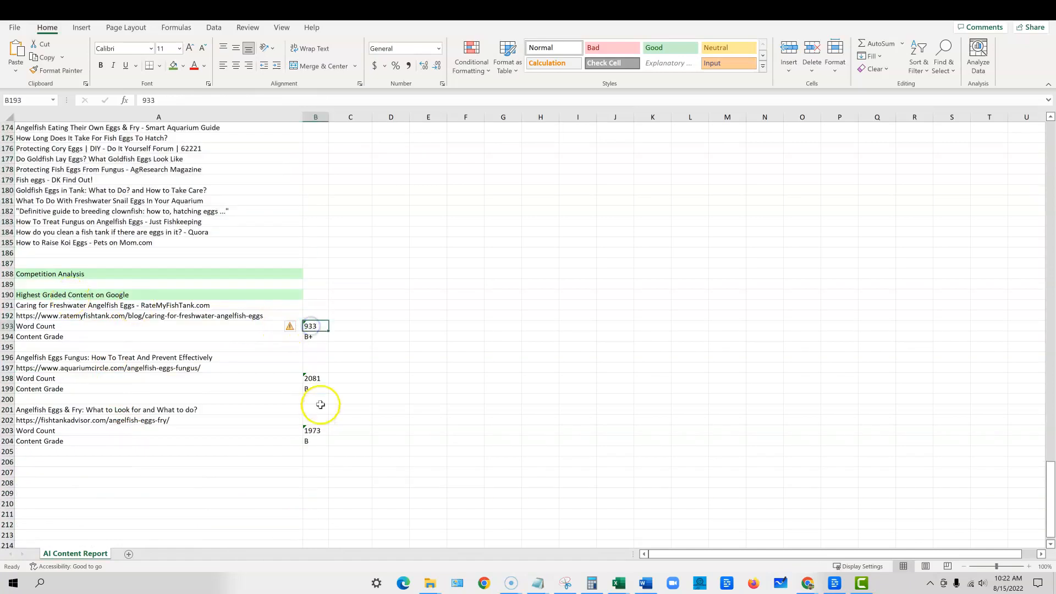
{"action": "mouse_move", "coordinate": [288, 346]}
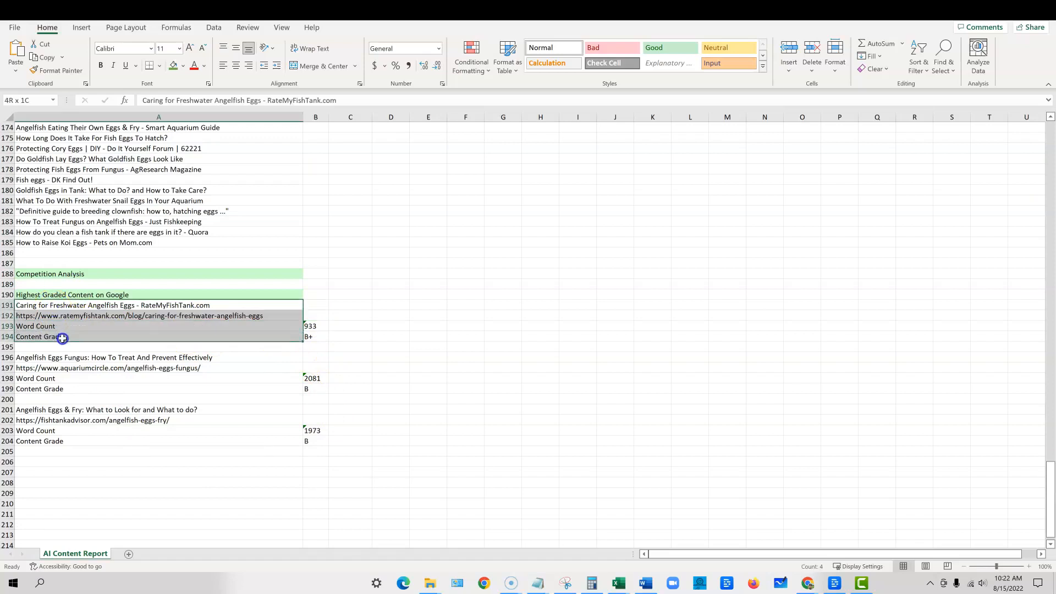
{"action": "left_click", "coordinate": [314, 336]}
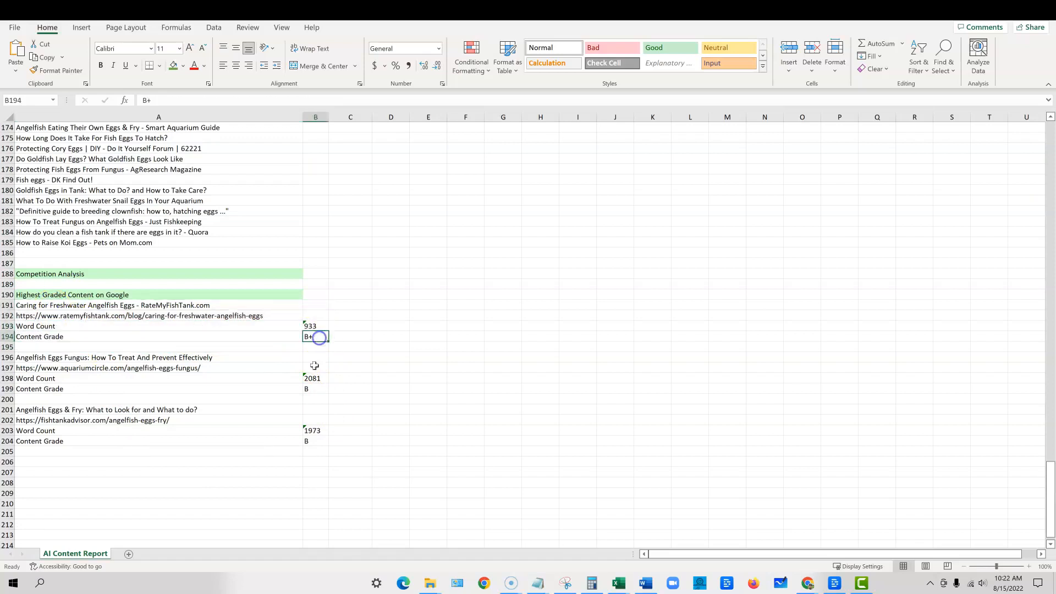
{"action": "left_click", "coordinate": [315, 325]}
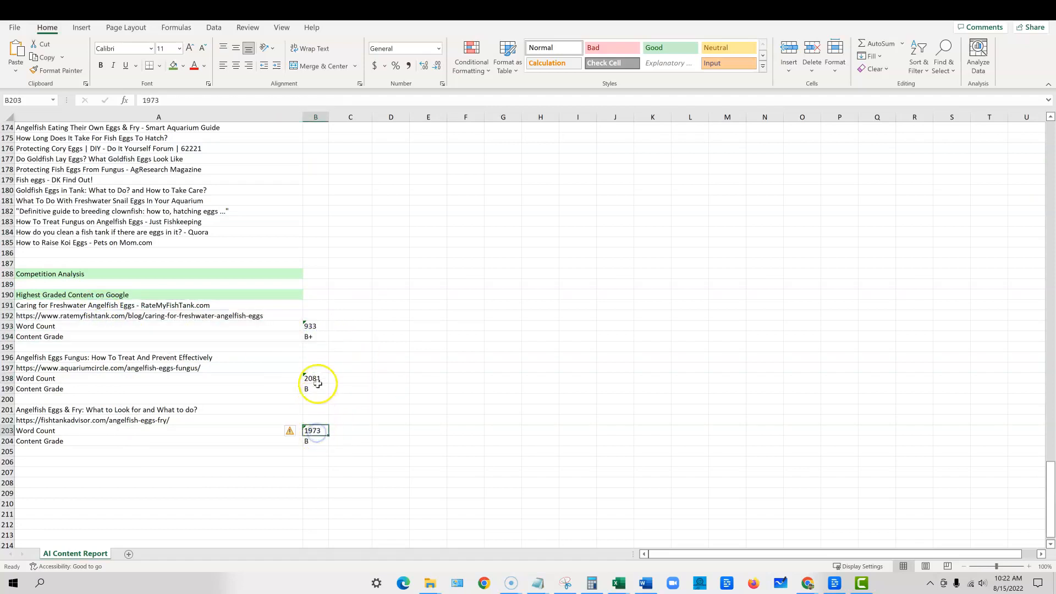
{"action": "left_click", "coordinate": [315, 378]}
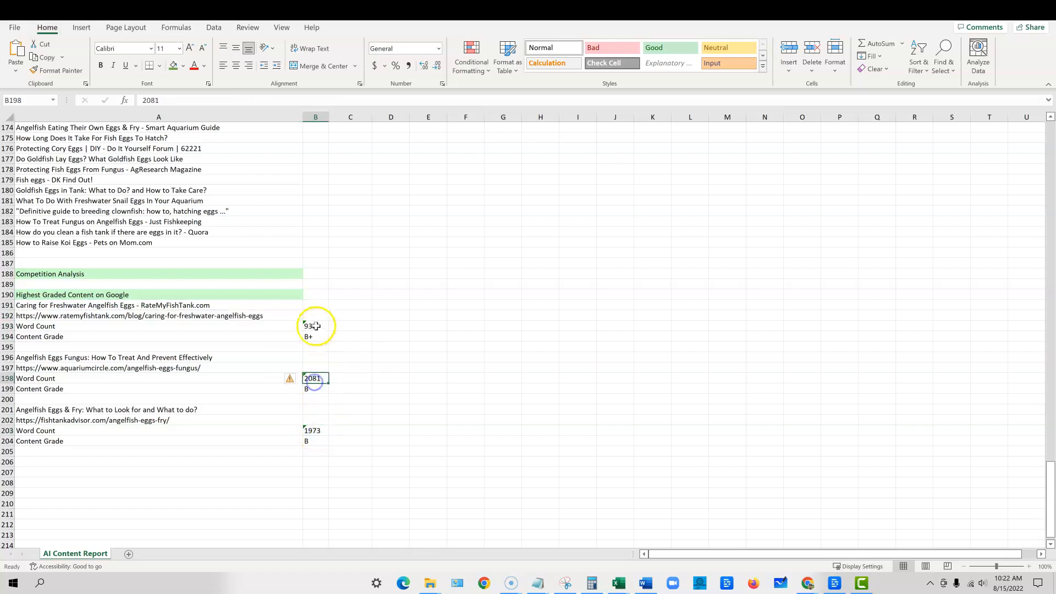
{"action": "left_click", "coordinate": [391, 388]}
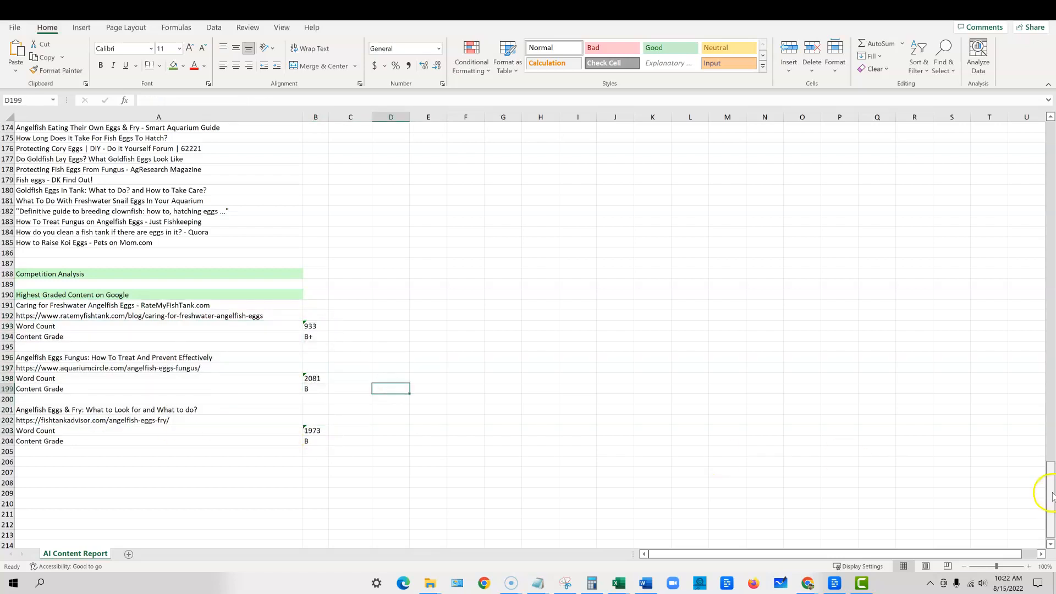
{"action": "left_click", "coordinate": [15, 28]}
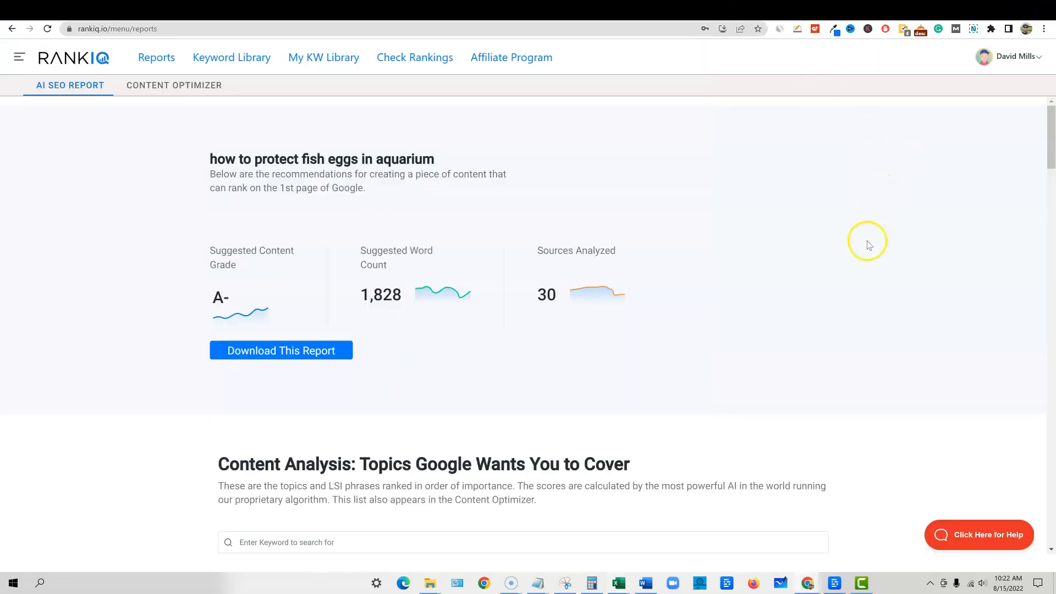
Step: Open the fish eggs Content Optimizer with Show Unused topics turned on
{"action": "scroll", "scroll_direction": "down", "scroll_amount": 3}
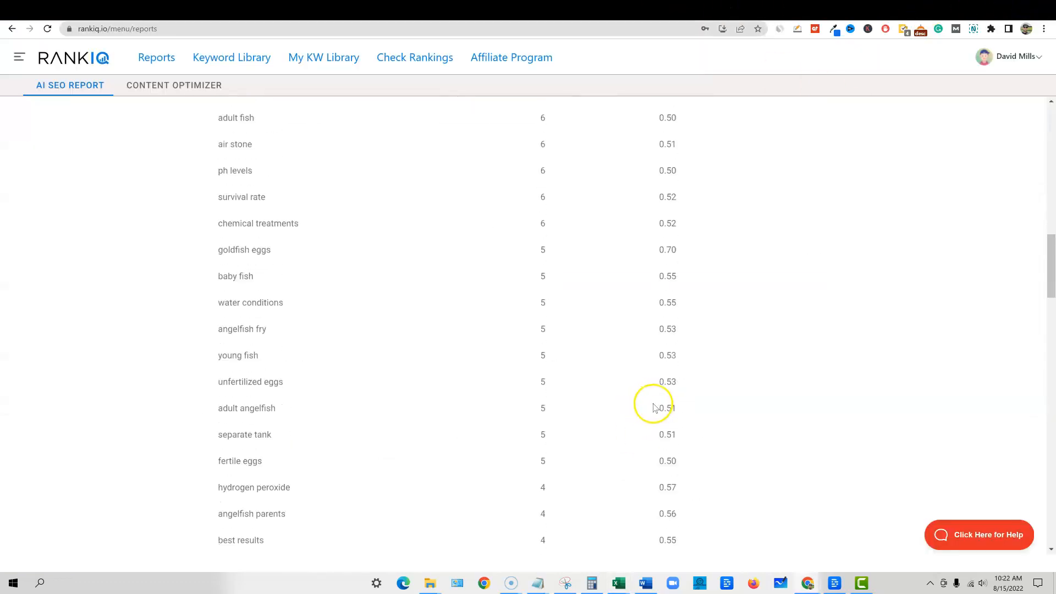
{"action": "scroll", "scroll_direction": "down", "scroll_amount": 3}
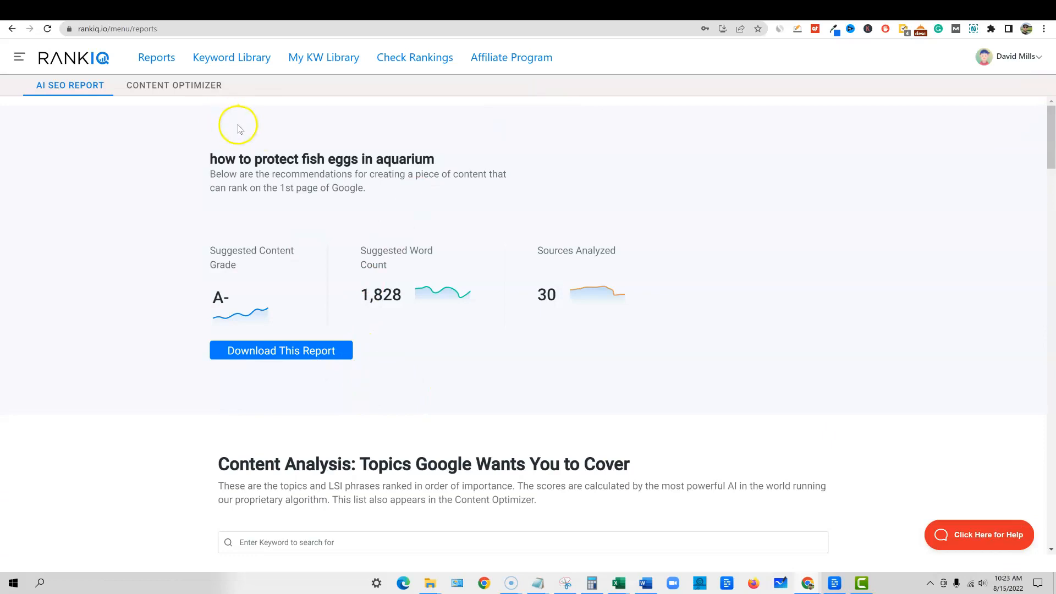
{"action": "left_click", "coordinate": [173, 85]}
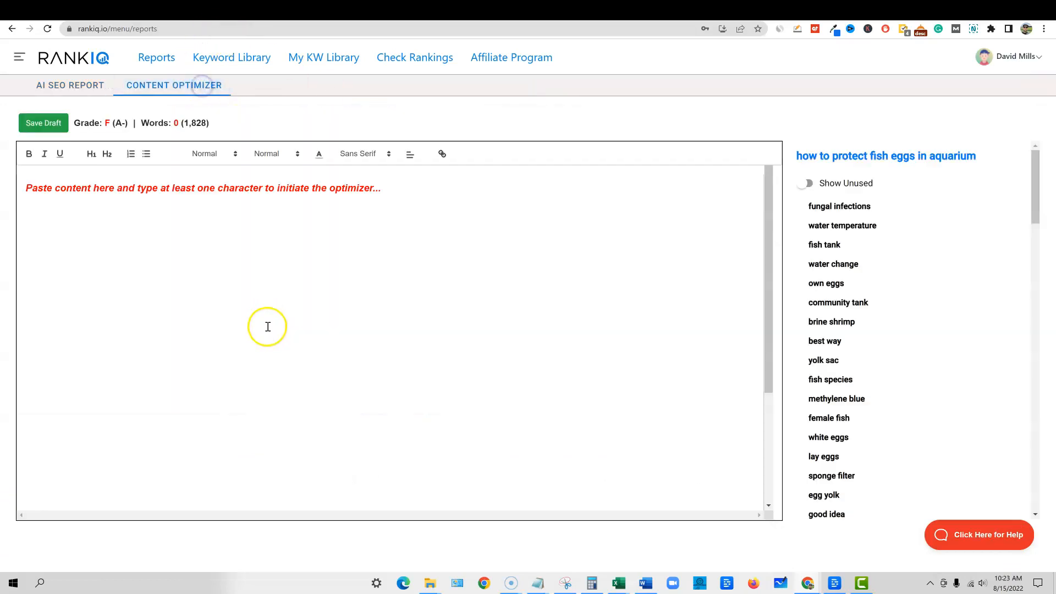
{"action": "left_click", "coordinate": [806, 183]}
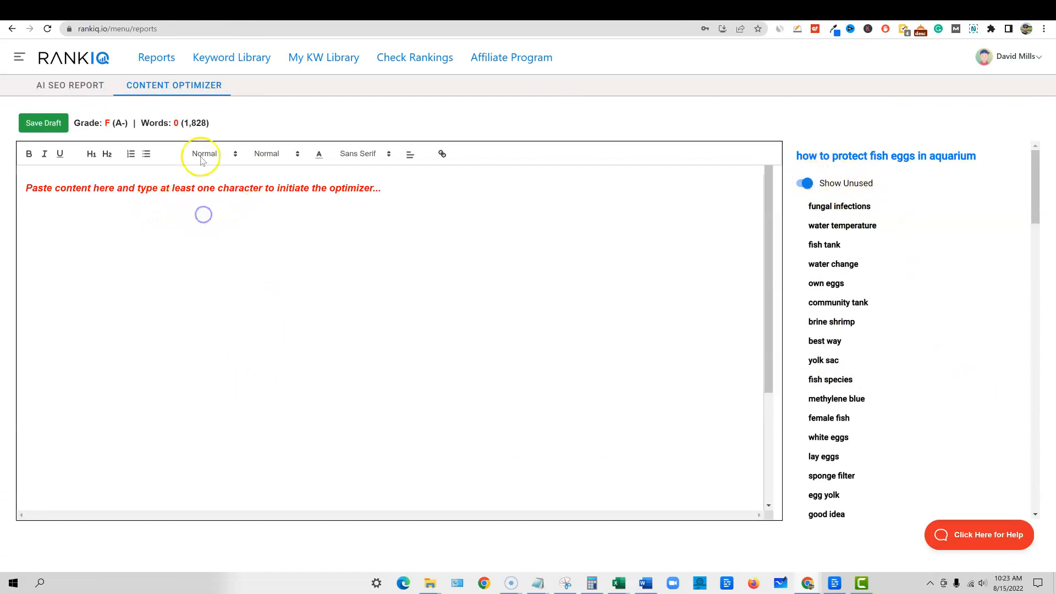
{"action": "mouse_move", "coordinate": [157, 183]}
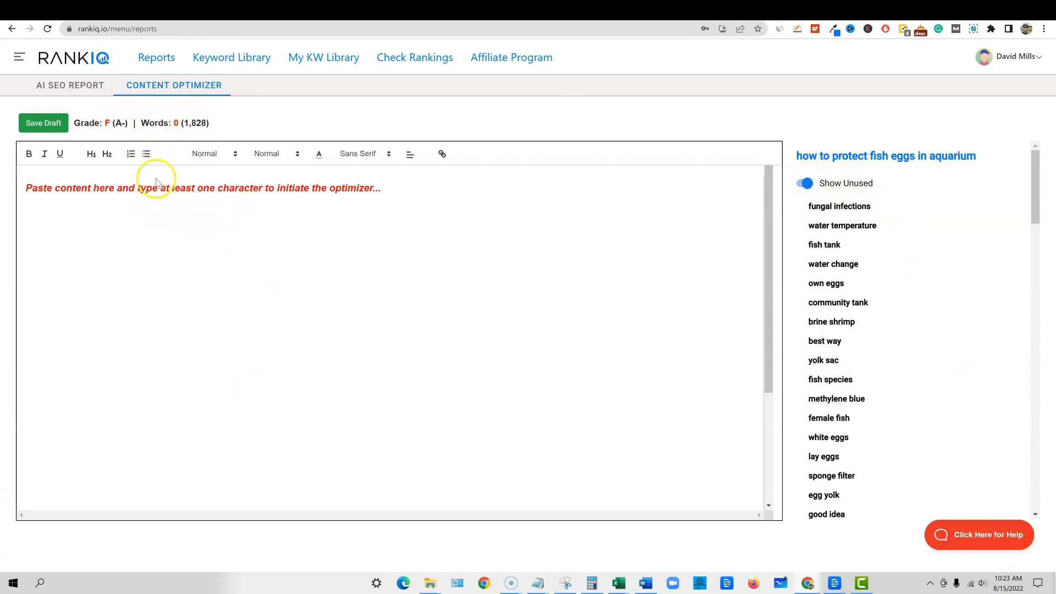
{"action": "mouse_move", "coordinate": [625, 301]}
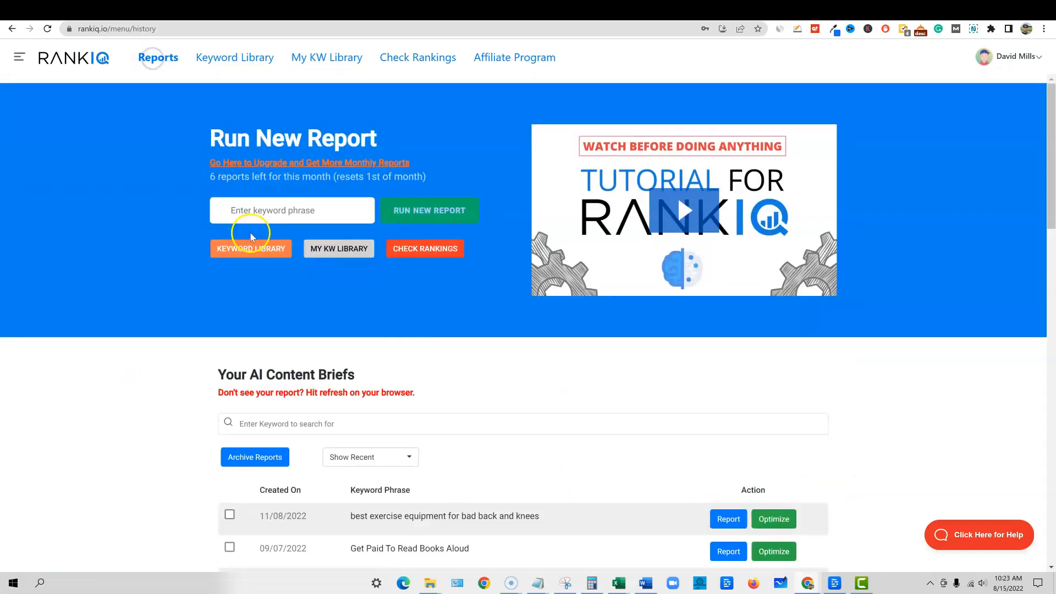
Step: Open the 'how to wash a car without a hose' brief for optimization
{"action": "scroll", "scroll_direction": "down", "scroll_amount": 3}
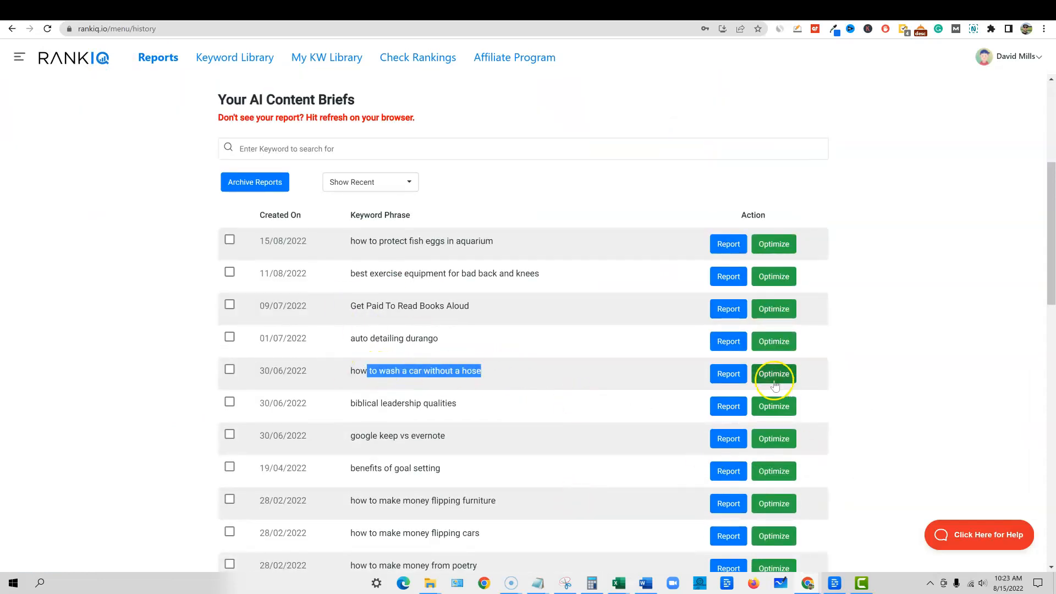
{"action": "left_click", "coordinate": [773, 374]}
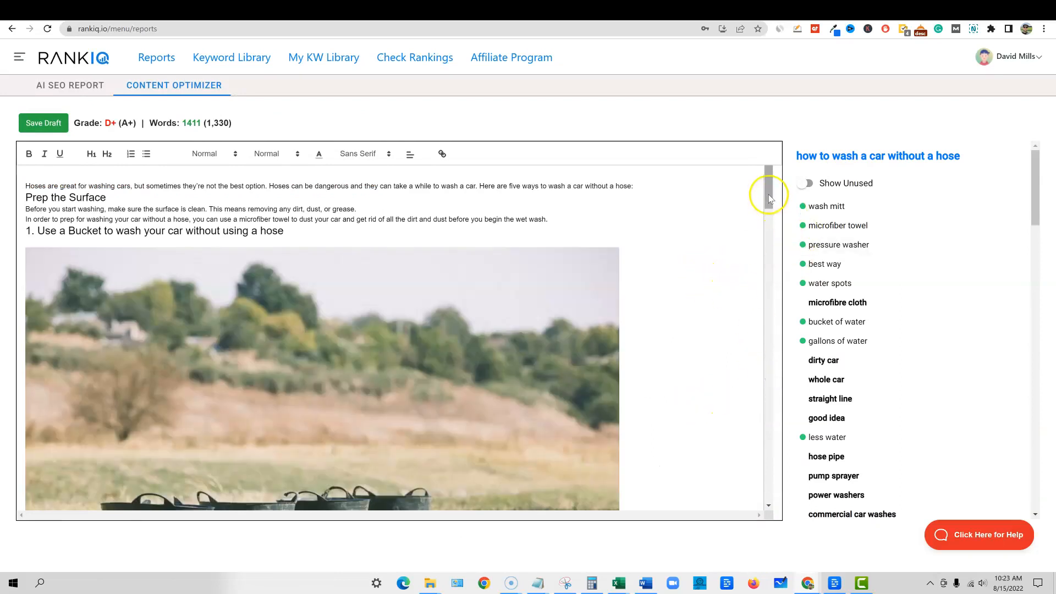
{"action": "scroll", "scroll_direction": "down", "scroll_amount": 3}
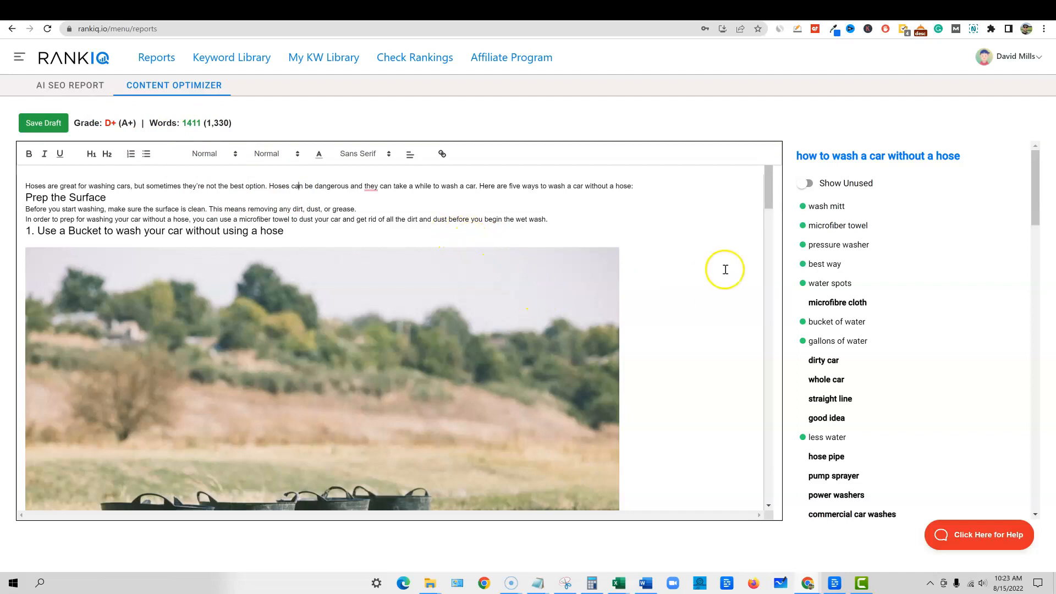
{"action": "mouse_move", "coordinate": [919, 364]}
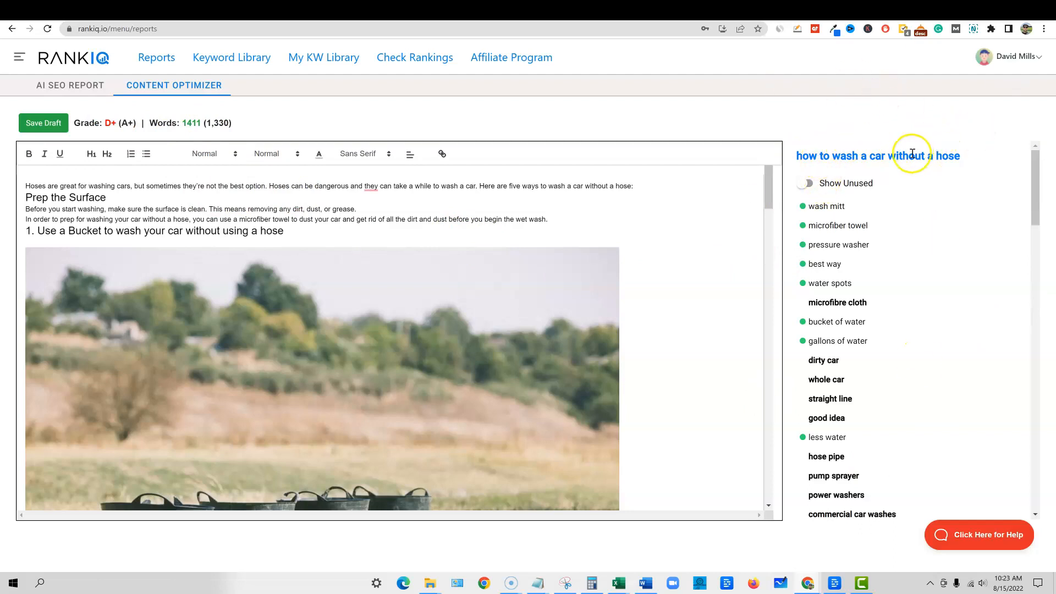
Step: Toggle Show Unused on, off and on again to list only unused terms like microfibre cloth
{"action": "left_click", "coordinate": [806, 184]}
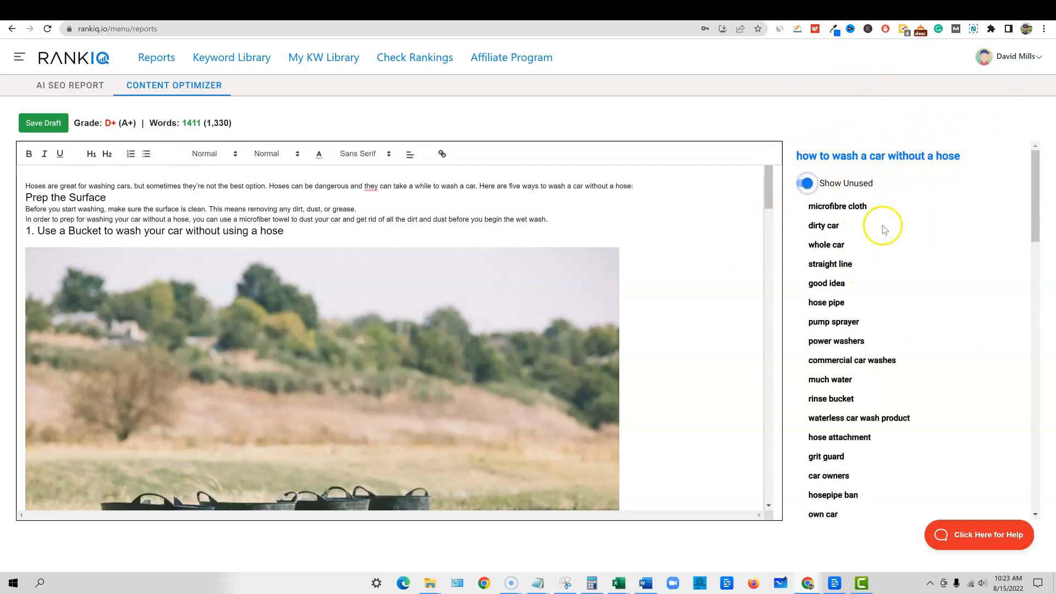
{"action": "left_click", "coordinate": [807, 183]}
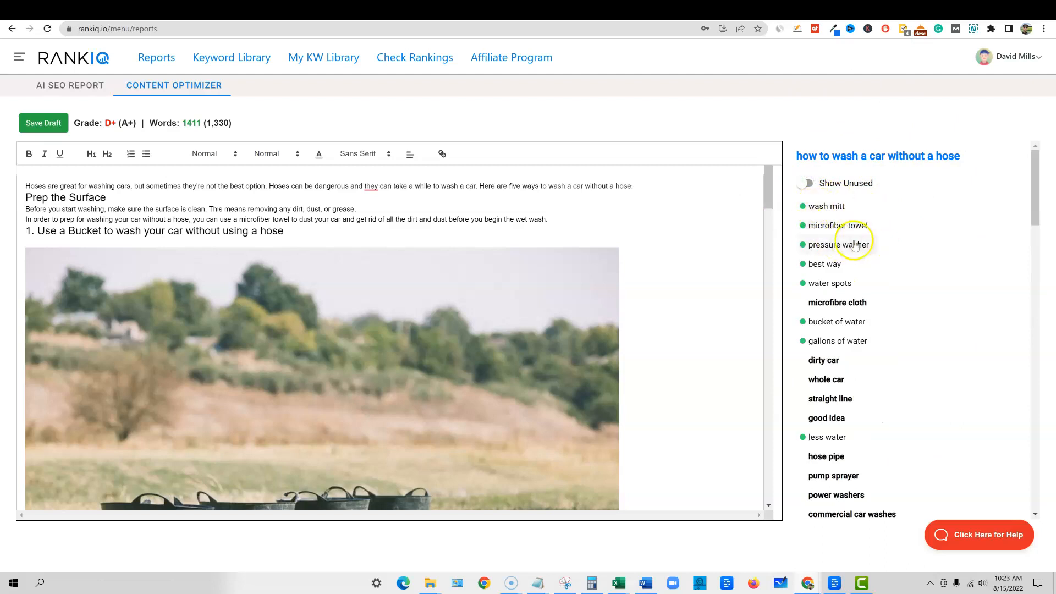
{"action": "scroll", "scroll_direction": "down", "scroll_amount": 3}
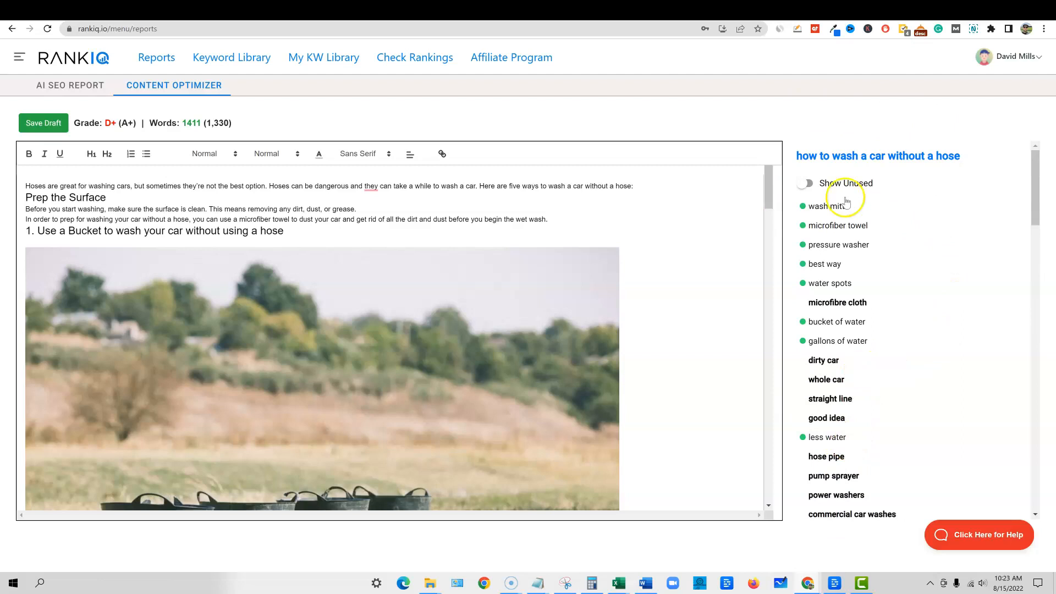
{"action": "left_click", "coordinate": [804, 184]}
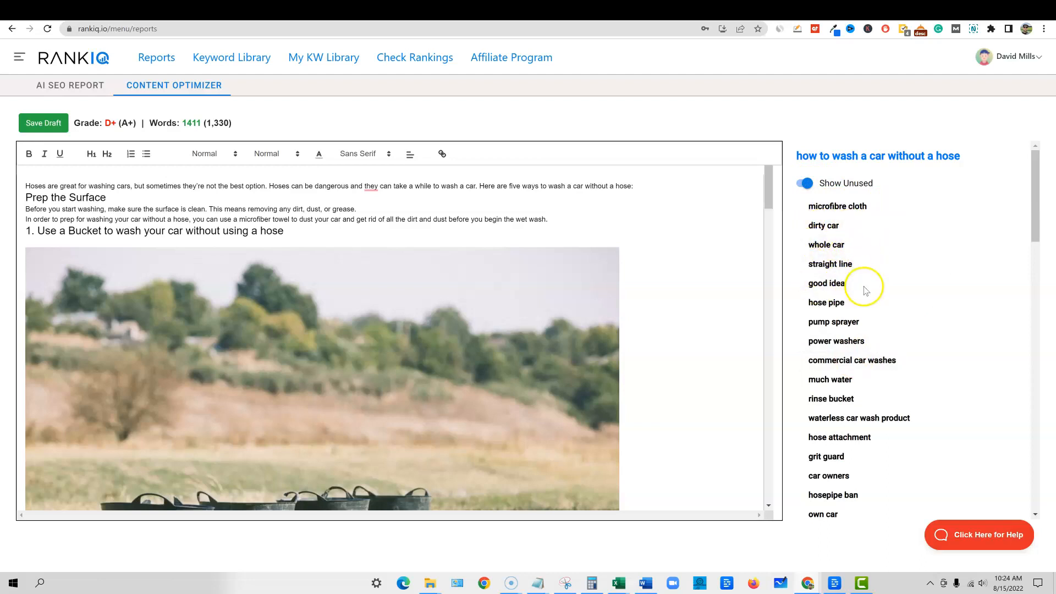
{"action": "mouse_move", "coordinate": [897, 345]}
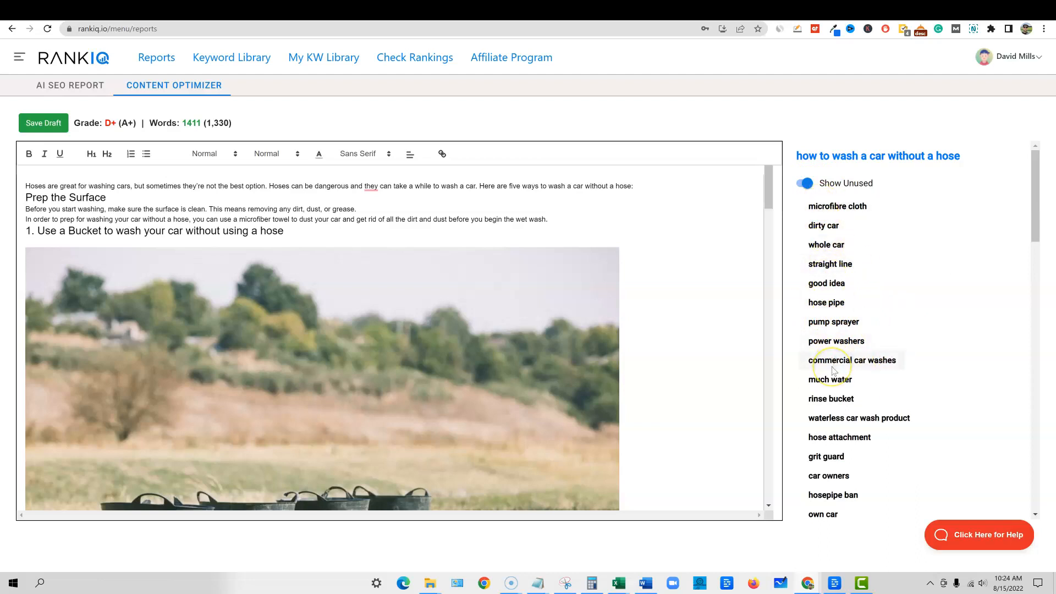
{"action": "mouse_move", "coordinate": [561, 218]}
{"action": "type", "text": "microfibre cloth"}
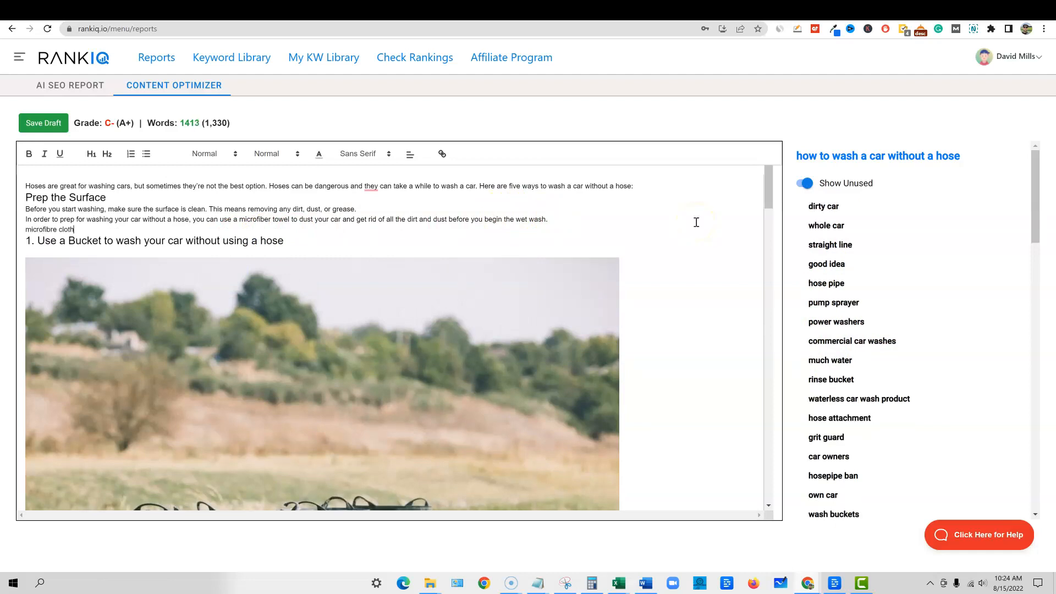
Step: Add the unused keywords, from microfibre cloth to pump, sprayer and hose pipe, on separate lines
{"action": "type", "text": "dirty car"}
{"action": "type", "text": "good idea"}
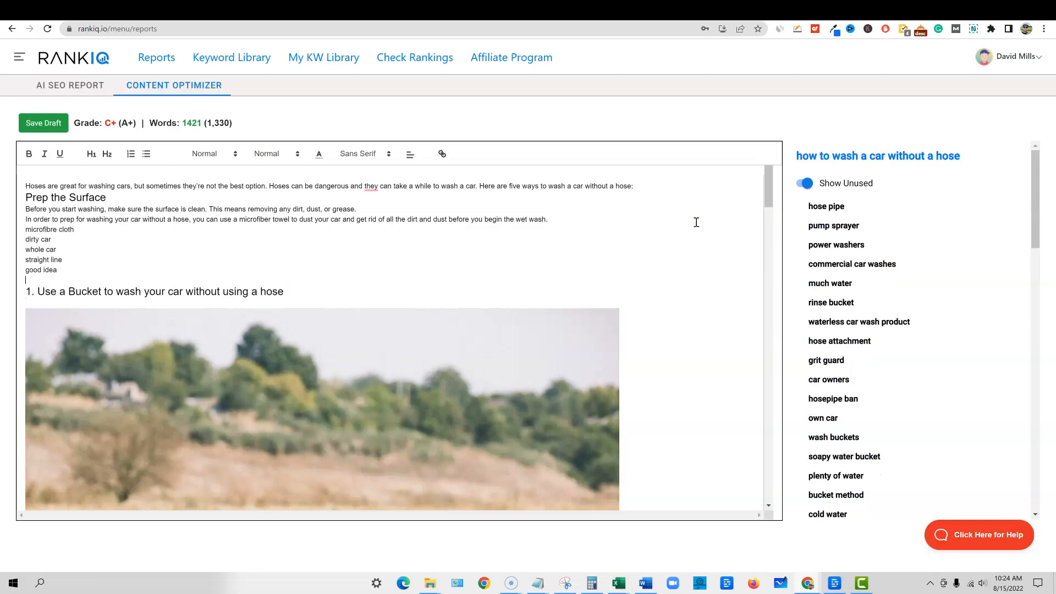
{"action": "type", "text": "pump"}
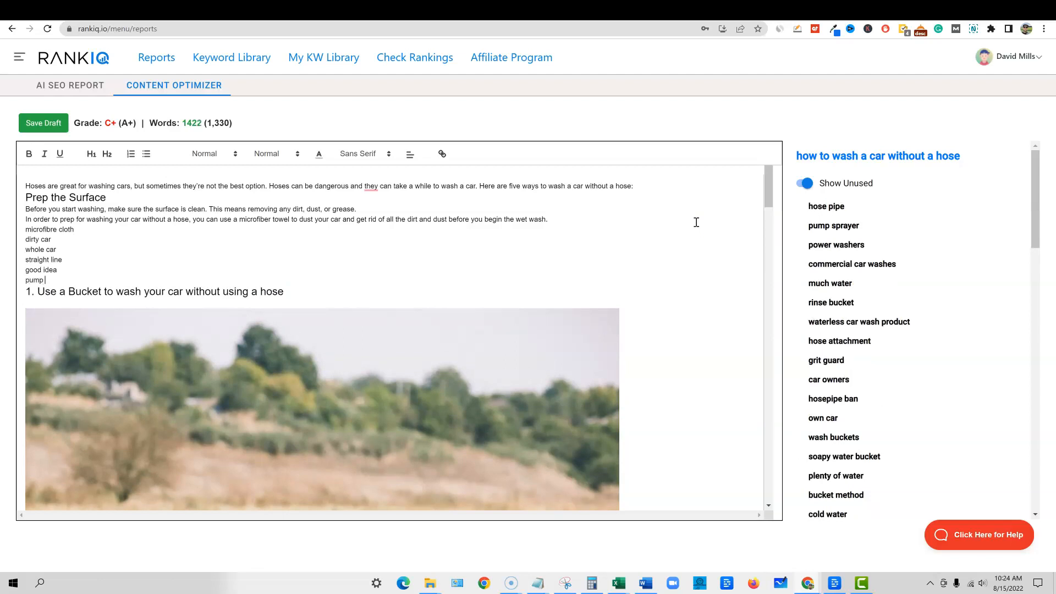
{"action": "type", "text": "sprayer"}
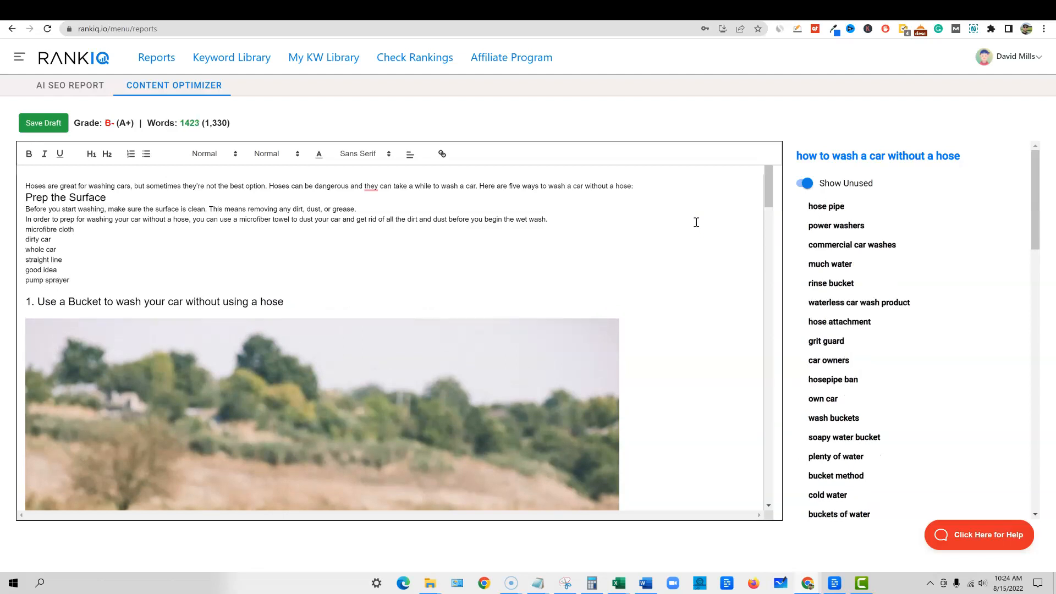
{"action": "type", "text": "hose pipe"}
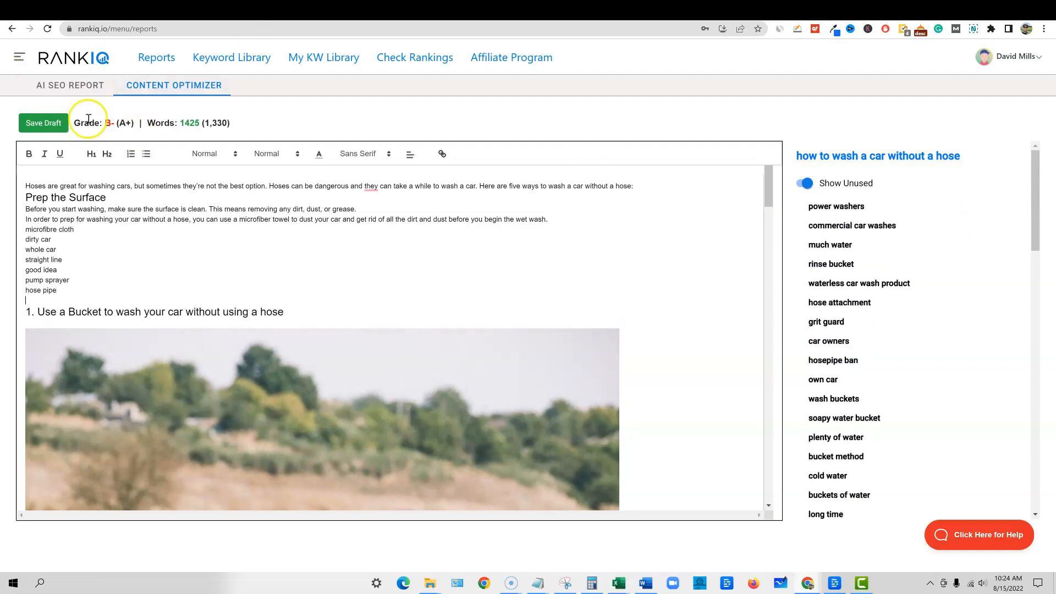
Step: Select the newly added keyword lines in the draft, raising it to B- at 1,425 words
{"action": "left_click_drag", "start_coordinate": [25, 229], "coordinate": [66, 290]}
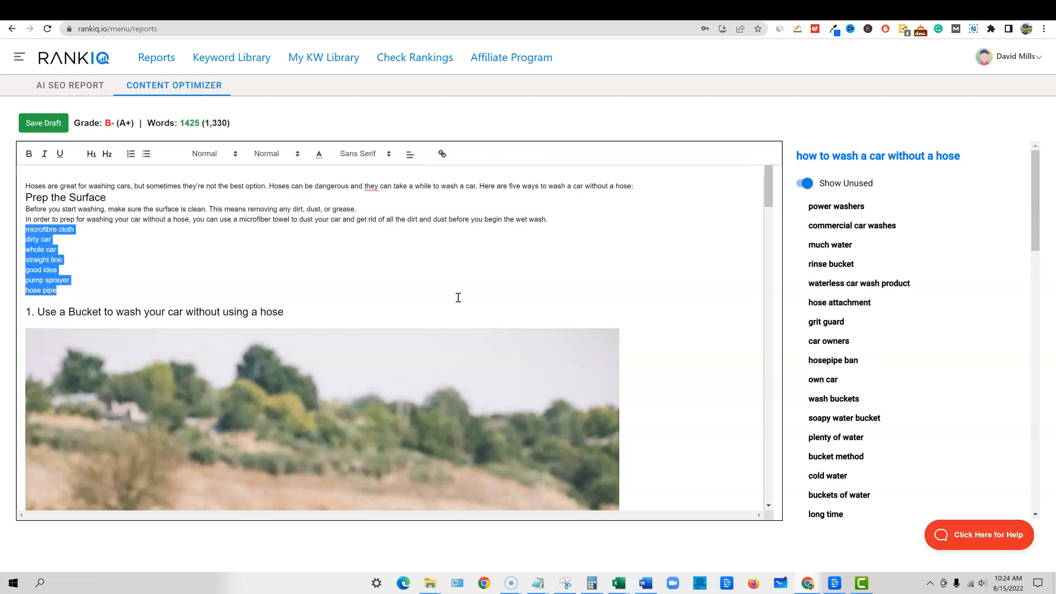
{"action": "left_click", "coordinate": [61, 291]}
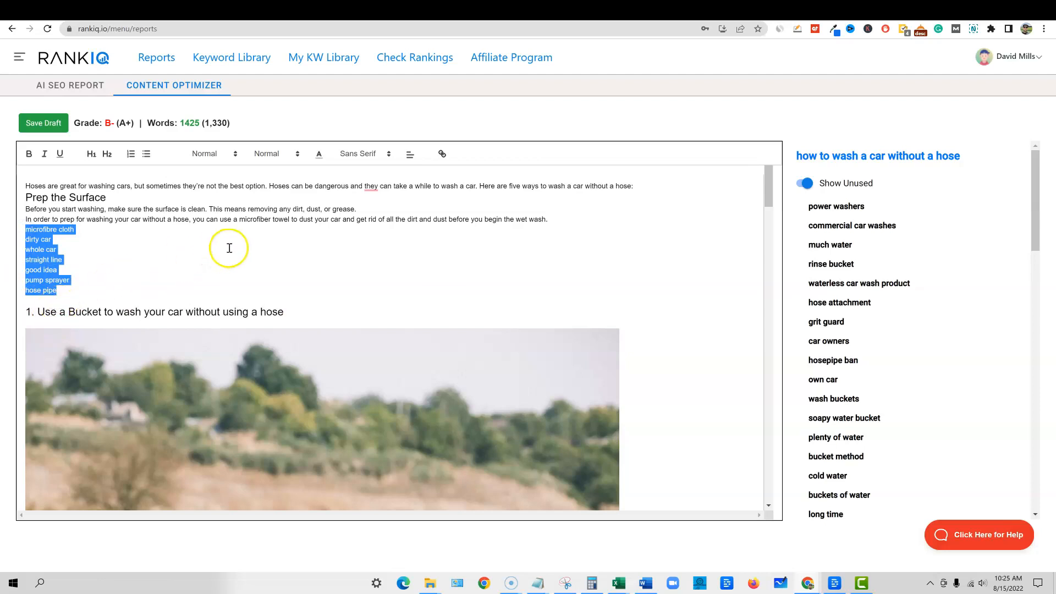
{"action": "scroll", "scroll_direction": "down", "scroll_amount": 3}
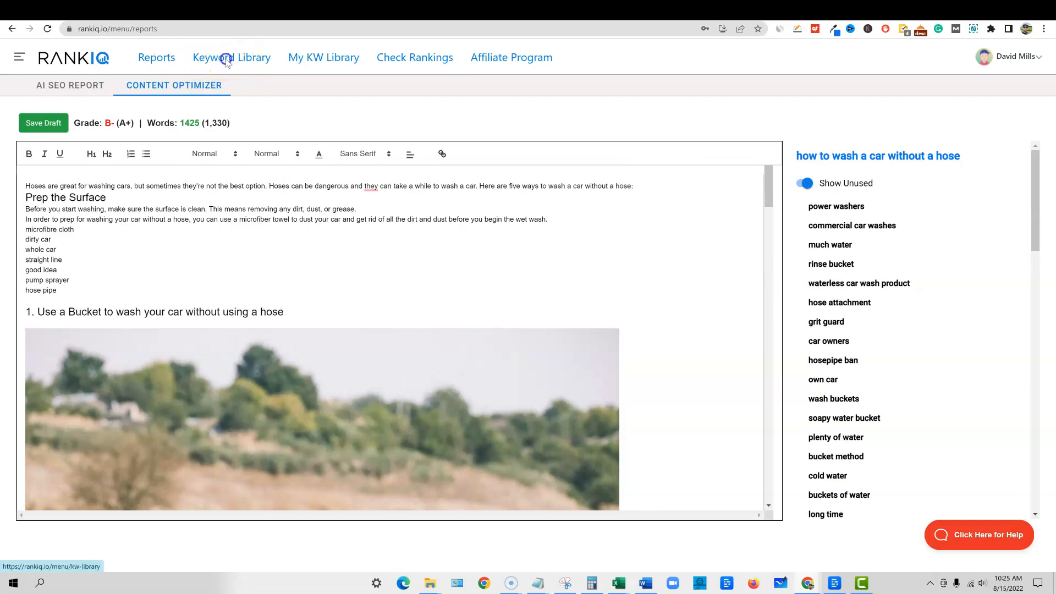
Step: Filter the Keyword Research Library to phrases including 'affiliate'
{"action": "left_click", "coordinate": [225, 58]}
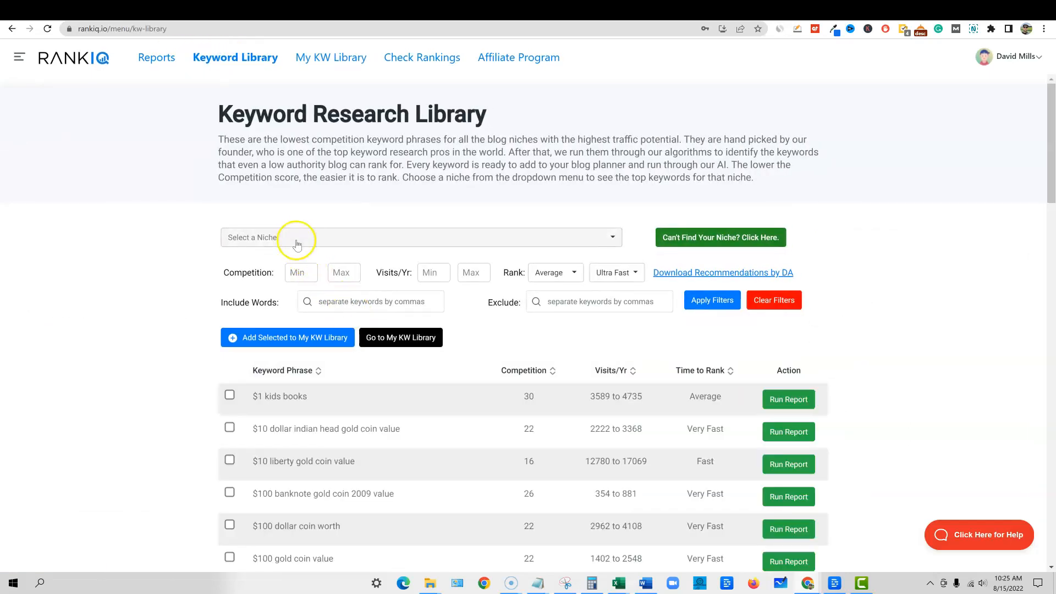
{"action": "left_click", "coordinate": [350, 301]}
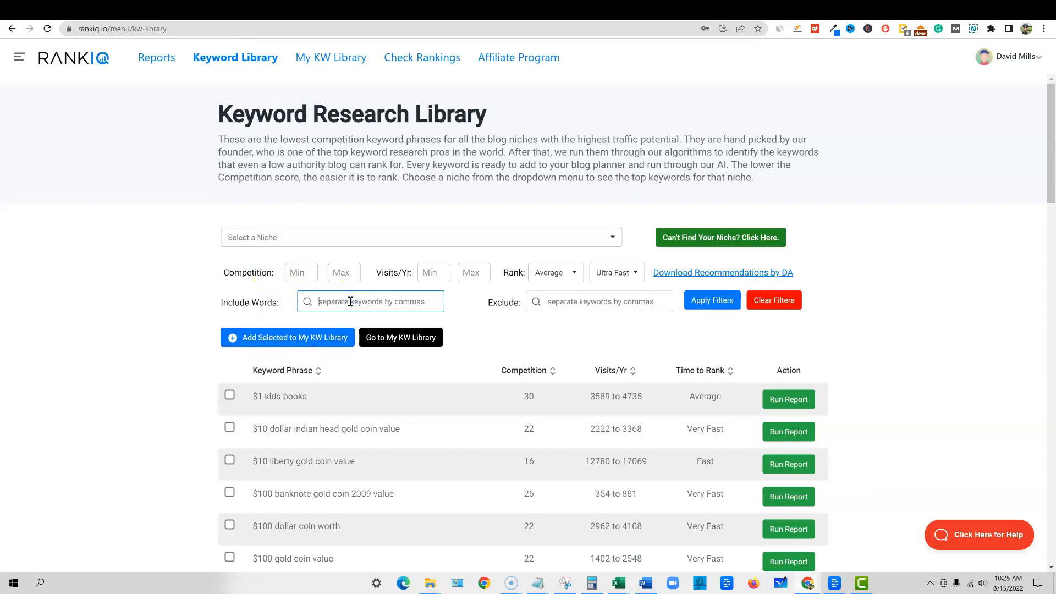
{"action": "type", "text": "affil"}
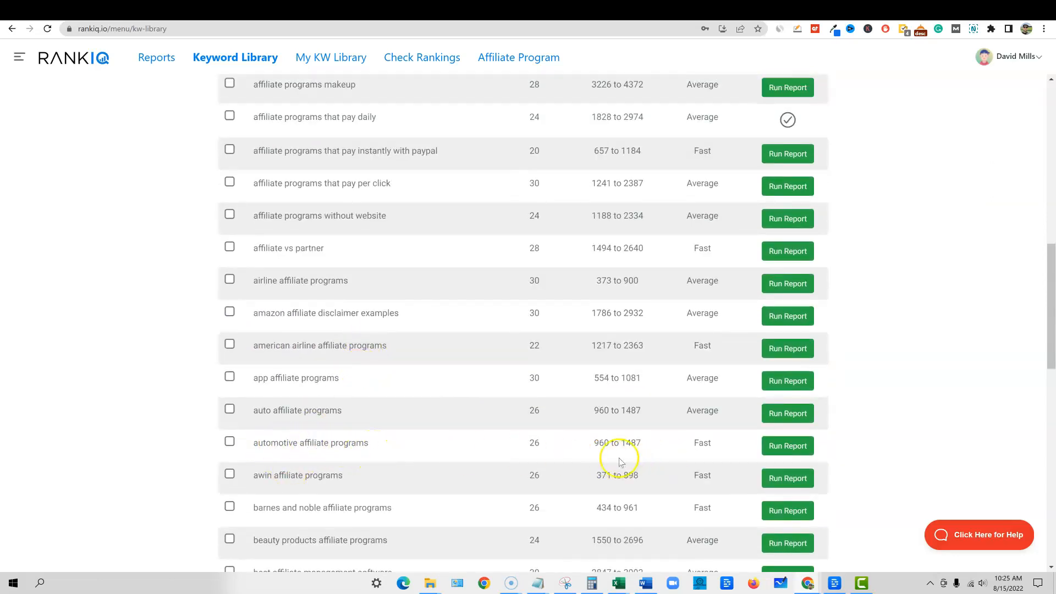
{"action": "mouse_move", "coordinate": [783, 435]}
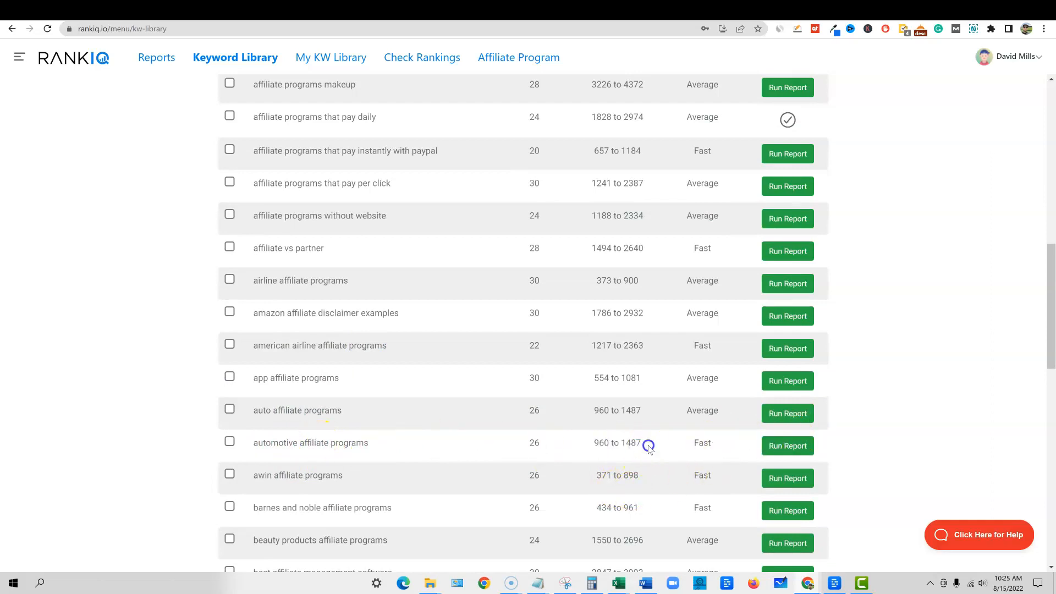
Step: Browse the affiliate results, marking time-to-rank and competition values for affiliate program keywords
{"action": "double_click", "coordinate": [630, 443]}
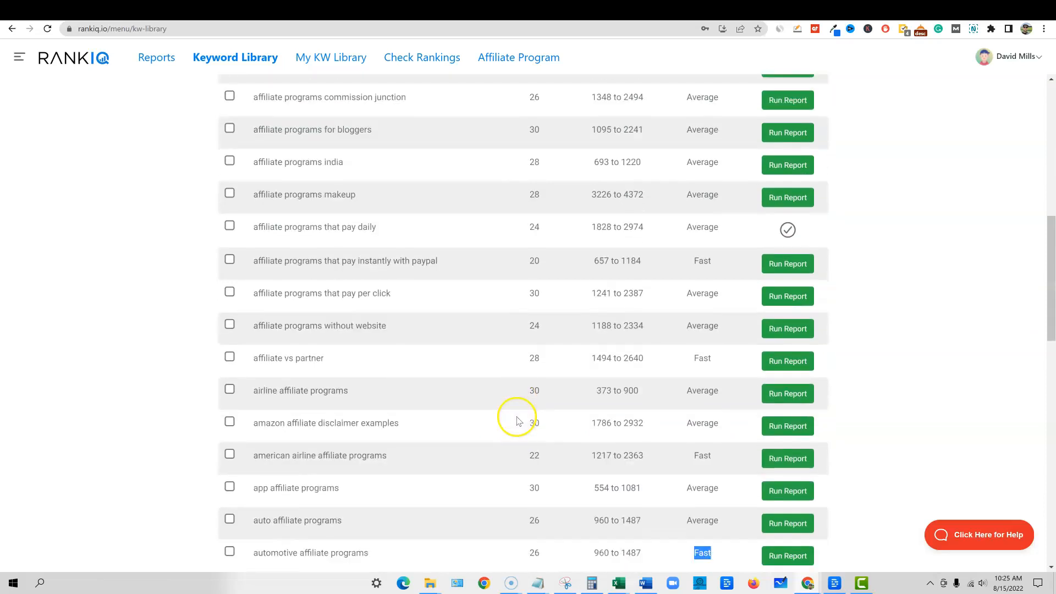
{"action": "scroll", "scroll_direction": "down", "scroll_amount": 3}
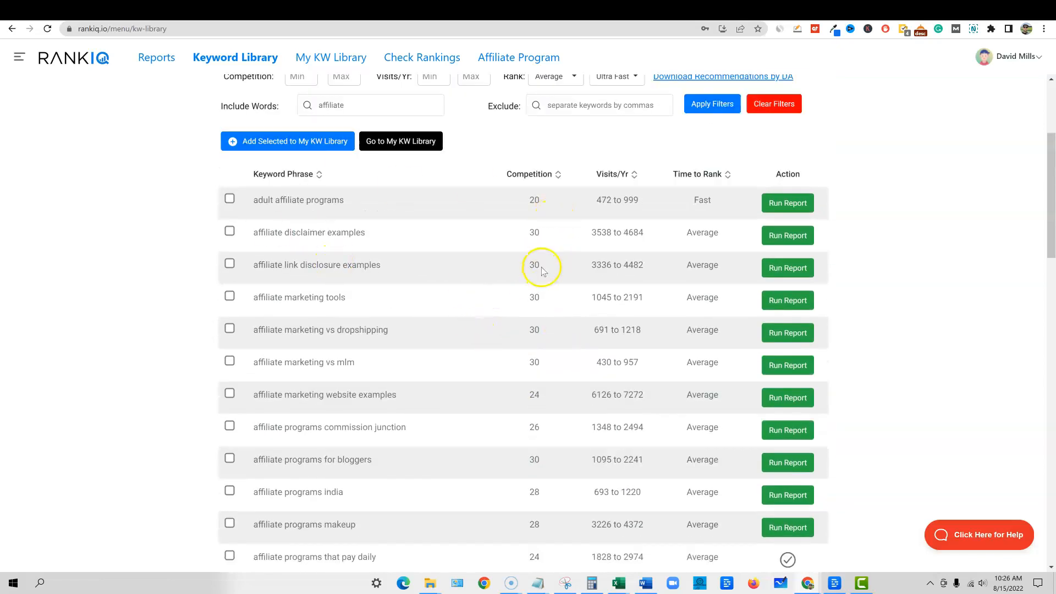
{"action": "double_click", "coordinate": [534, 265]}
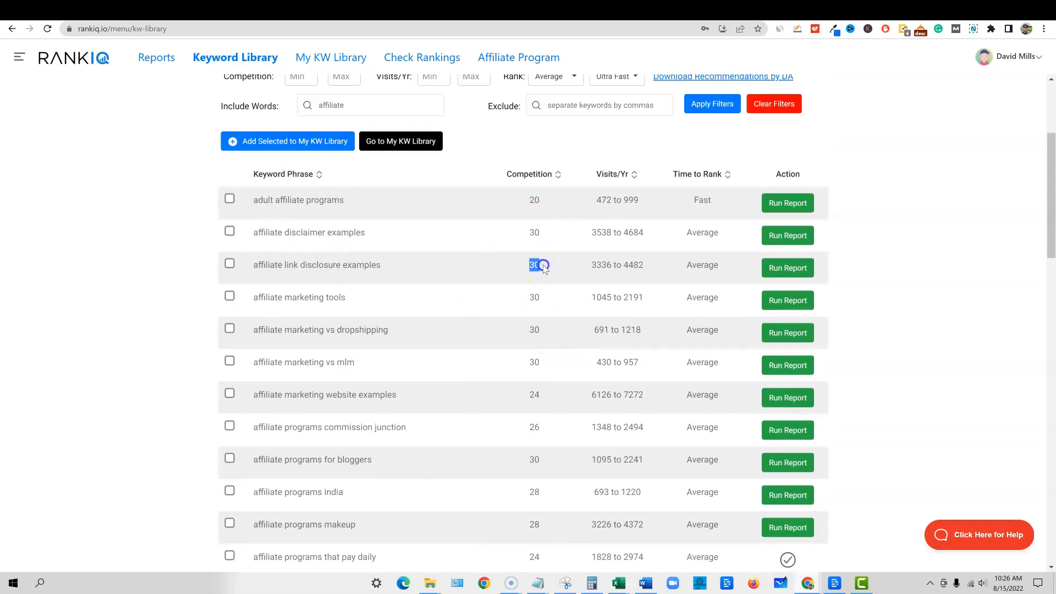
{"action": "scroll", "scroll_direction": "down", "scroll_amount": 3}
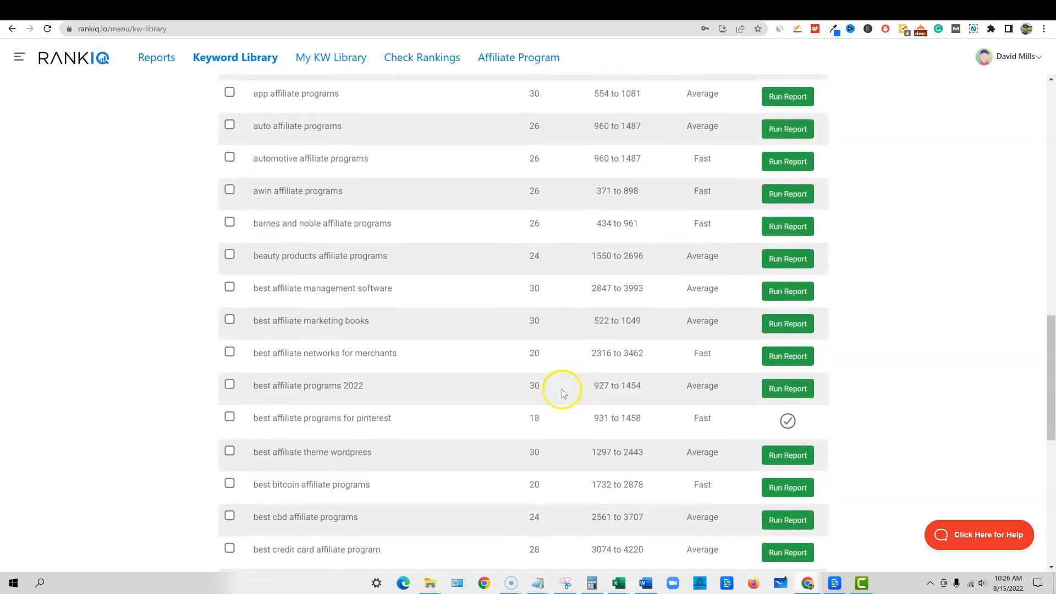
{"action": "scroll", "scroll_direction": "down", "scroll_amount": 3}
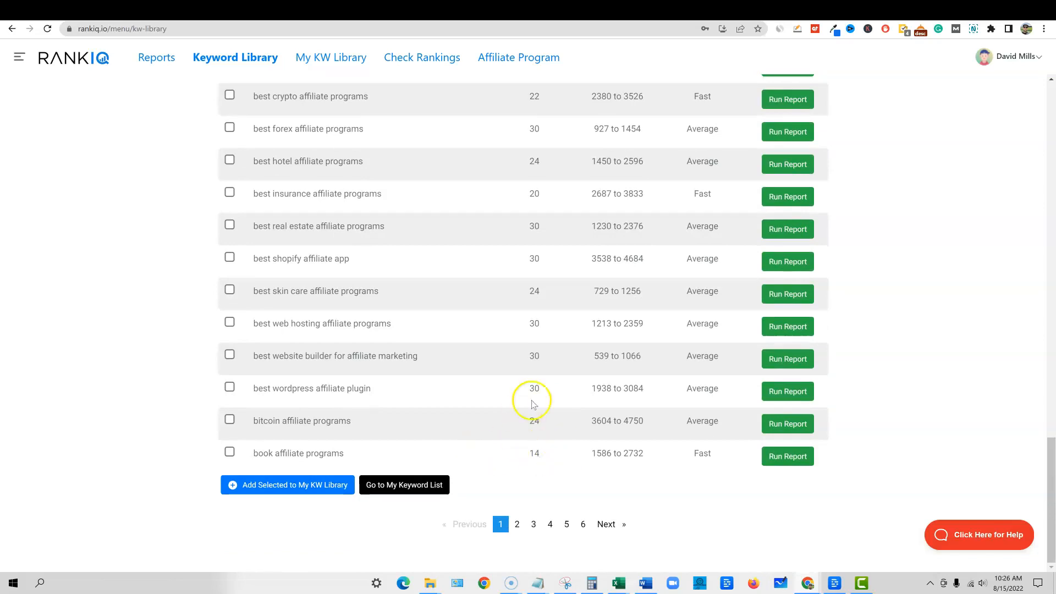